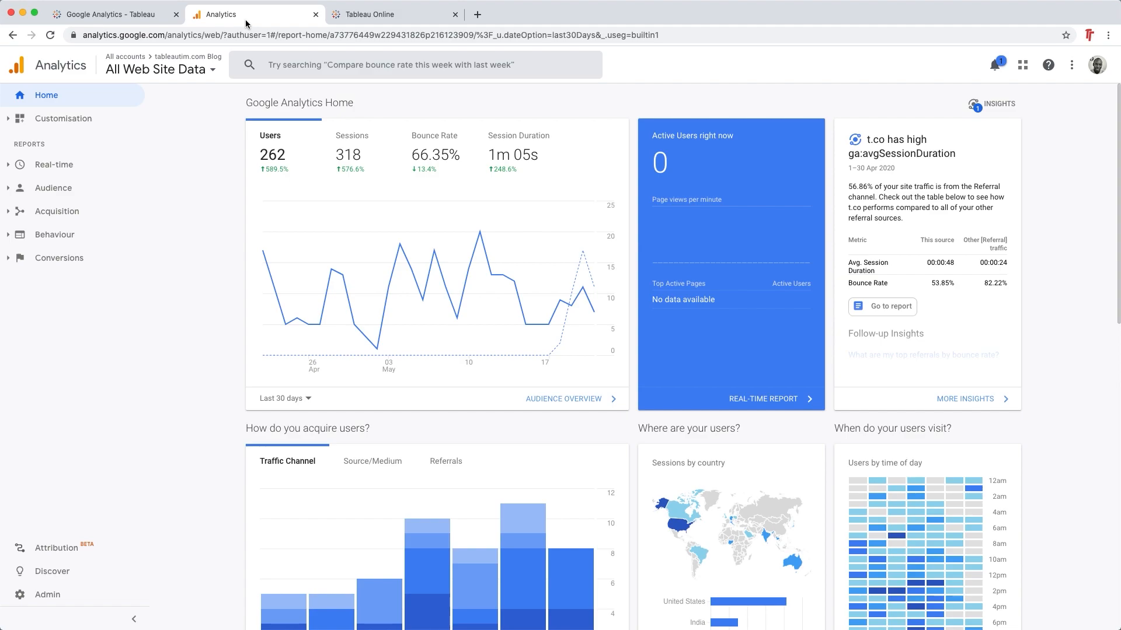
Bring up the Google Analytics home dashboard for All Web Site Data in the browser
left_click(390, 14)
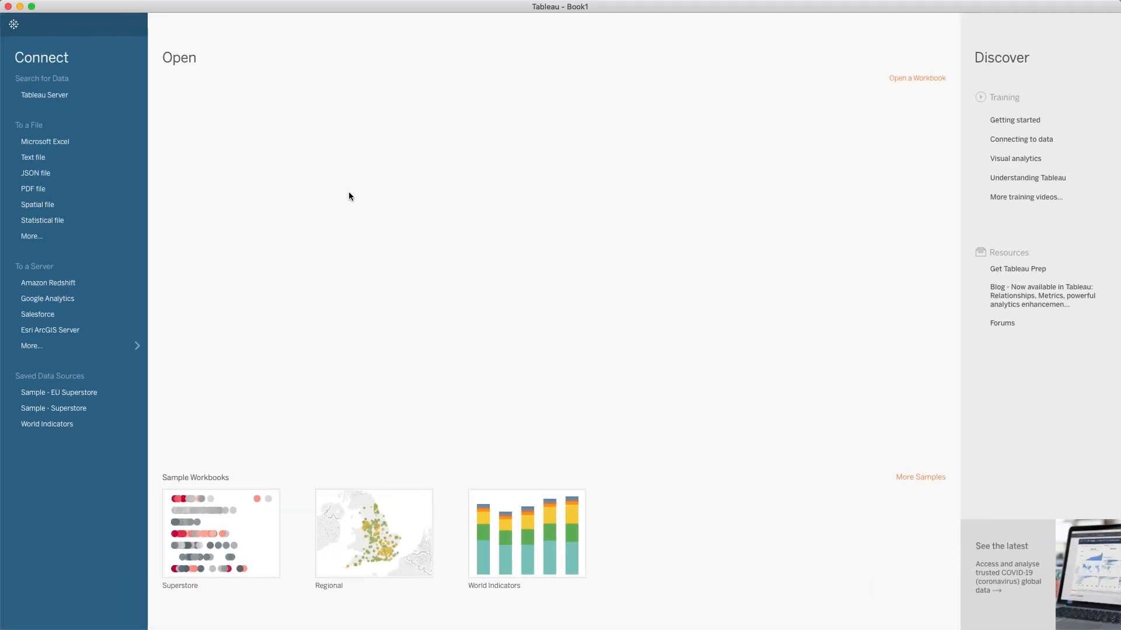
mouse_move(184, 224)
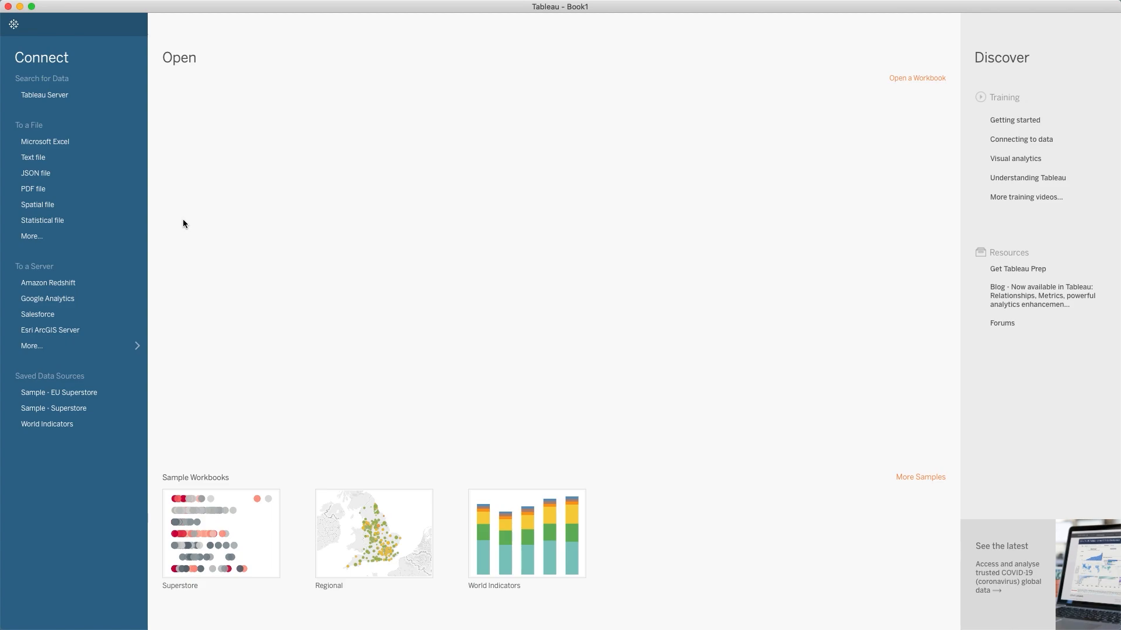
mouse_move(46, 298)
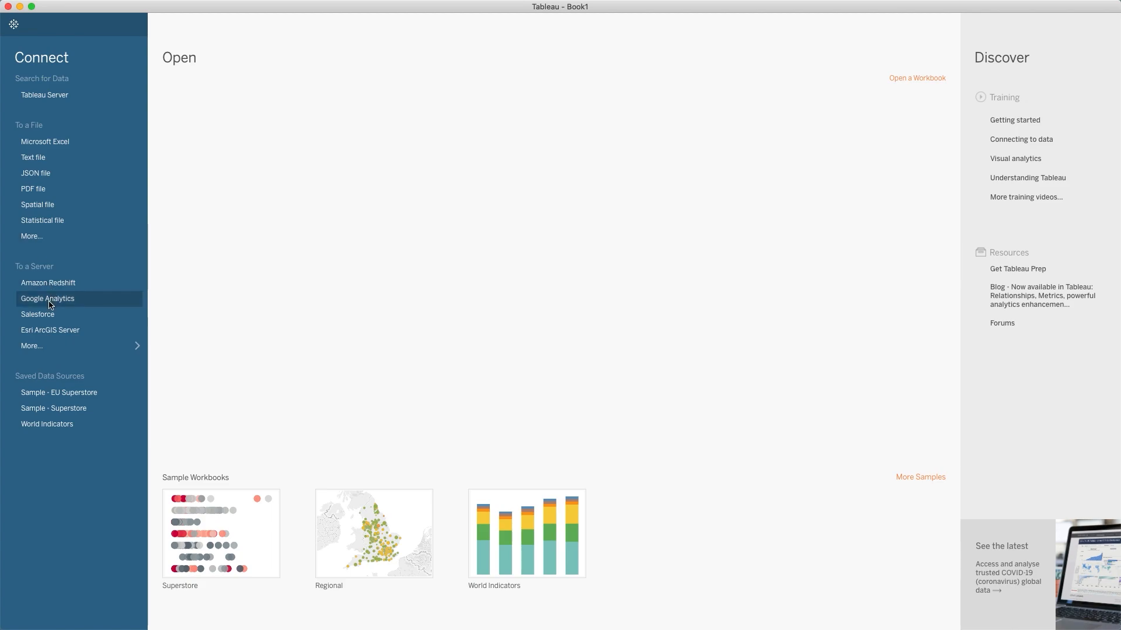
mouse_move(51, 329)
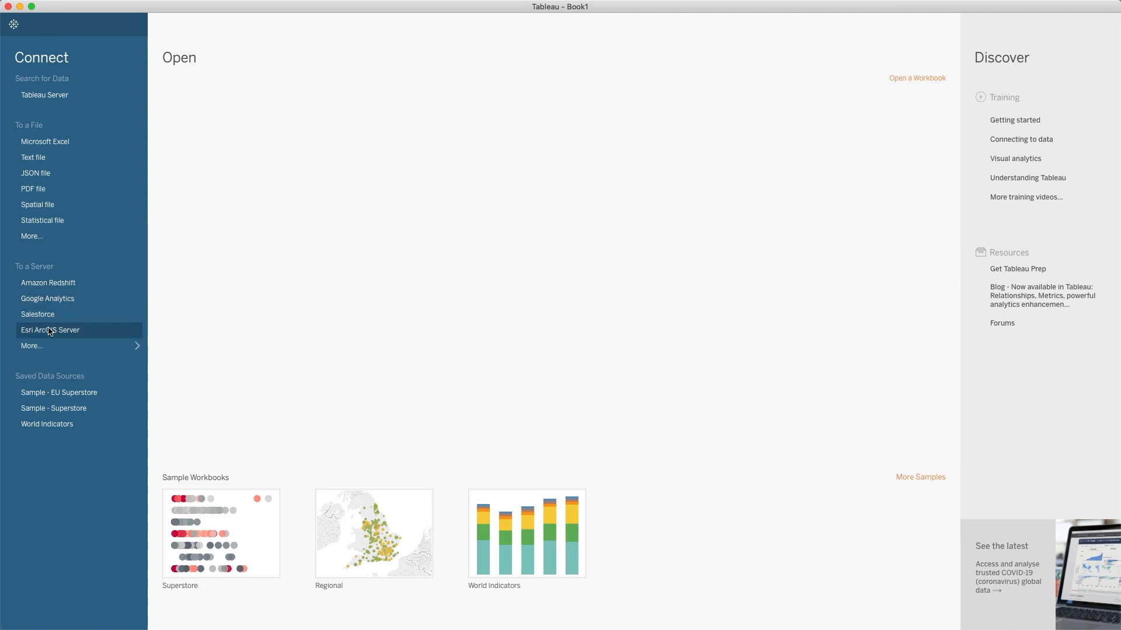
mouse_move(60, 350)
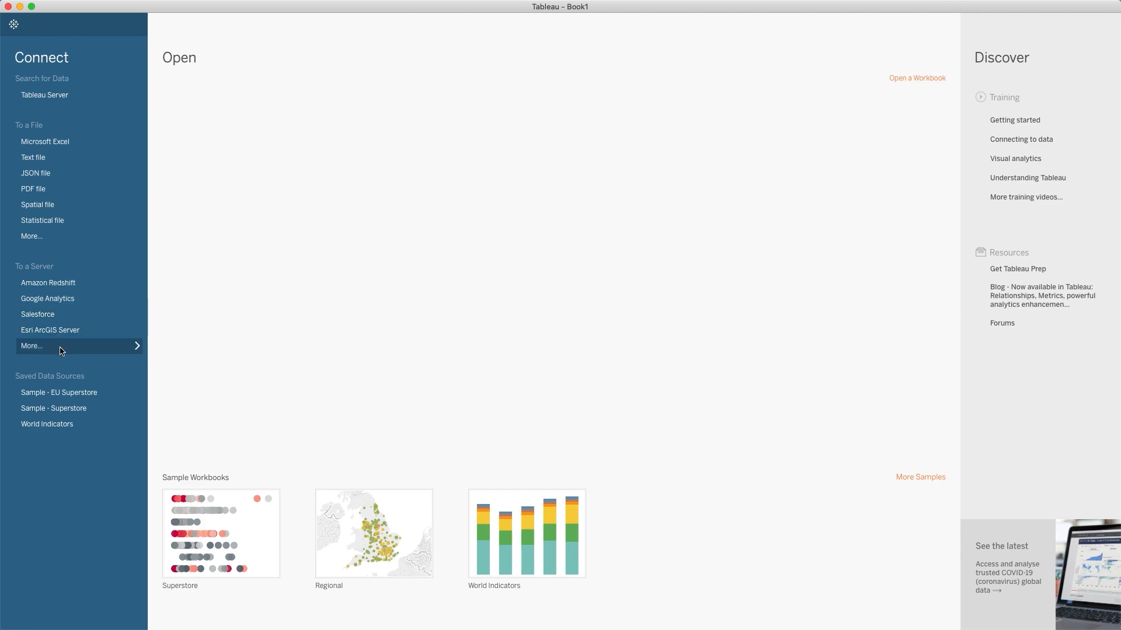
Expand the More… list of server connectors under To a Server on the start page
left_click(31, 346)
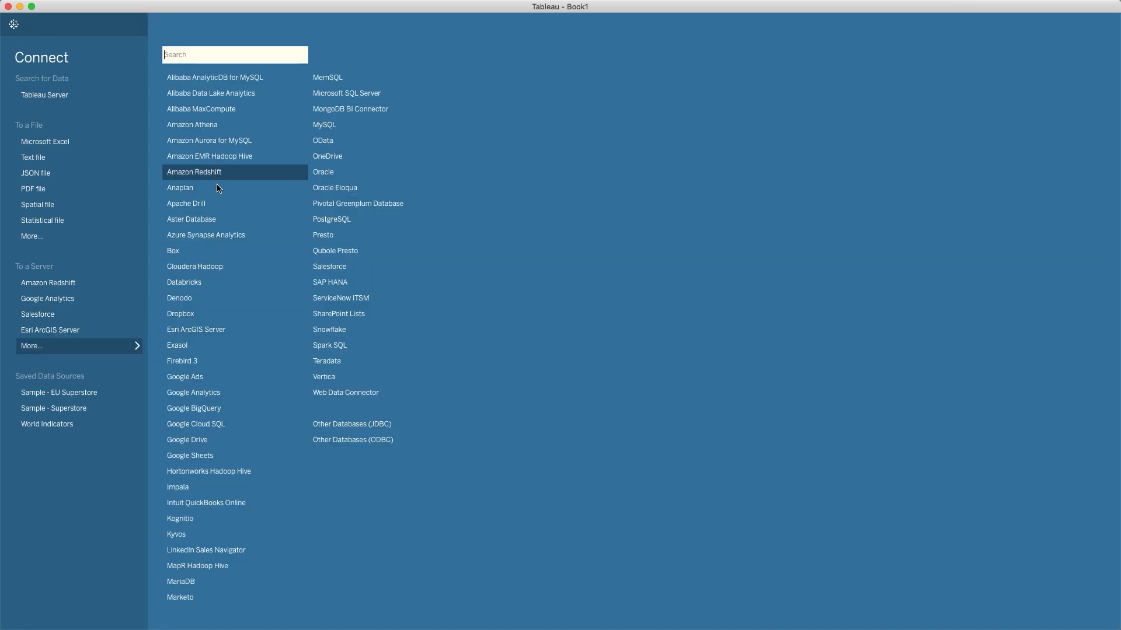
mouse_move(230, 349)
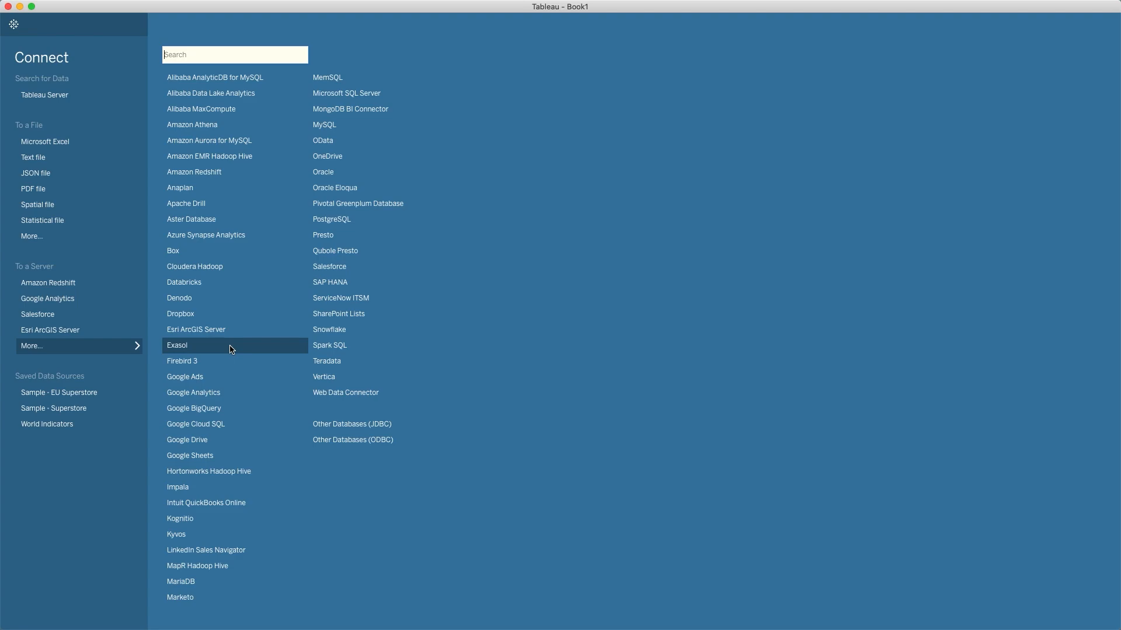
mouse_move(221, 392)
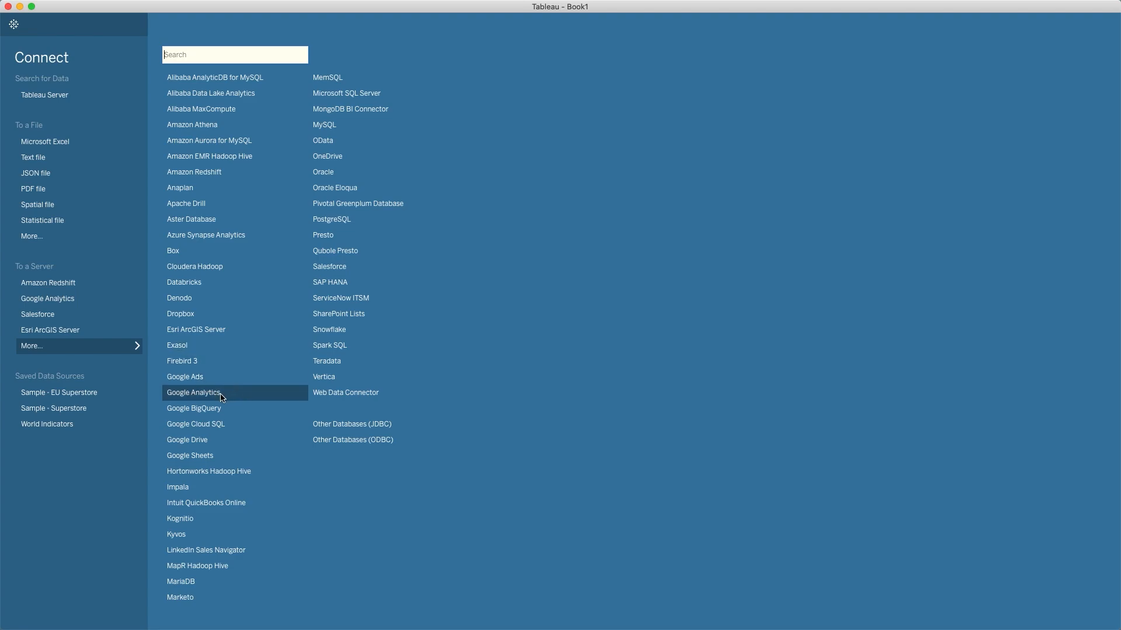
mouse_move(243, 400)
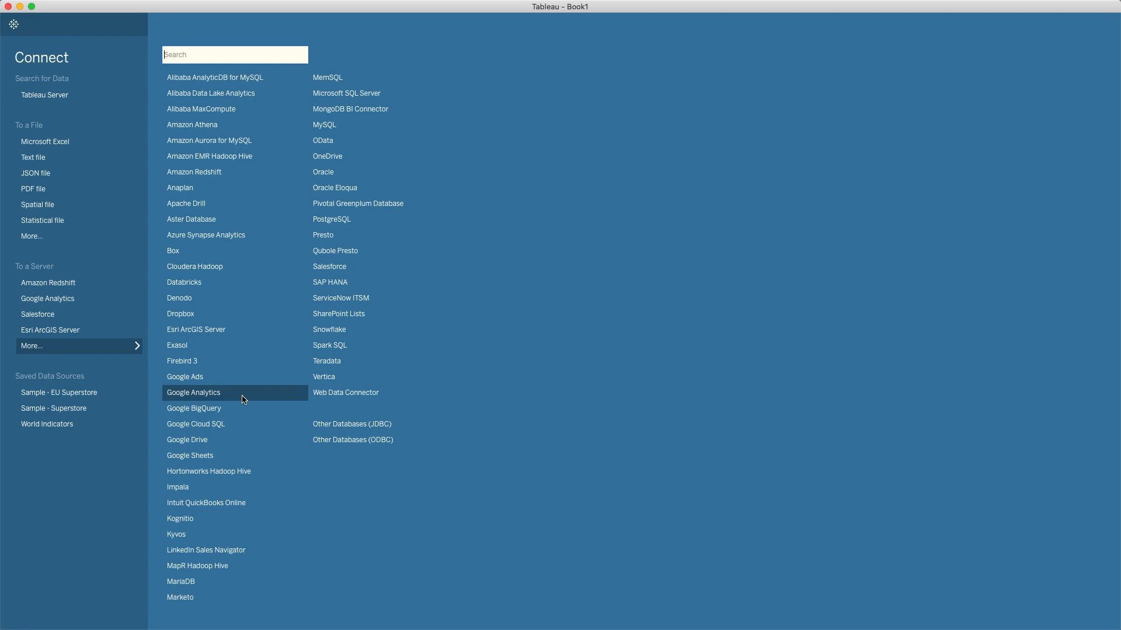
Connect to Google Analytics, signing in with the Google account and granting Tableau access
left_click(193, 393)
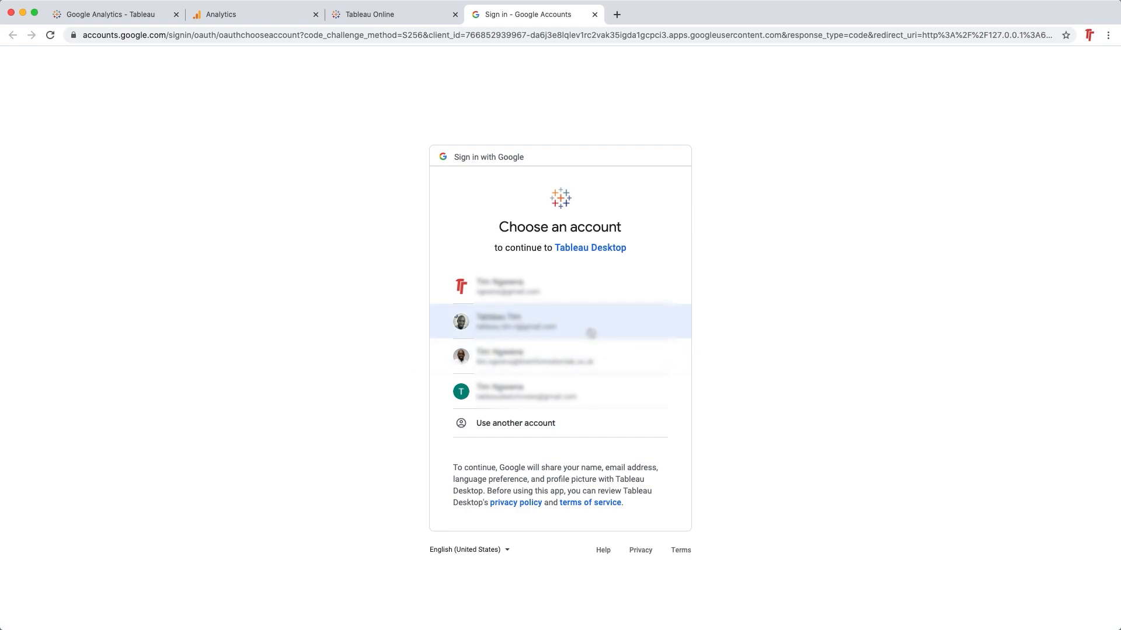
left_click(559, 322)
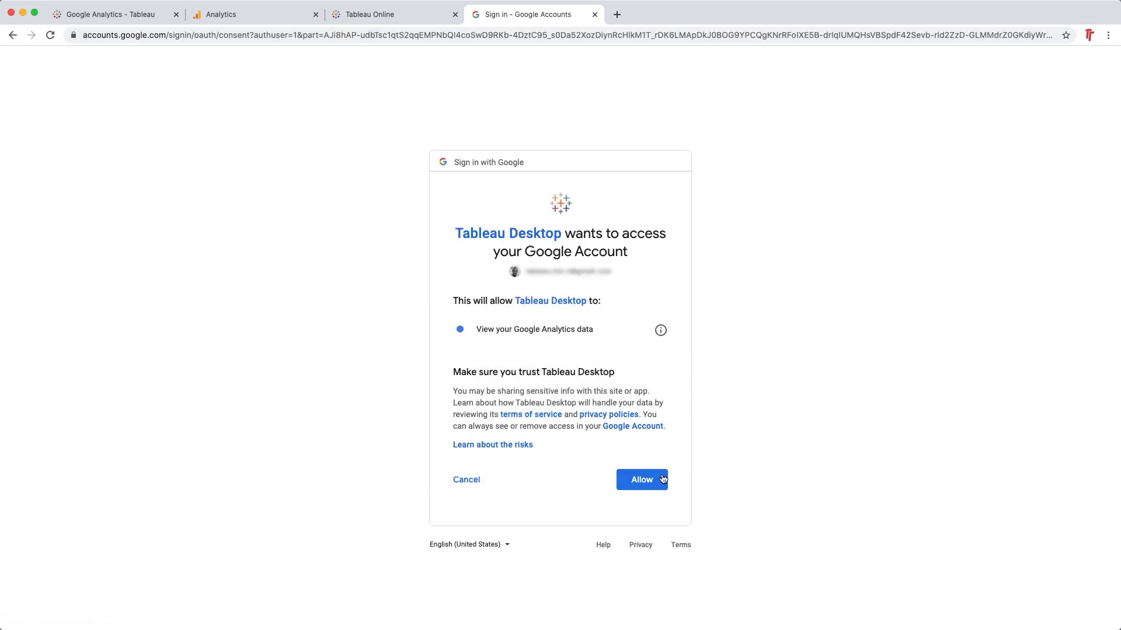
left_click(641, 479)
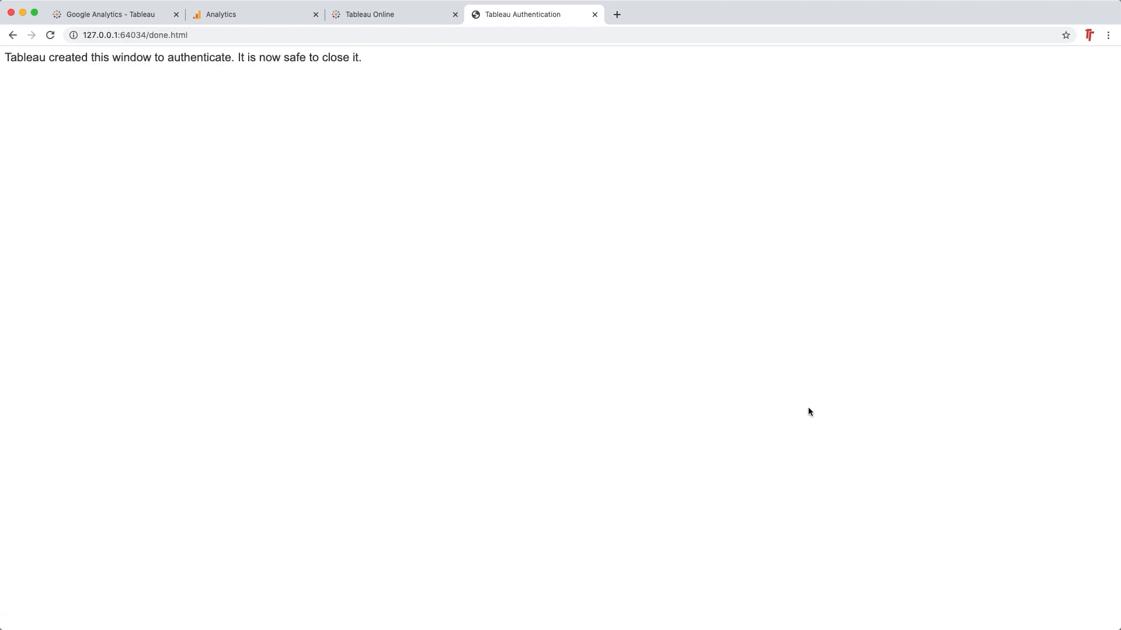
left_click(594, 14)
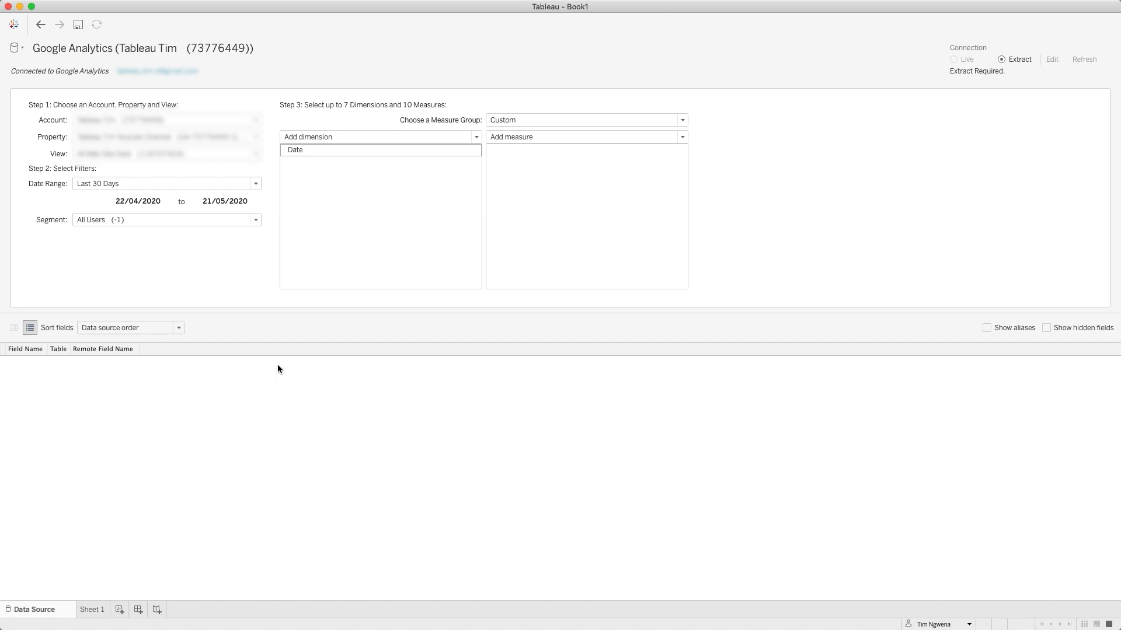
mouse_move(273, 363)
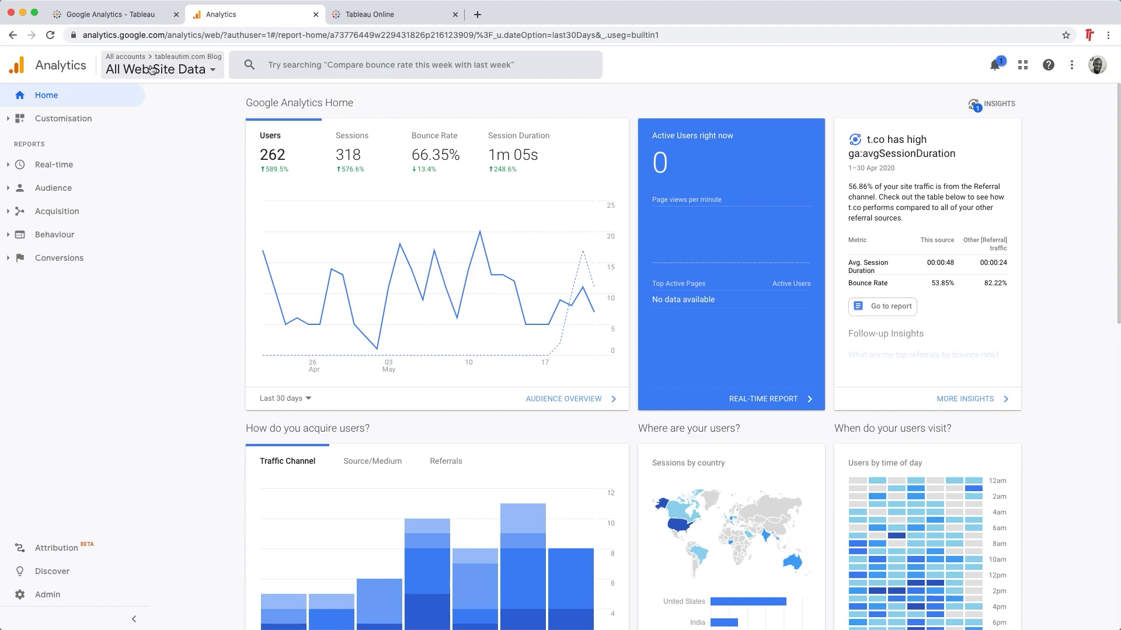
left_click(160, 69)
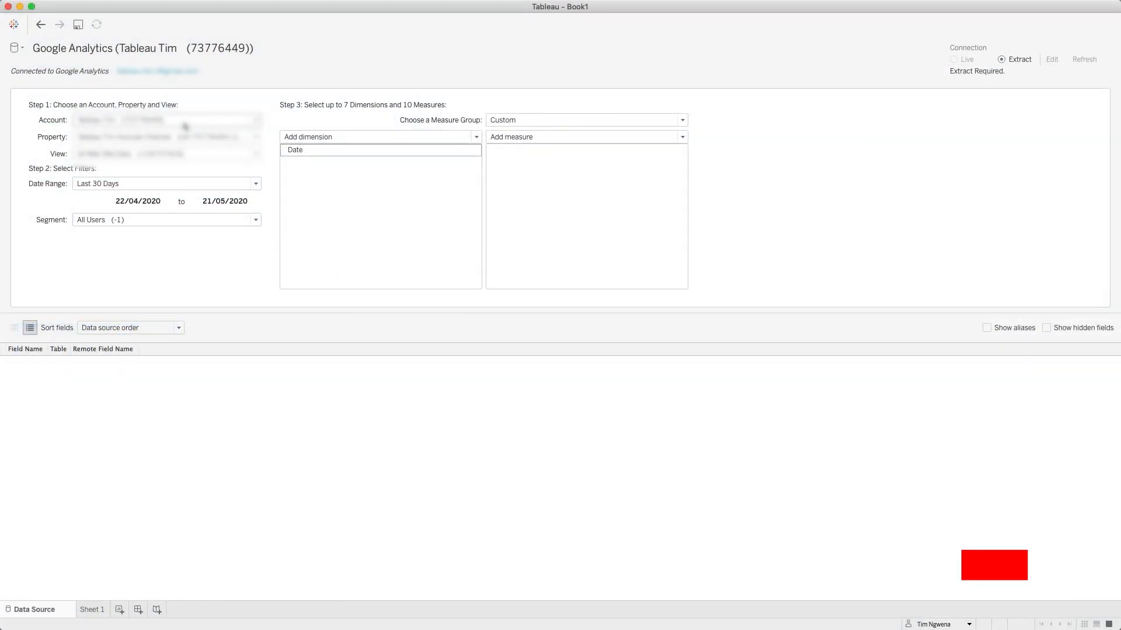
left_click(992, 565)
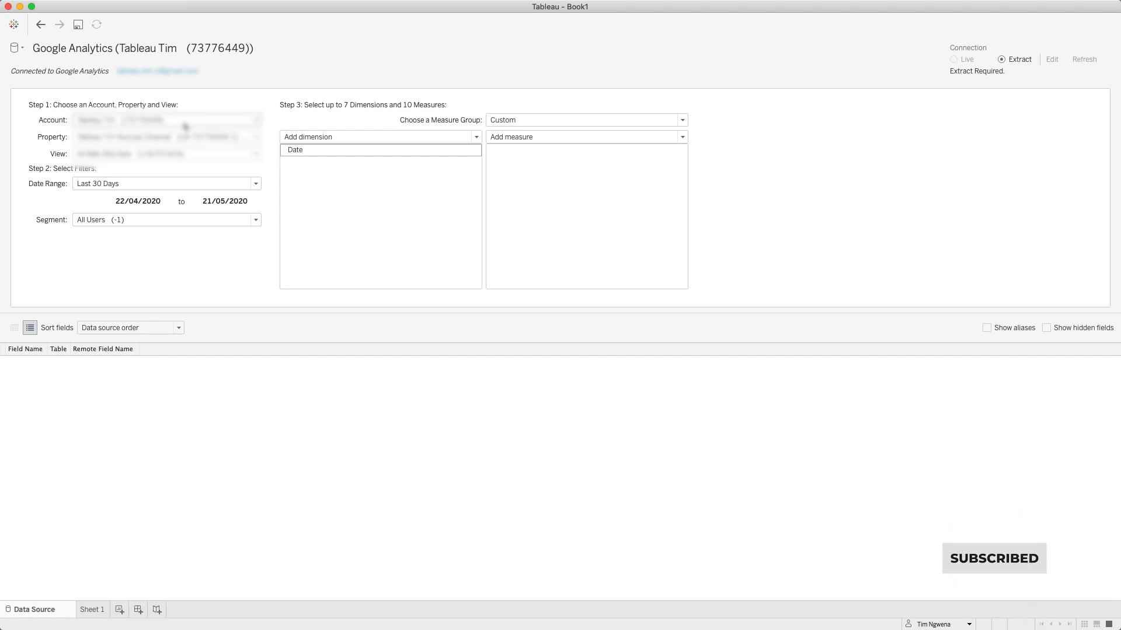
left_click(166, 153)
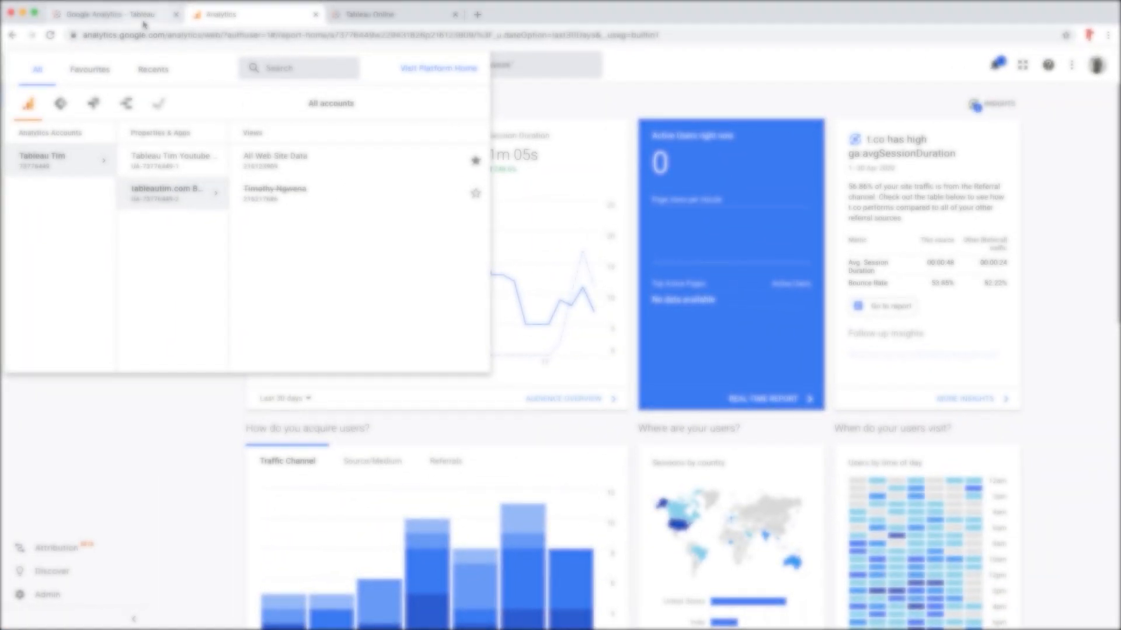
View the Tableau Help Google Analytics article at 'All data vs. sampled data returned from a query'
left_click(108, 14)
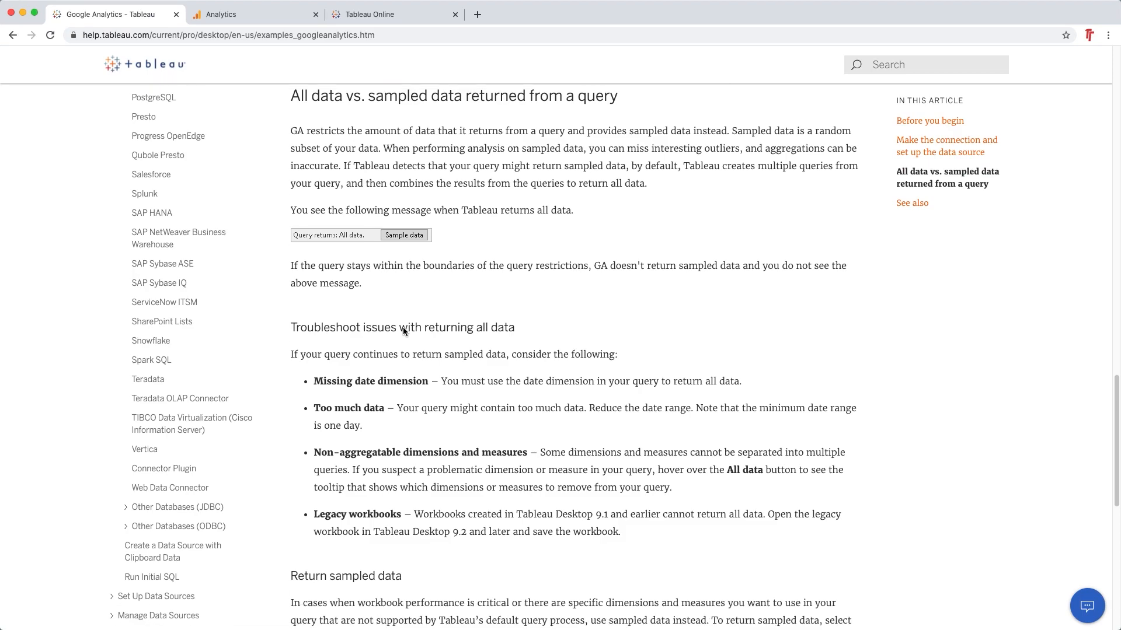
scroll("up", 3)
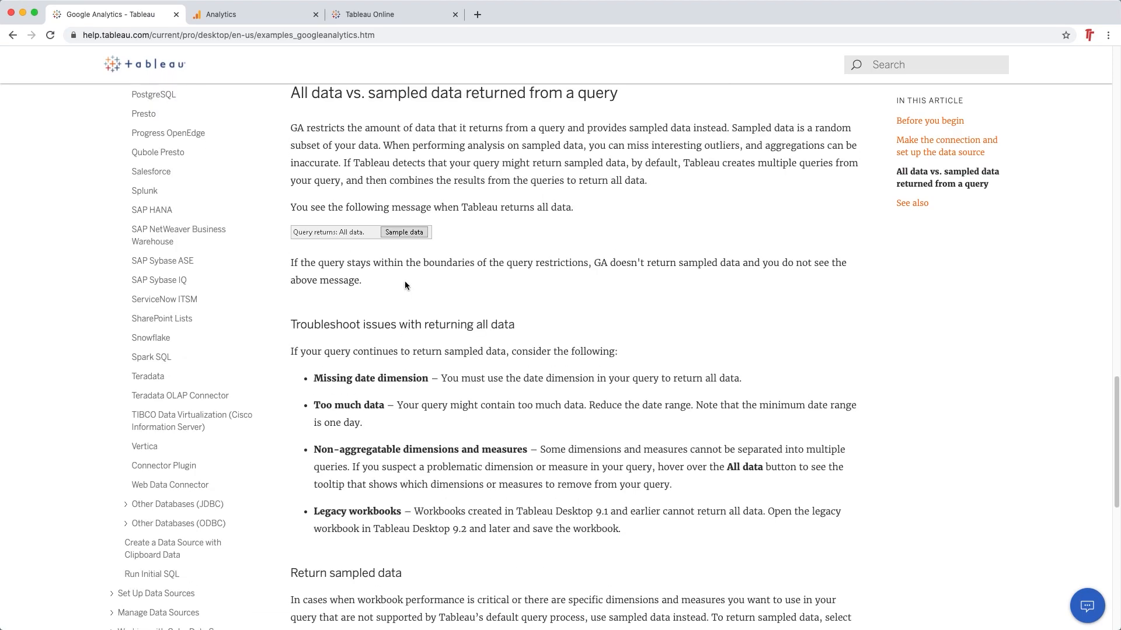
mouse_move(329, 241)
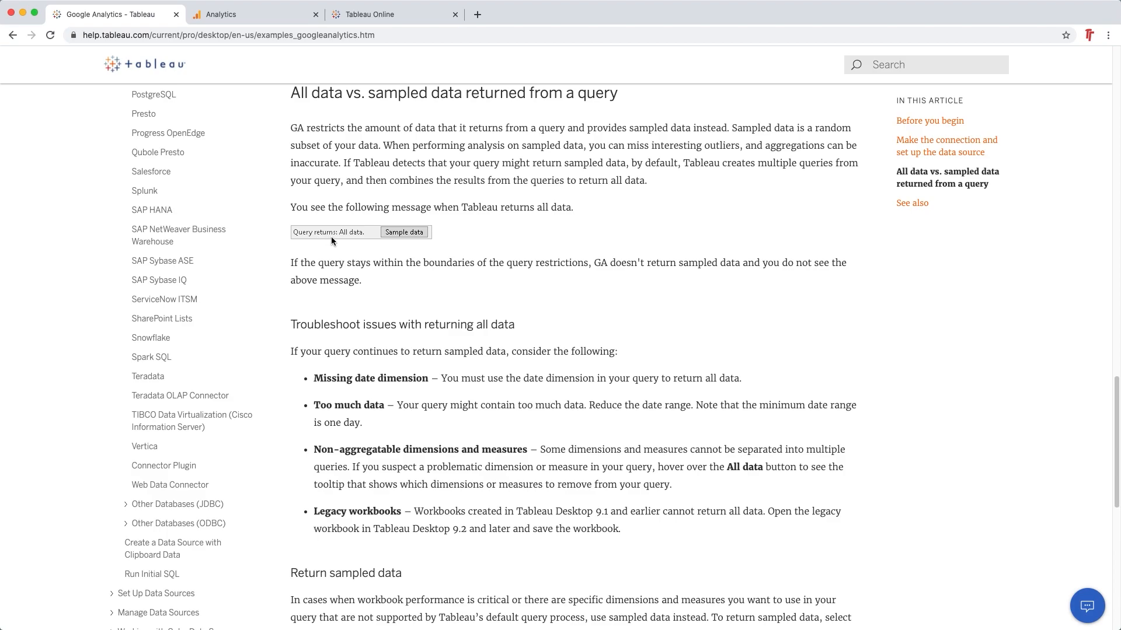
mouse_move(343, 237)
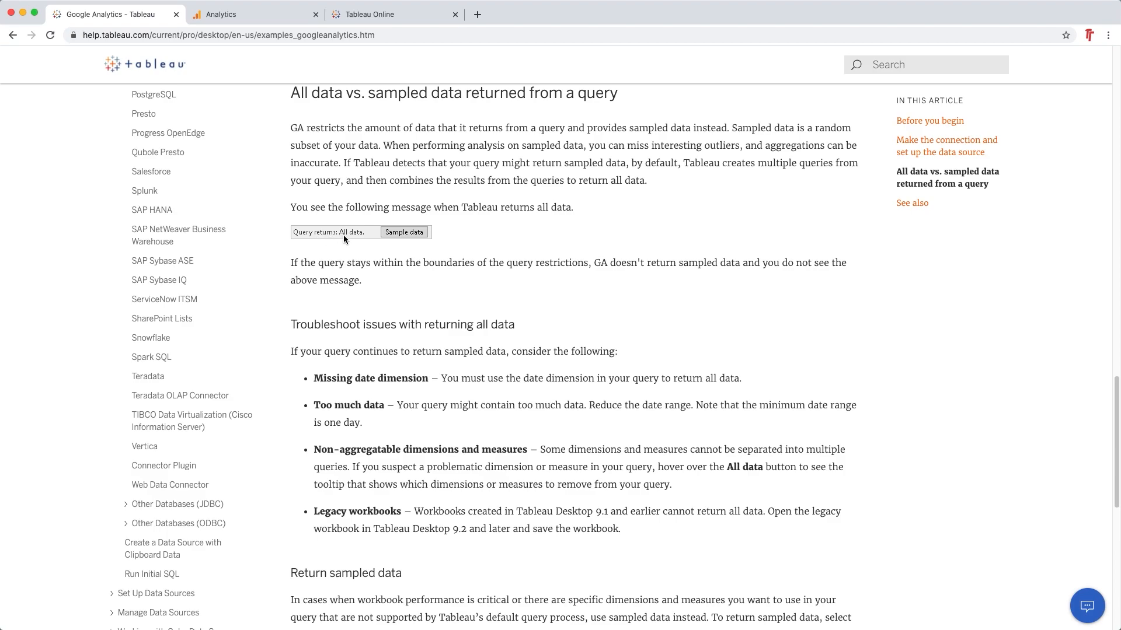
mouse_move(378, 239)
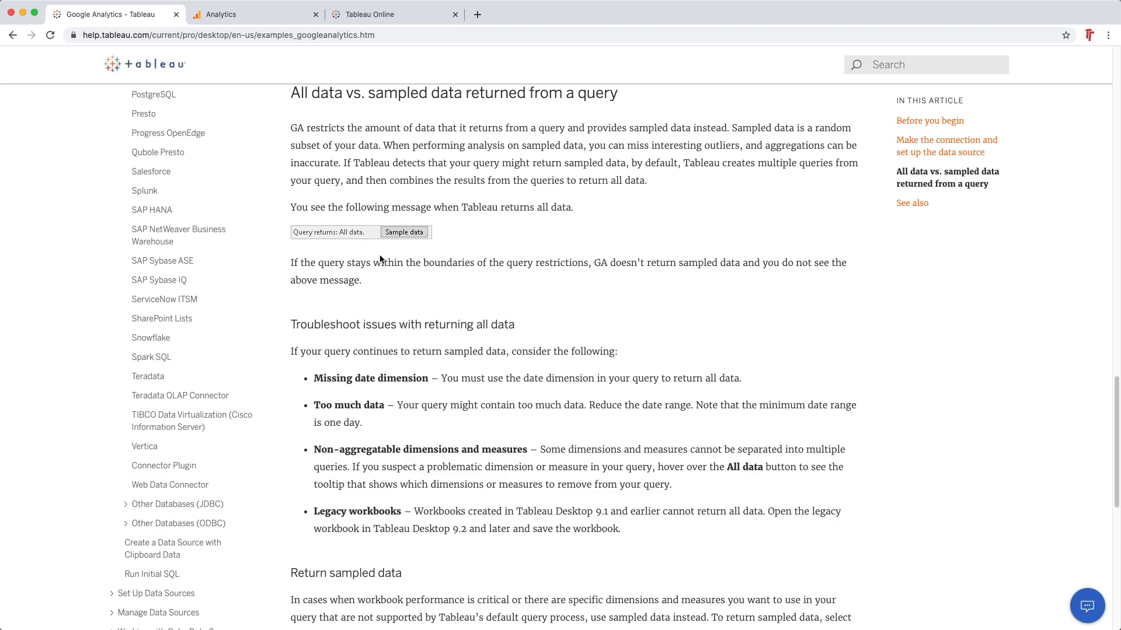
mouse_move(399, 246)
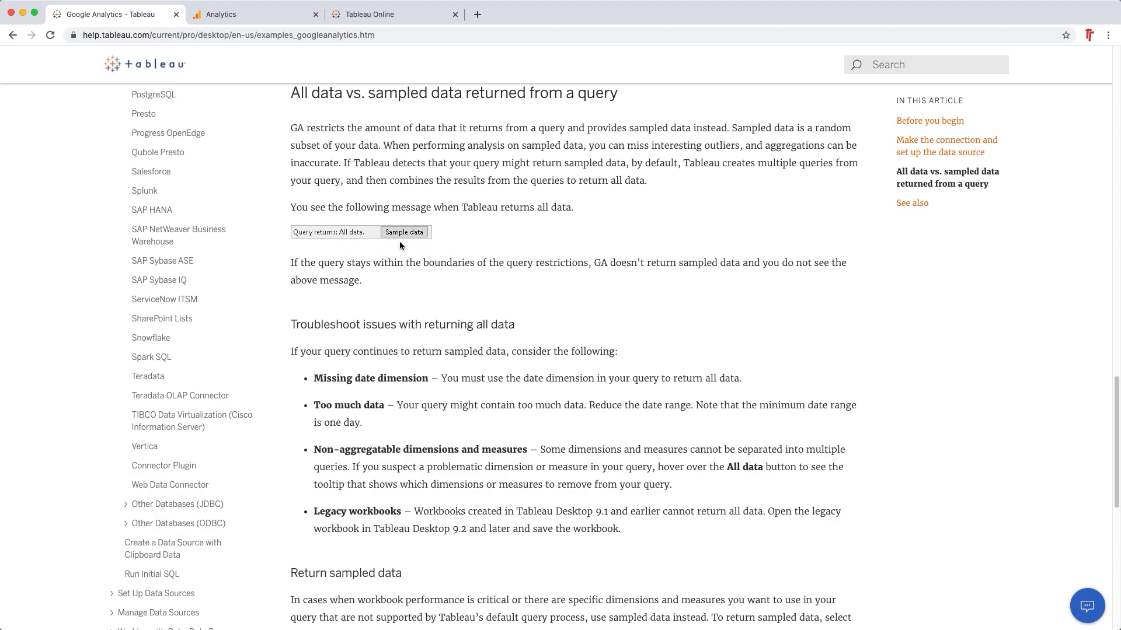
mouse_move(427, 246)
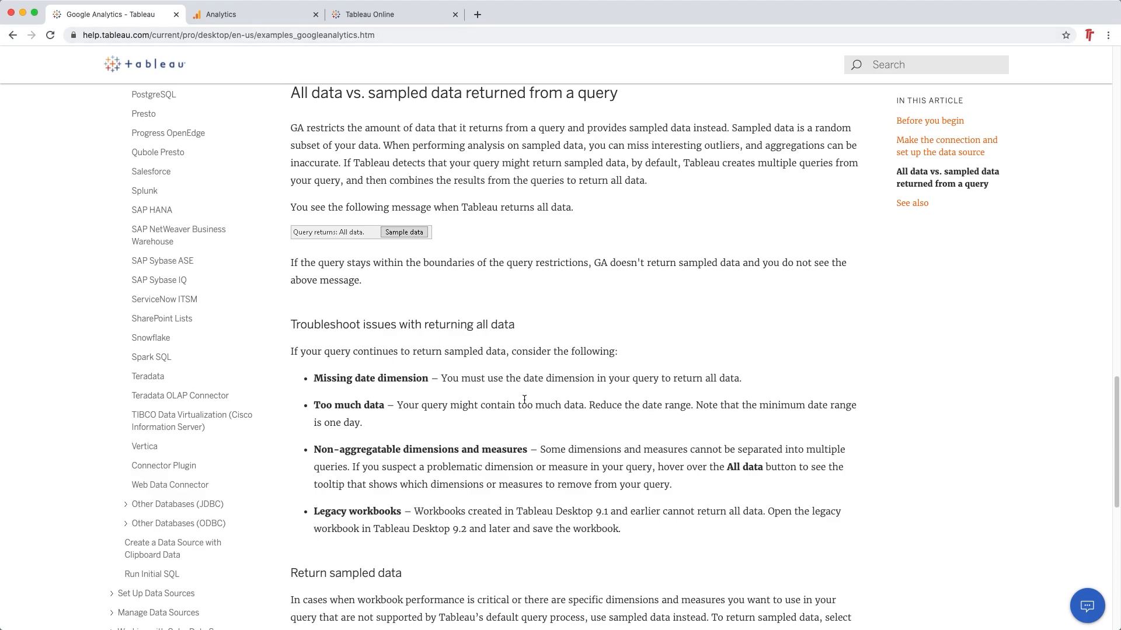
mouse_move(530, 394)
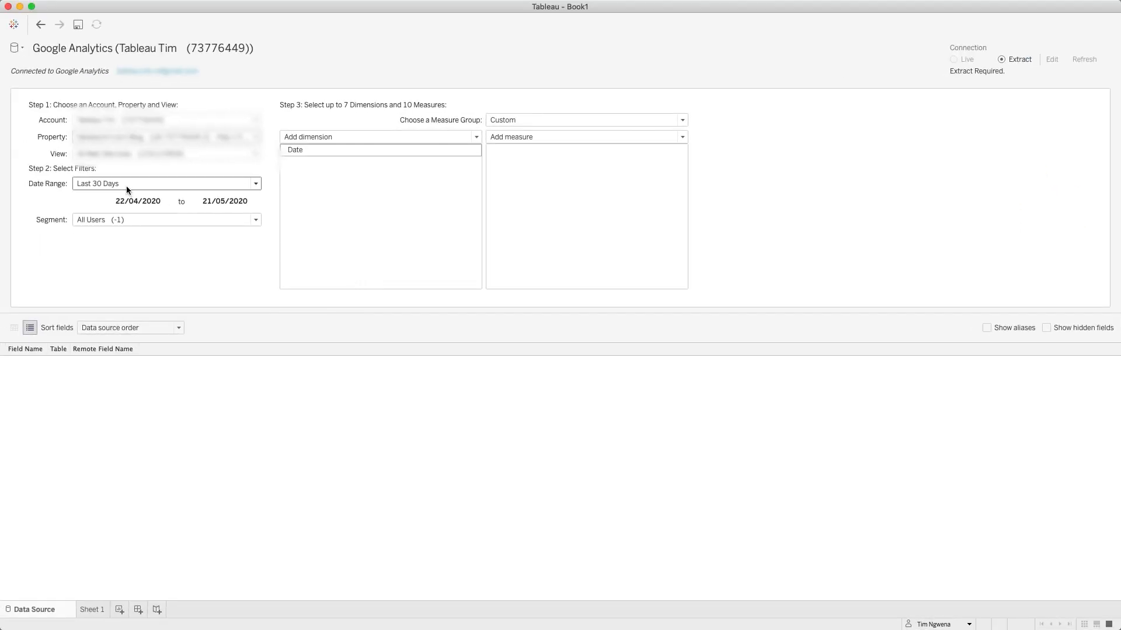
mouse_move(380, 149)
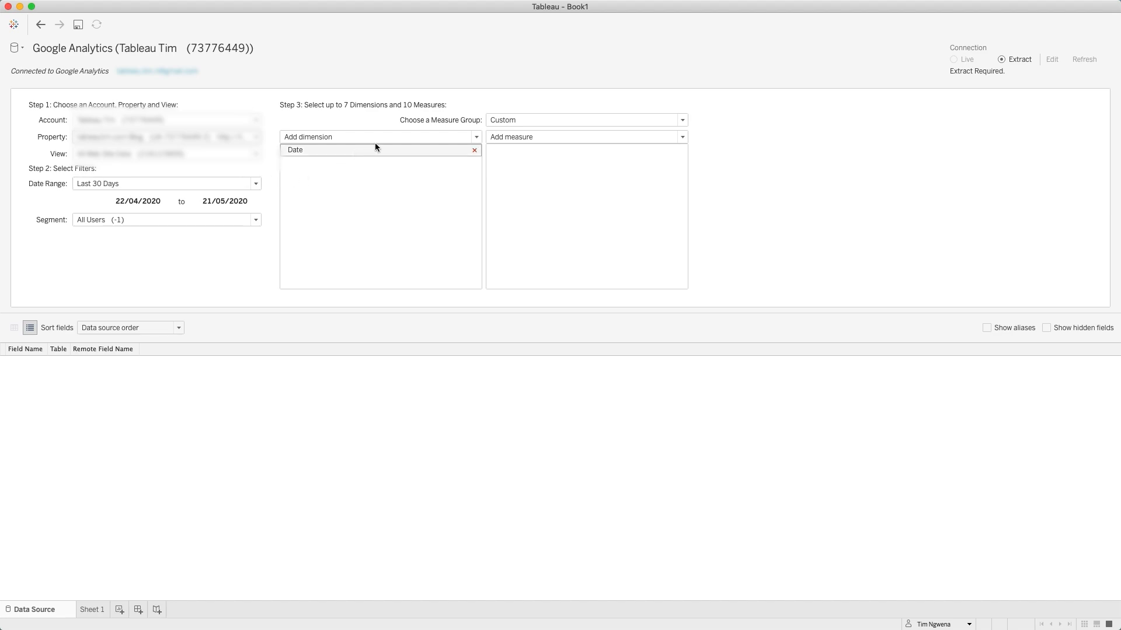
mouse_move(362, 139)
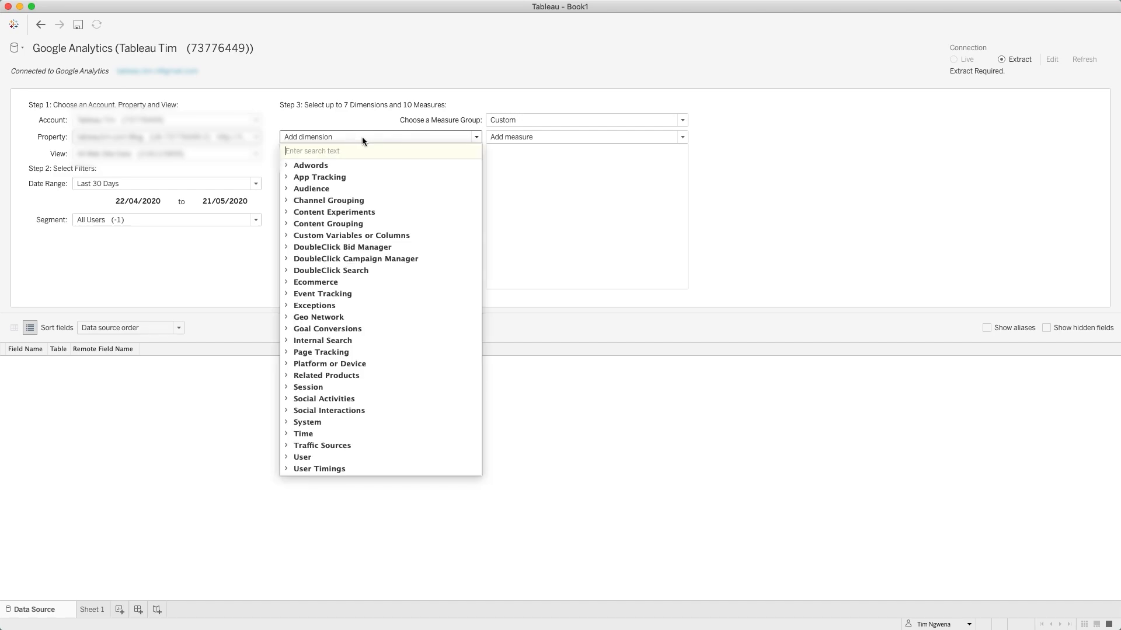
Search 'page t' and add Page Tracking > Page Title as a dimension beside Date and Page
type("pa")
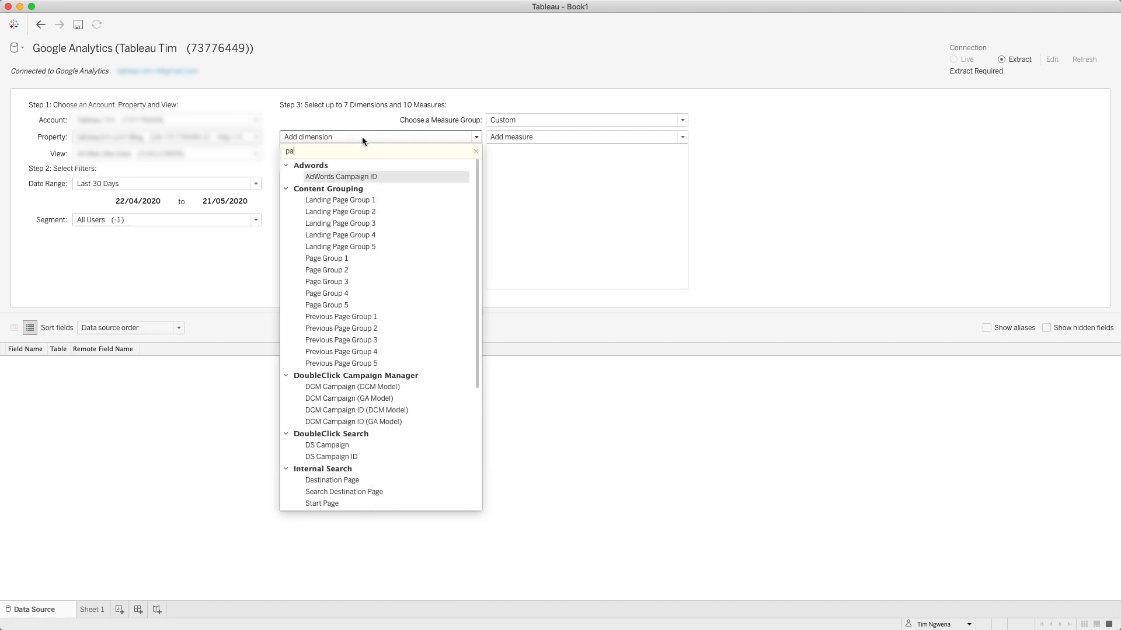
type("ge")
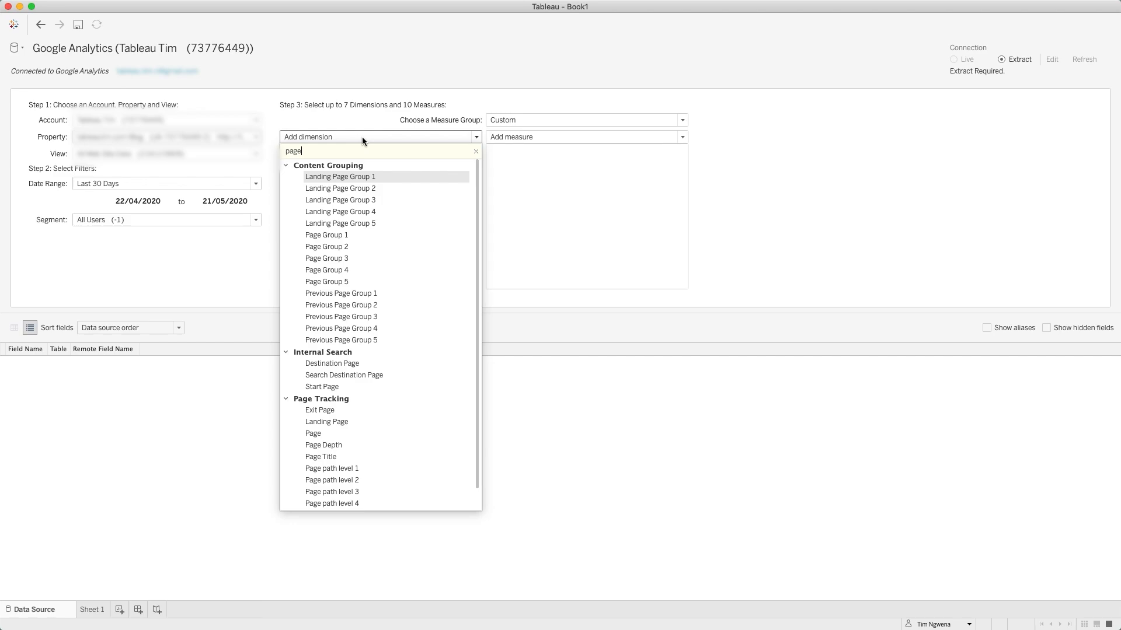
mouse_move(379, 260)
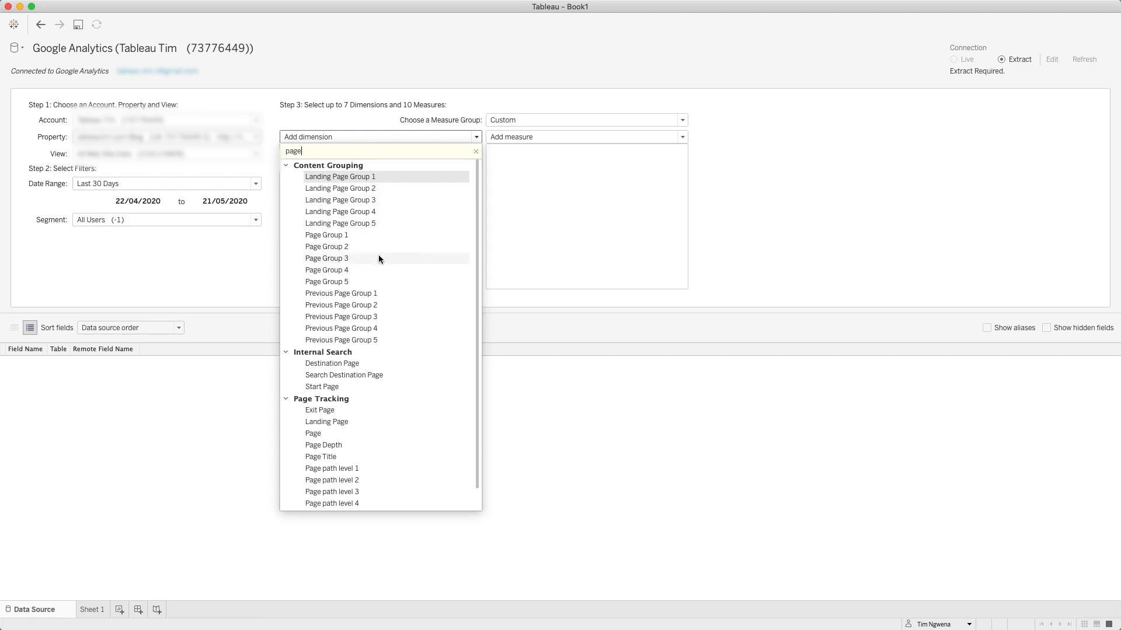
scroll("down", 3)
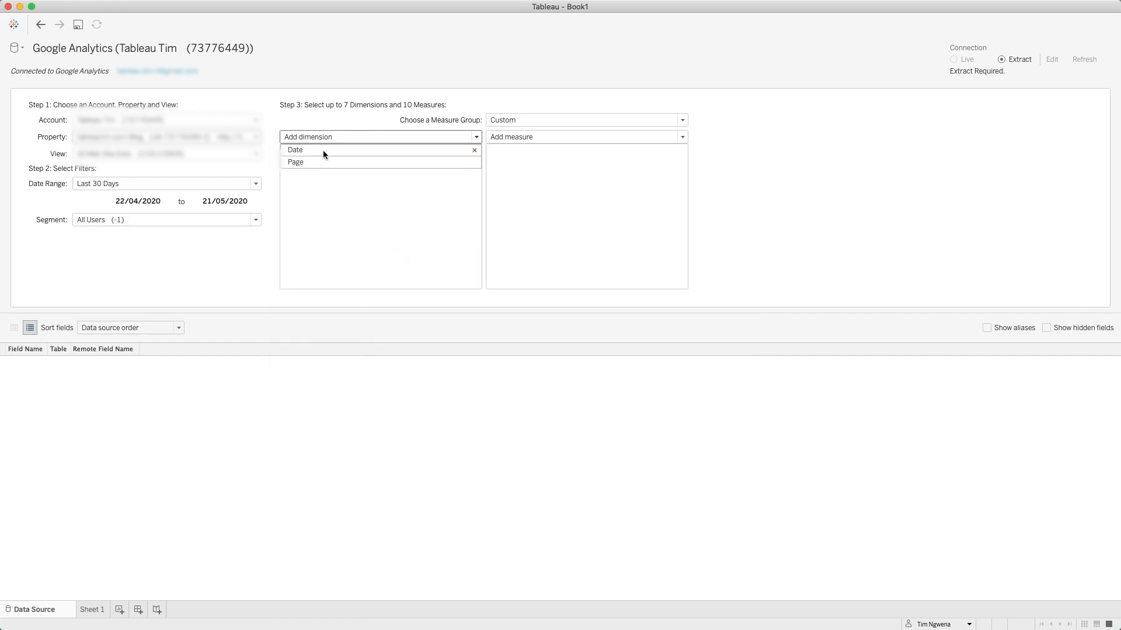
type("page t")
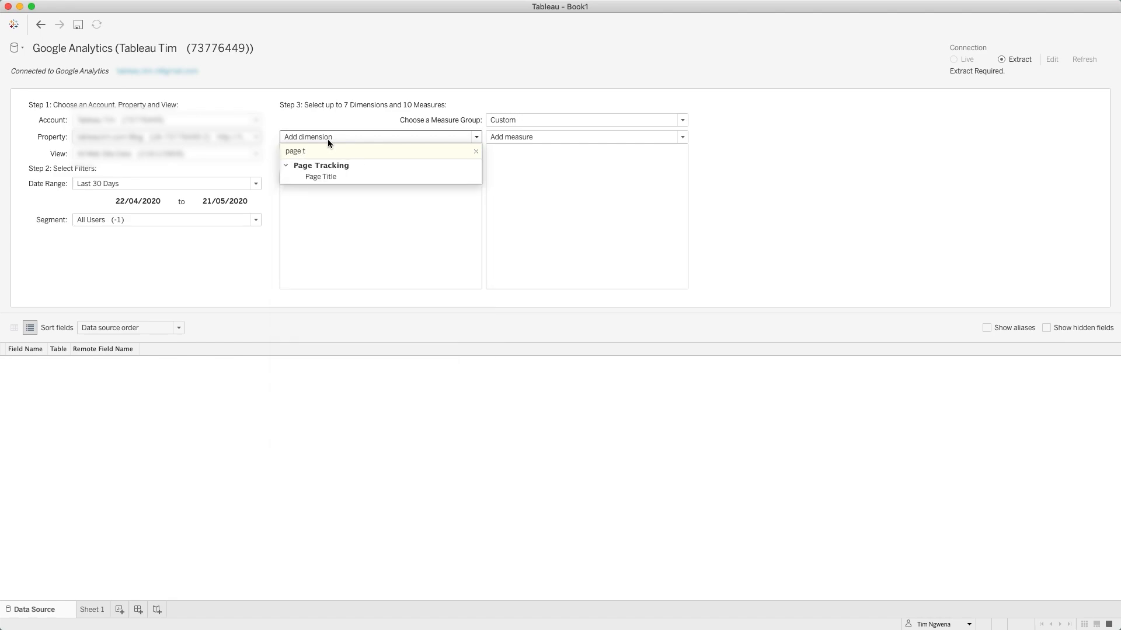
mouse_move(320, 176)
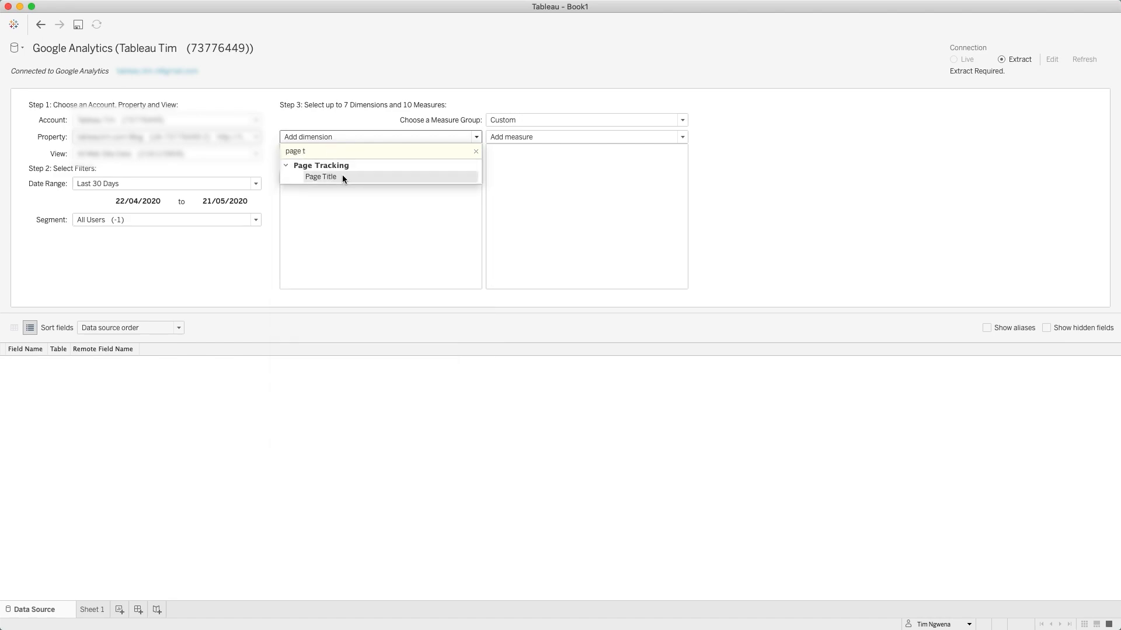
mouse_move(409, 243)
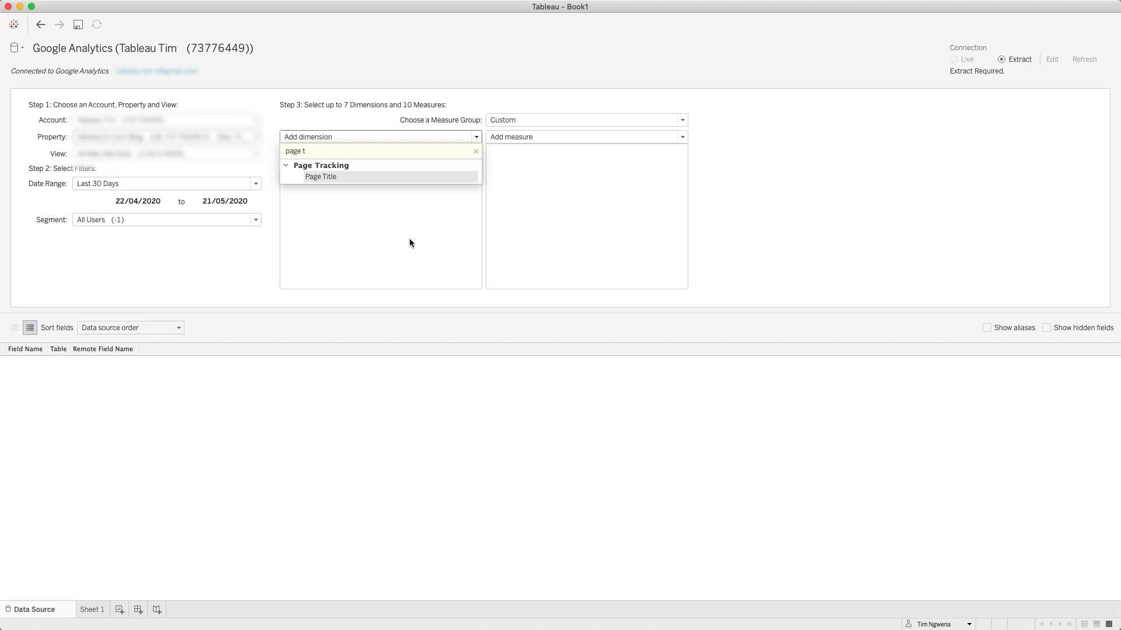
left_click(475, 151)
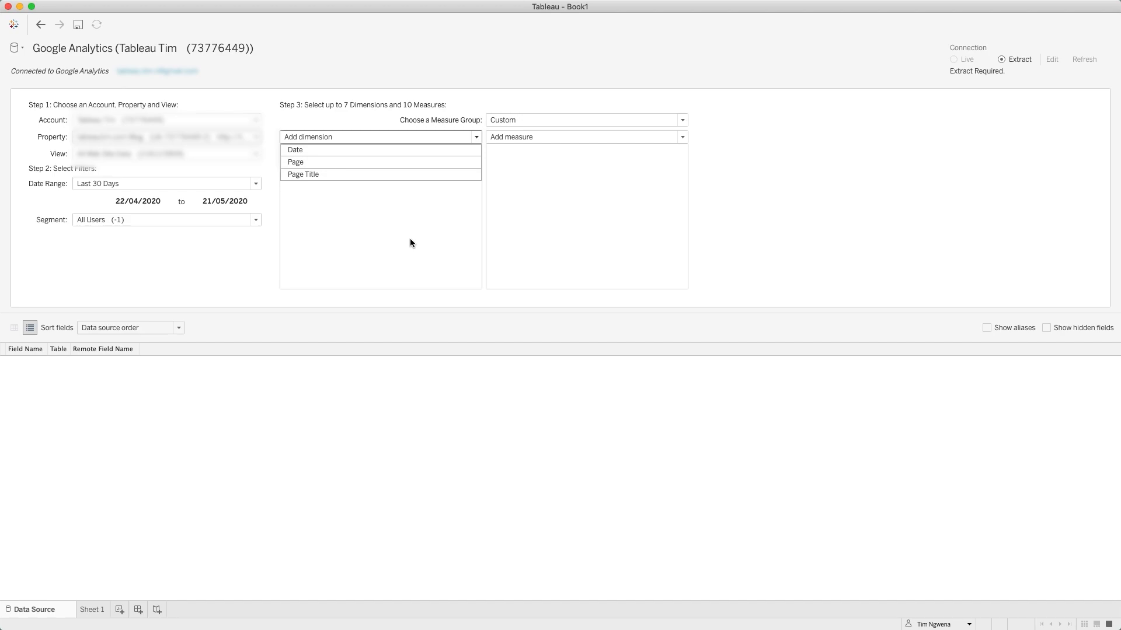
mouse_move(560, 137)
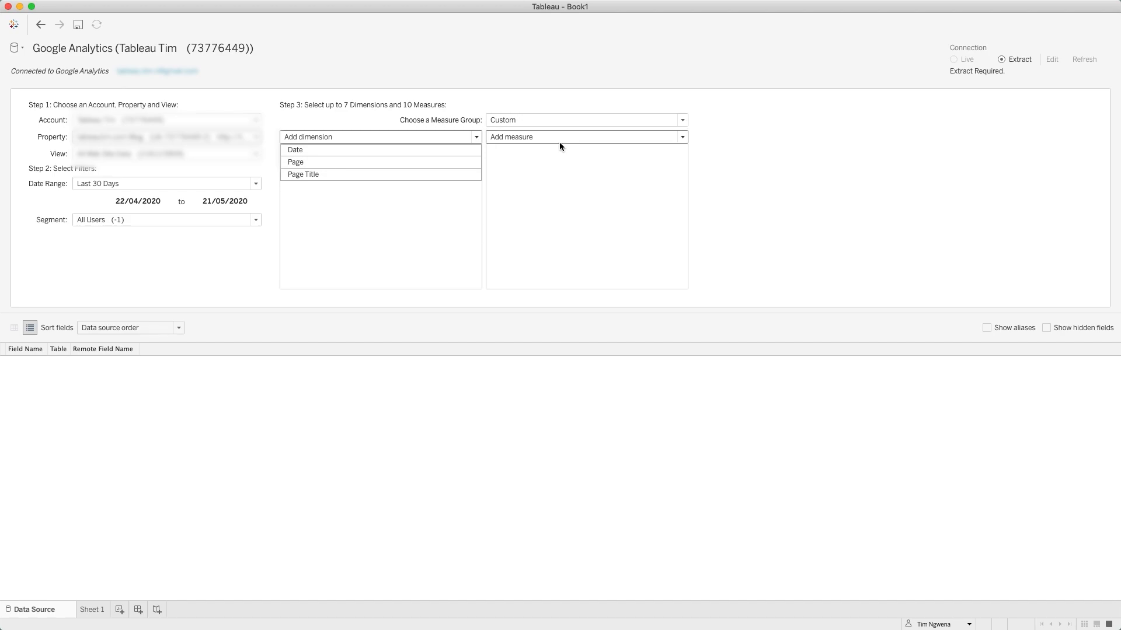
left_click(585, 136)
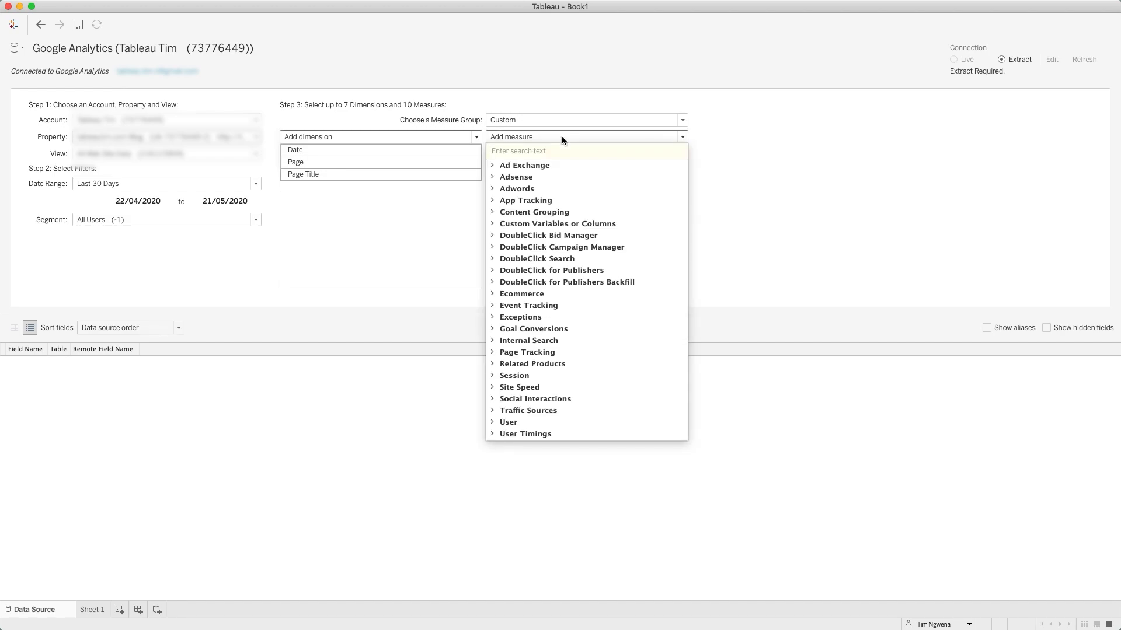
mouse_move(731, 136)
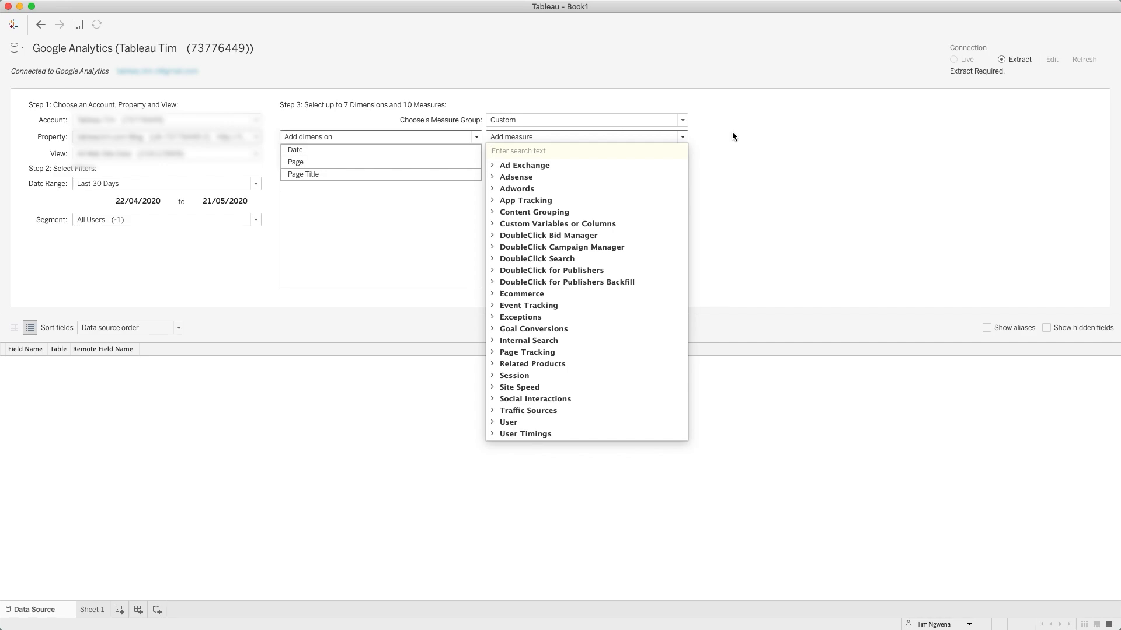
Choose the Page Usage measure group, adding Sessions, Pageviews, Bounces and Revenue
left_click(680, 119)
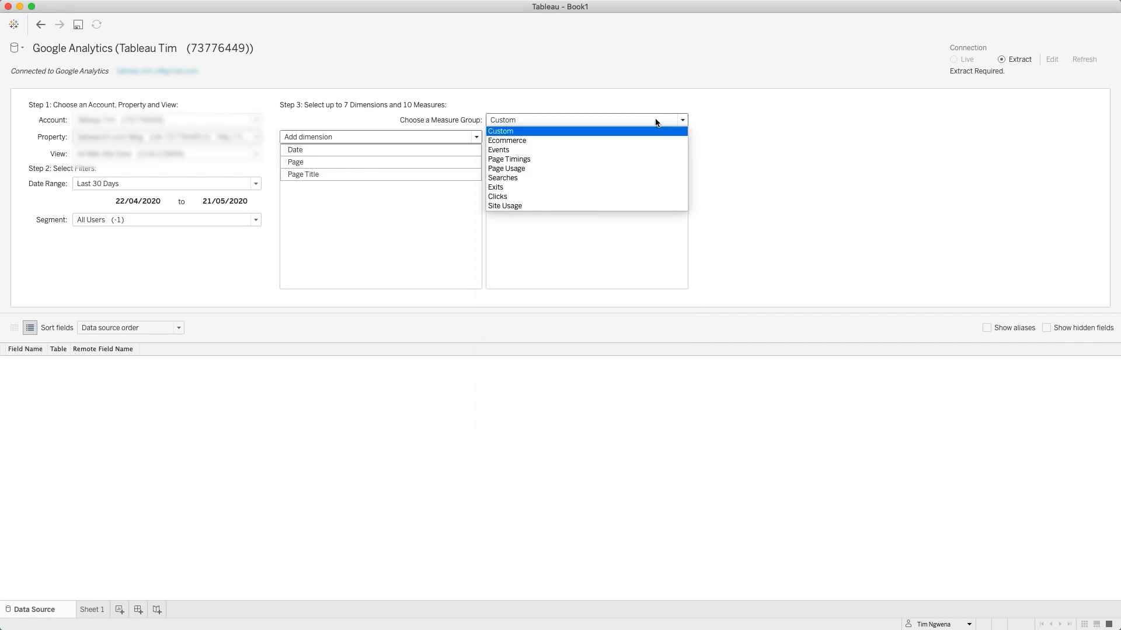
mouse_move(624, 133)
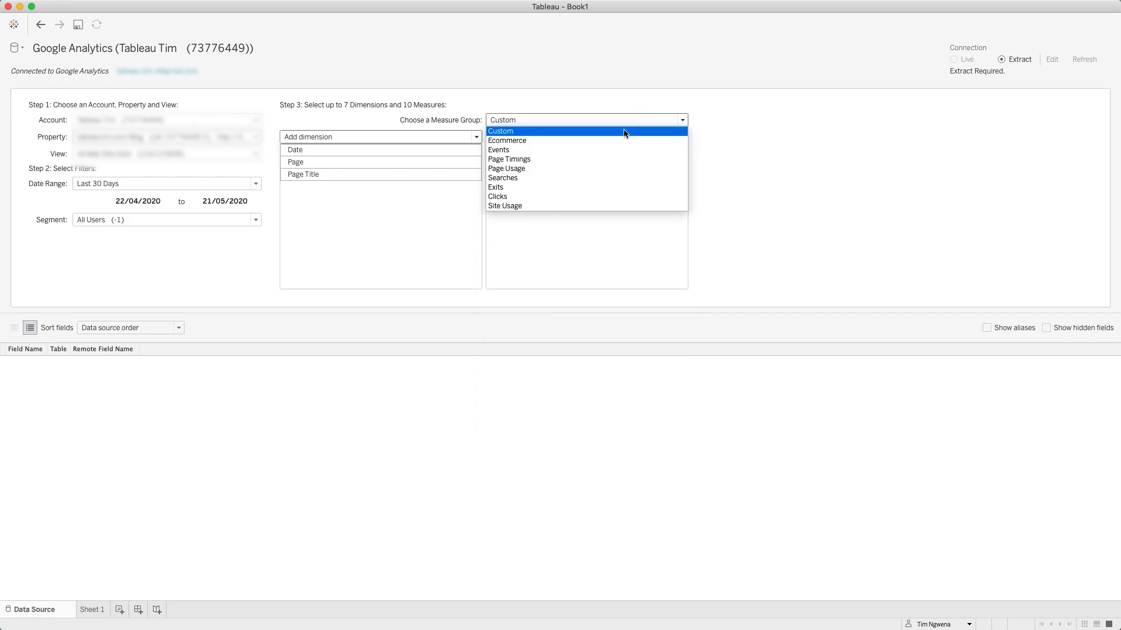
mouse_move(579, 168)
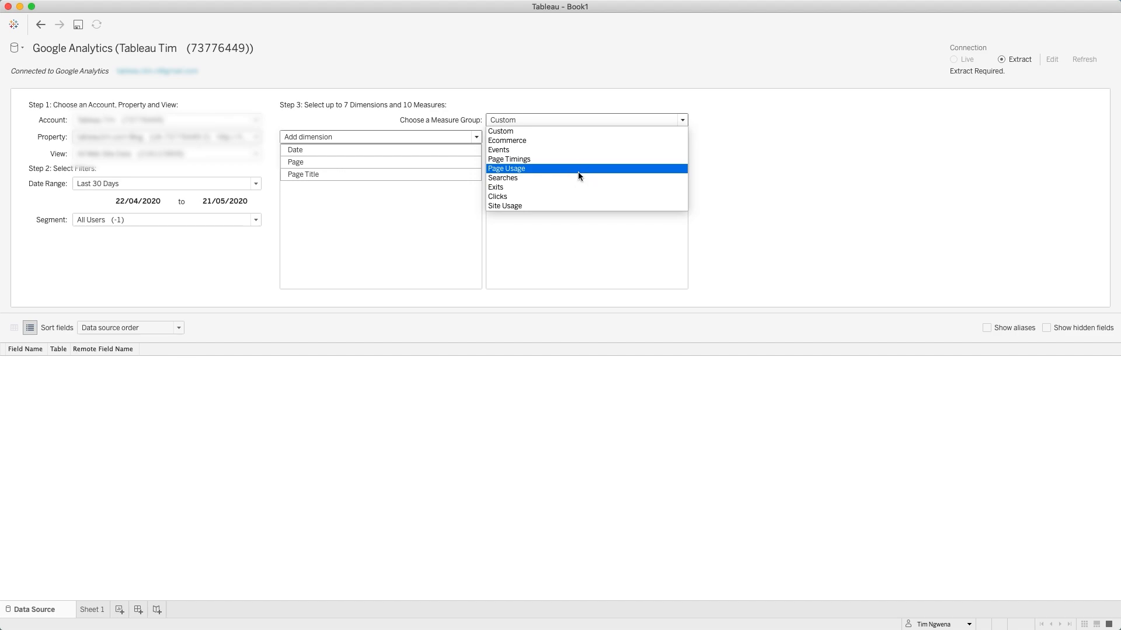
left_click(505, 168)
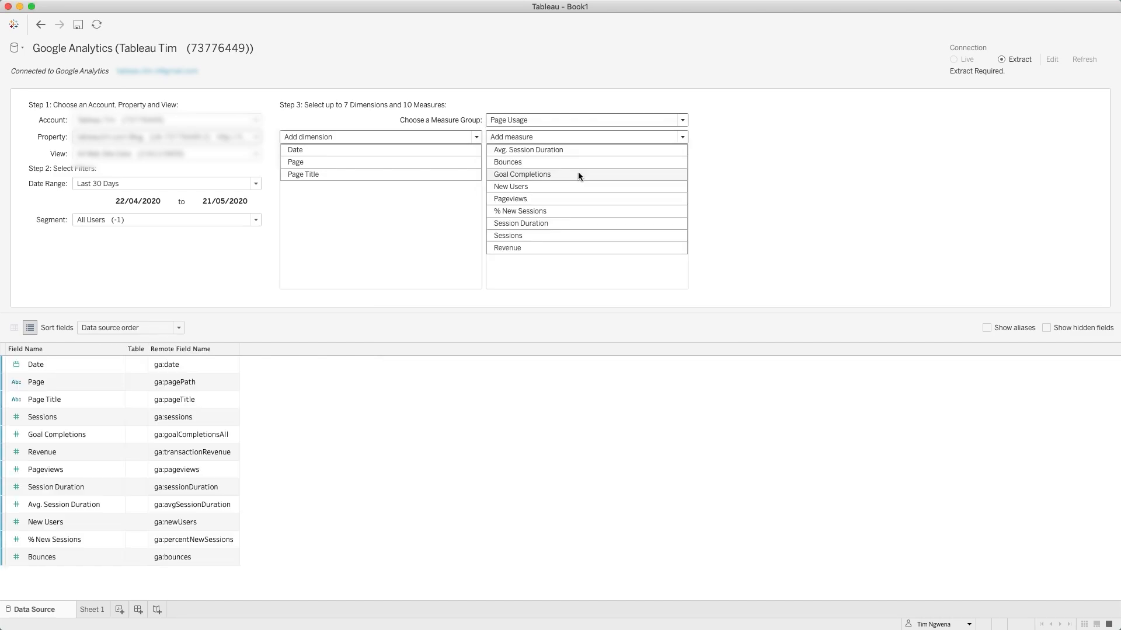
mouse_move(545, 136)
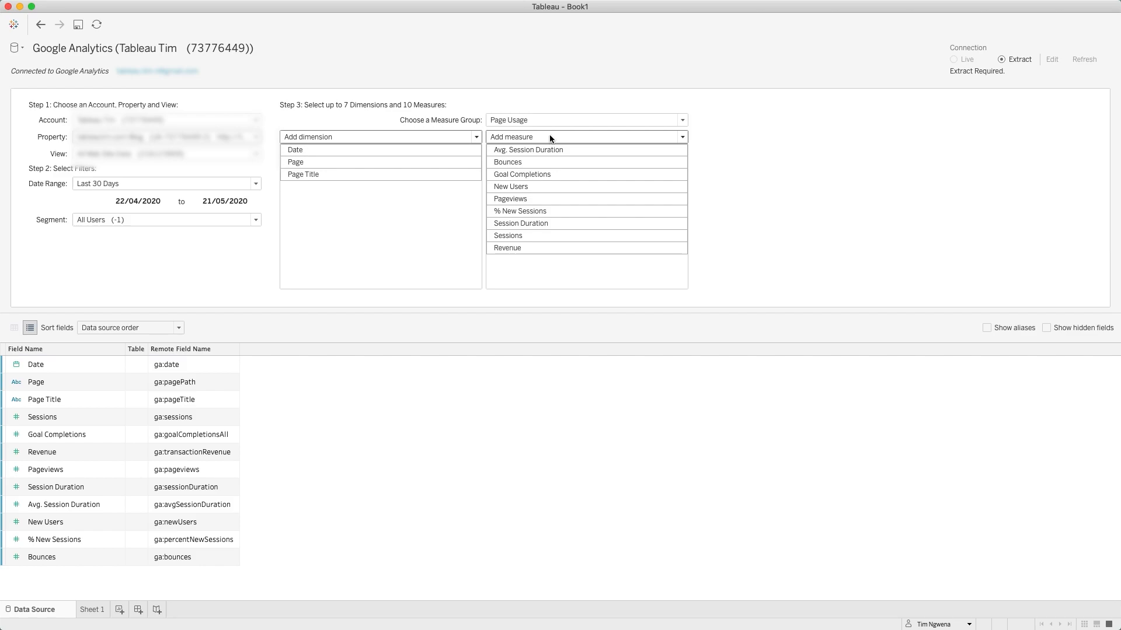
mouse_move(379, 112)
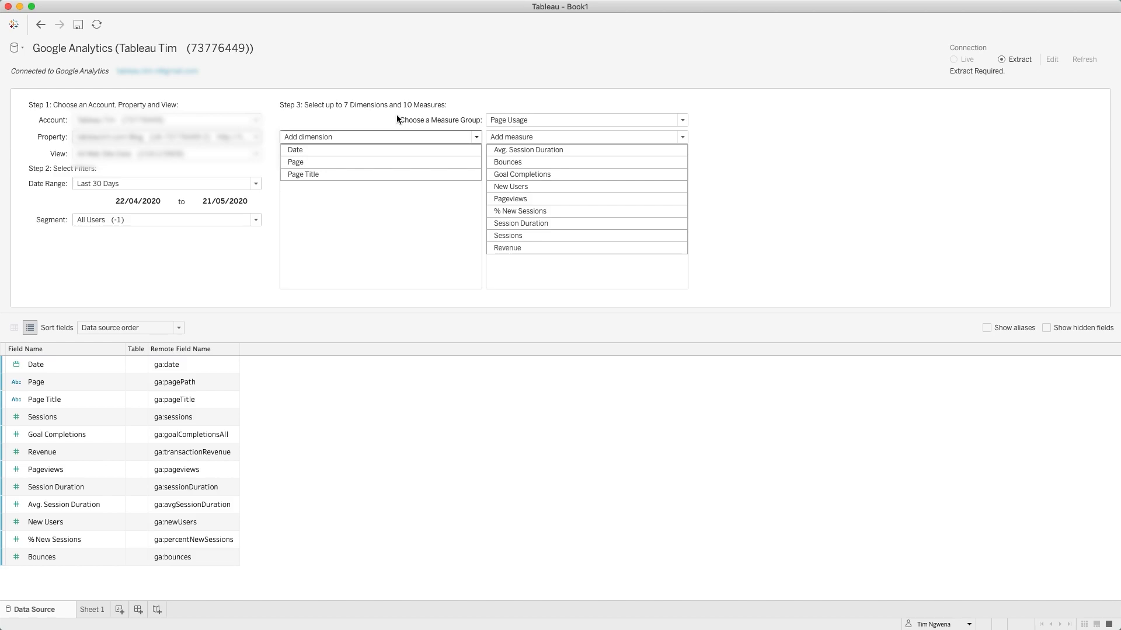
mouse_move(361, 116)
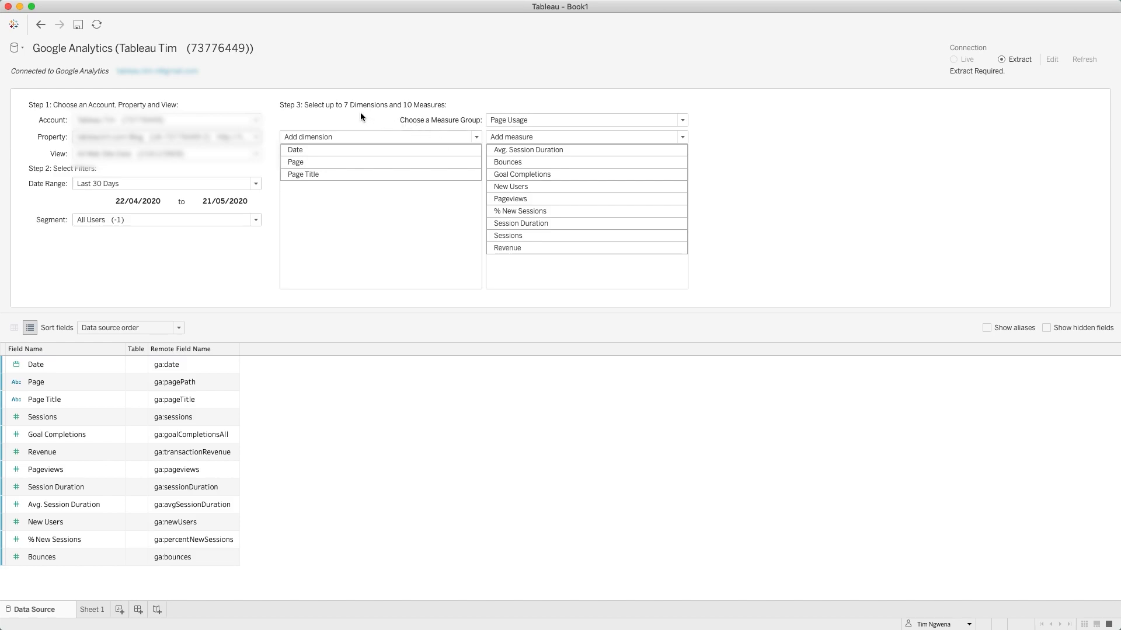
mouse_move(382, 116)
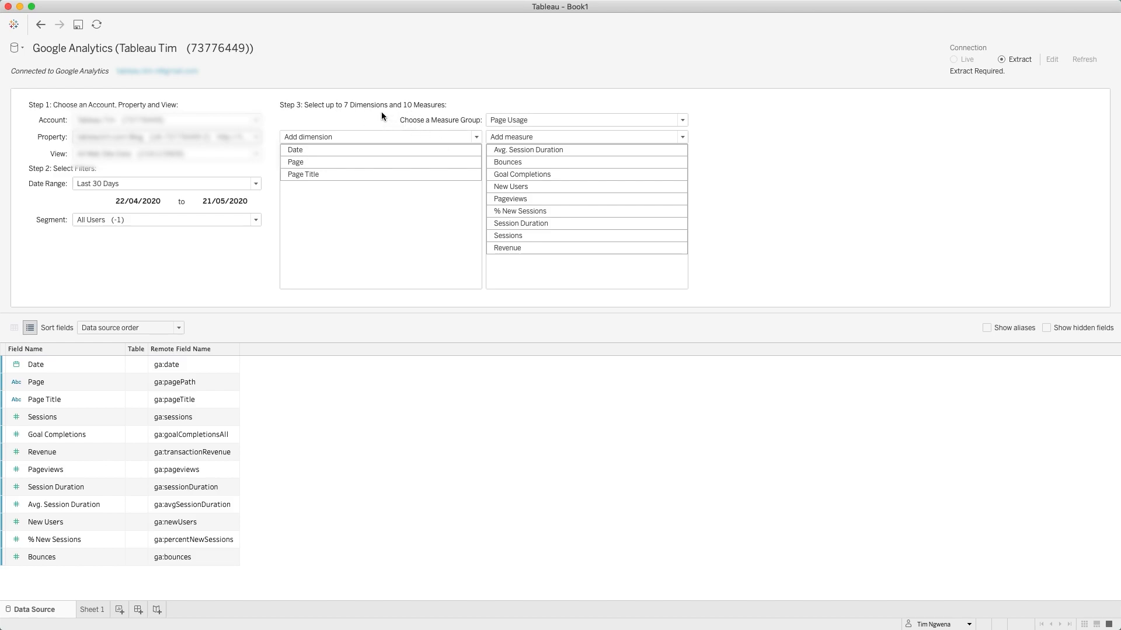
mouse_move(350, 115)
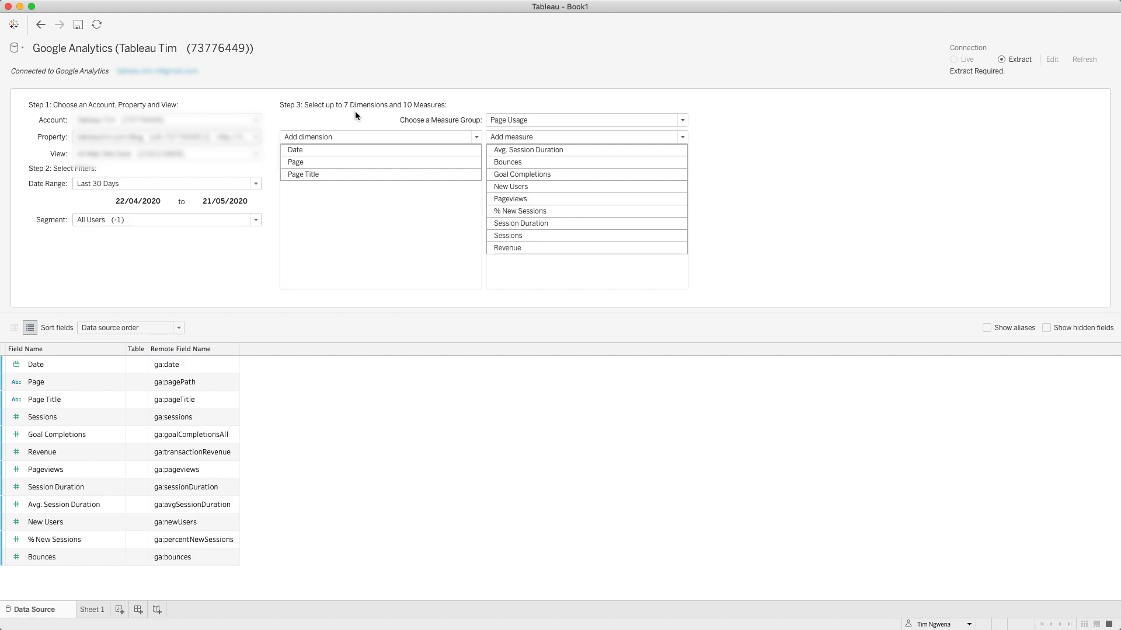
mouse_move(622, 248)
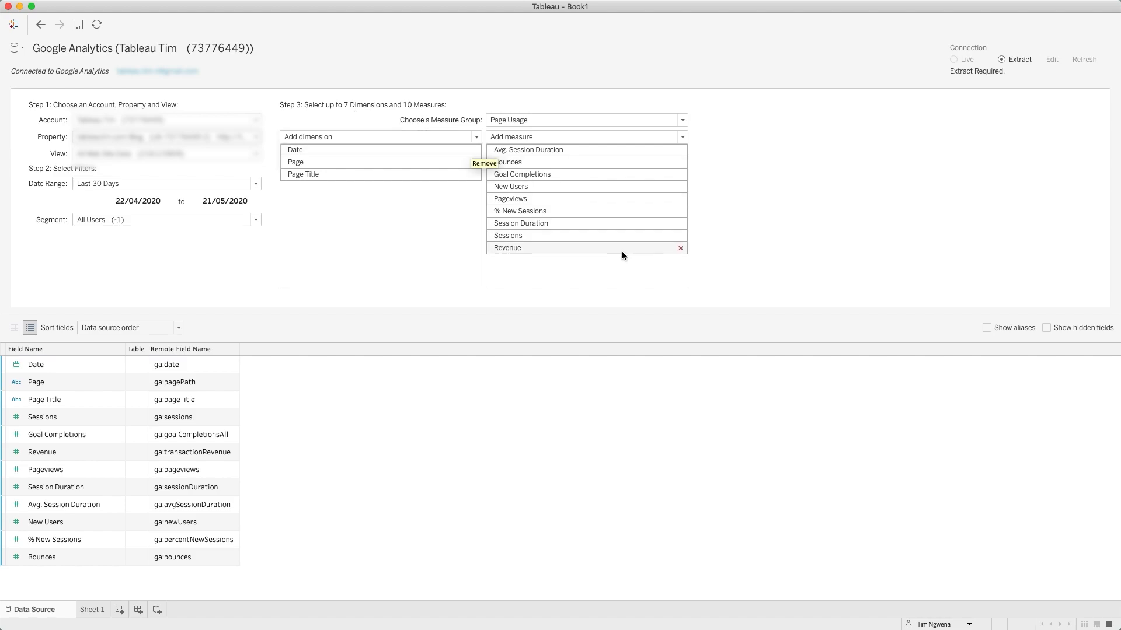
Search 'country' and add Geo Network > Country as a dimension
left_click(380, 137)
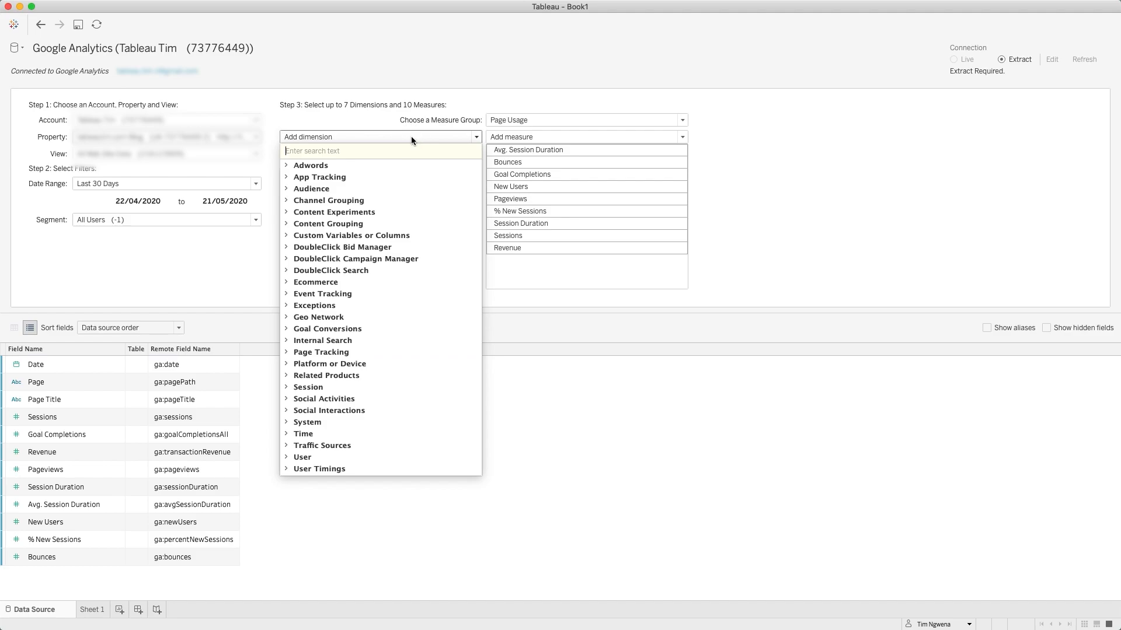
type("count")
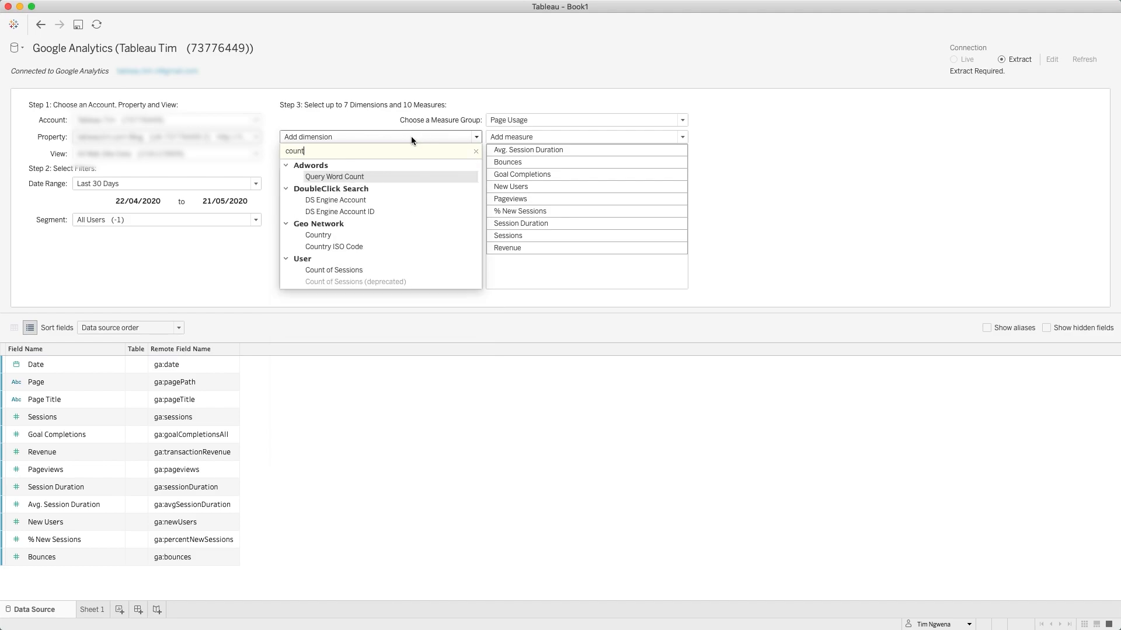
type("country")
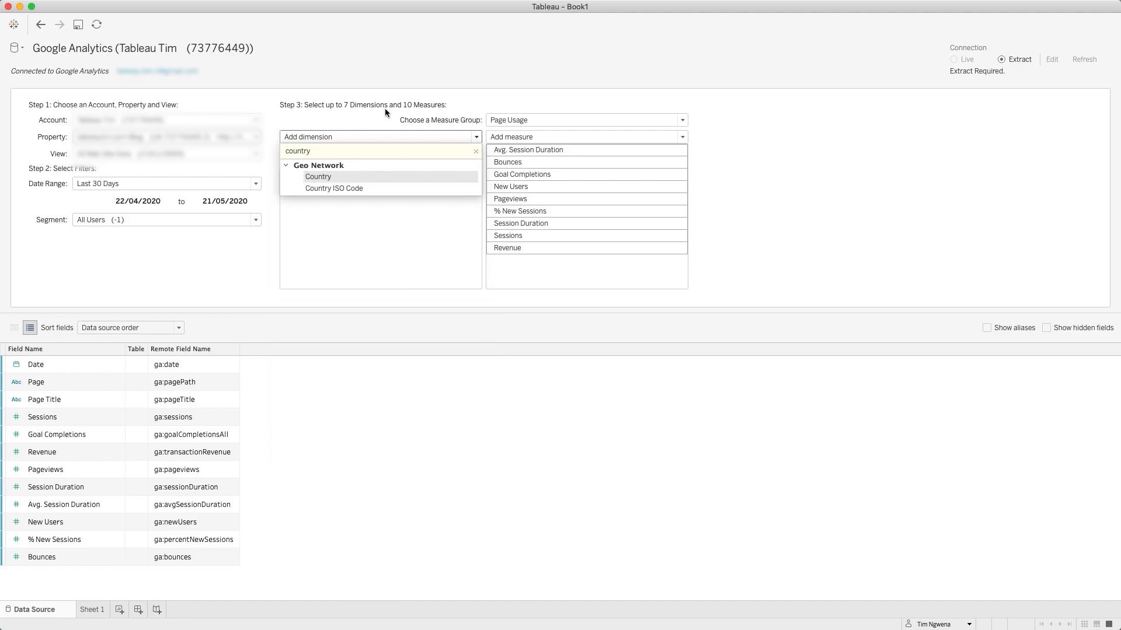
mouse_move(410, 241)
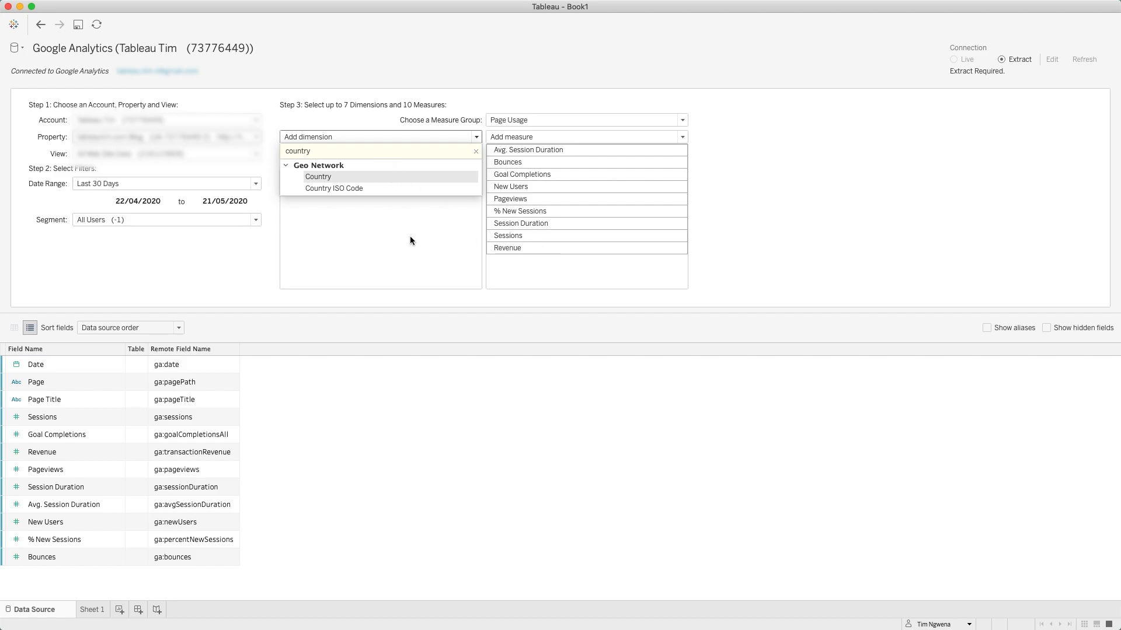
left_click(317, 177)
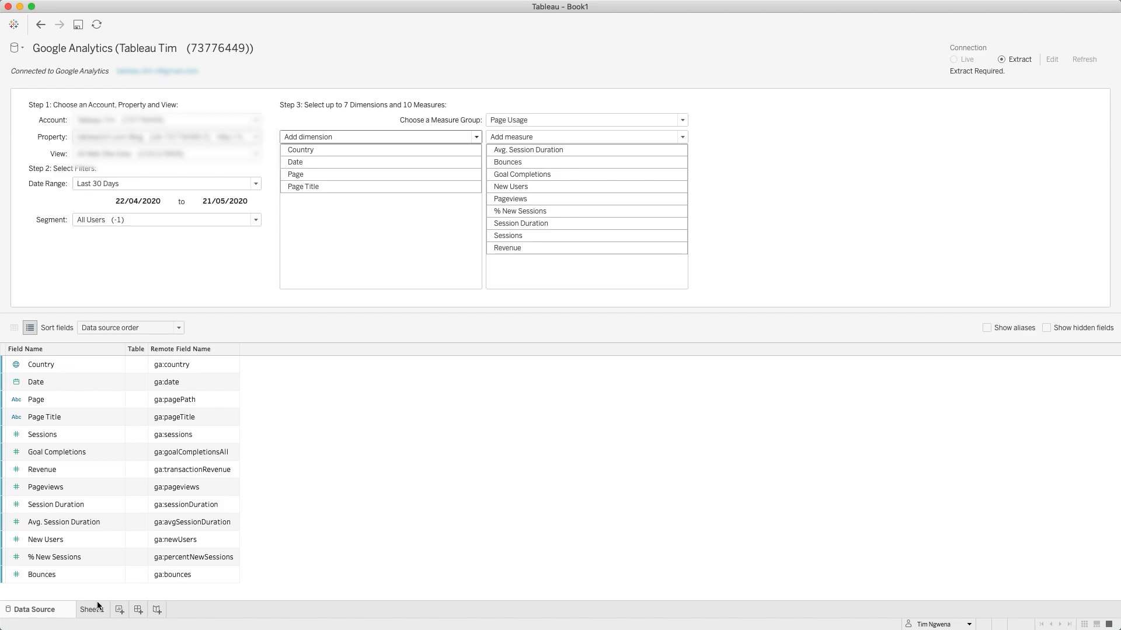
mouse_move(607, 349)
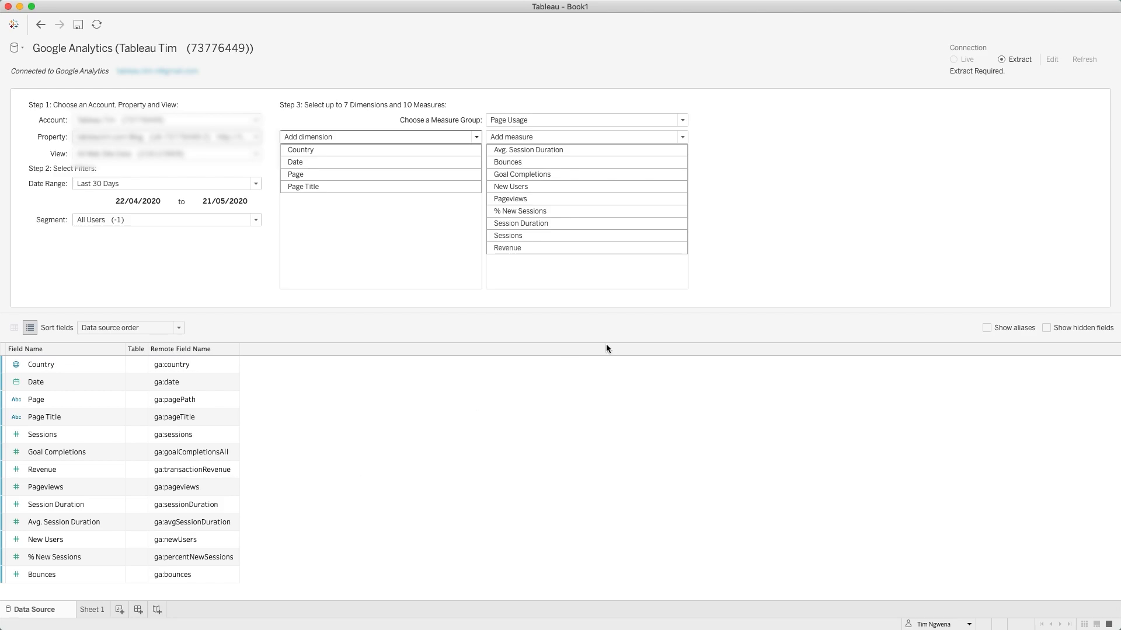
mouse_move(954, 60)
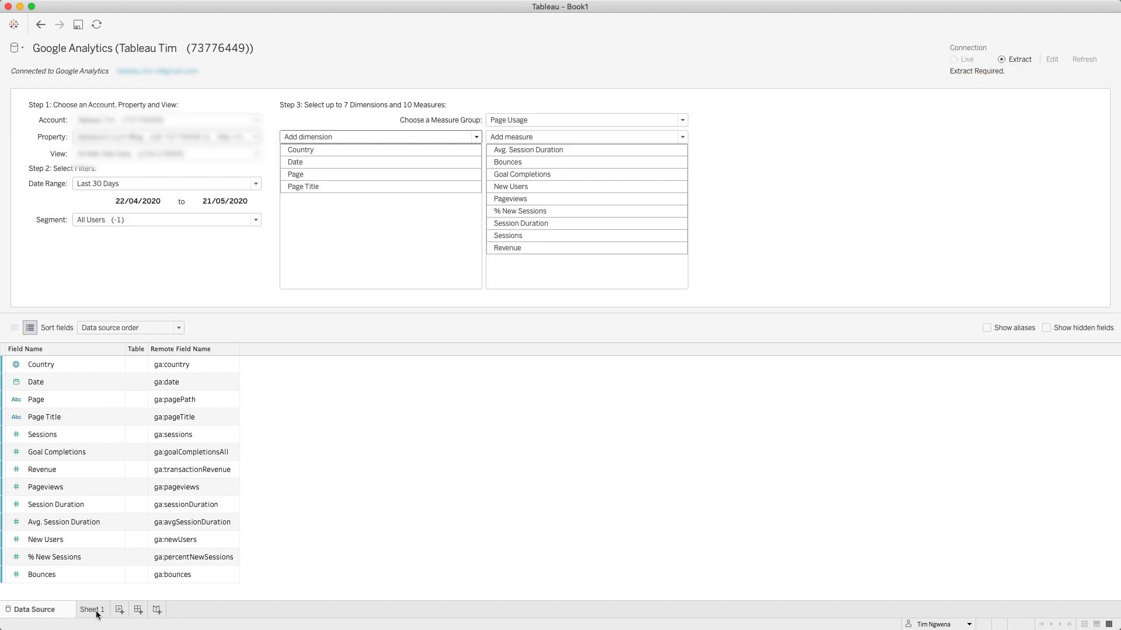
mouse_move(528, 455)
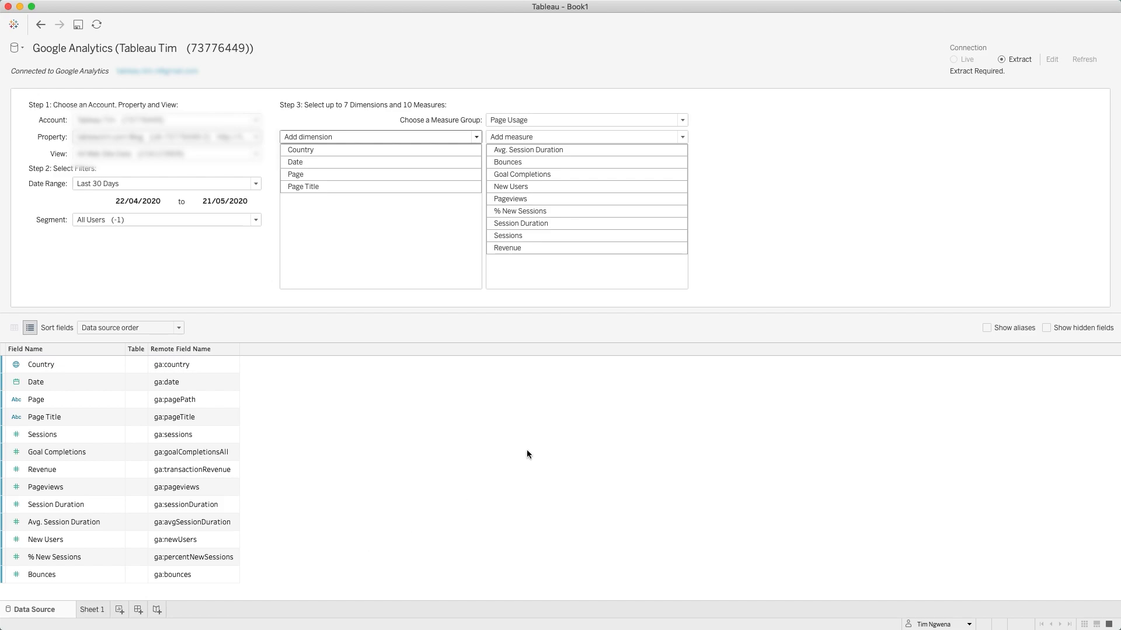
On Sheet 1, place Page Title on Rows to list all 33 page titles
left_click(91, 609)
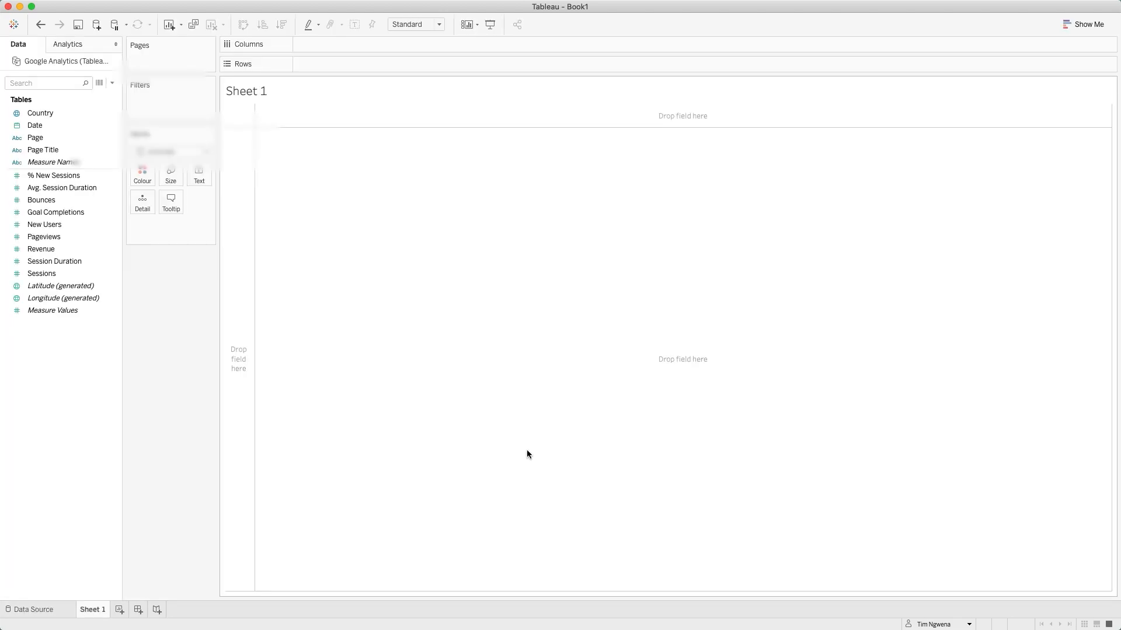
mouse_move(399, 385)
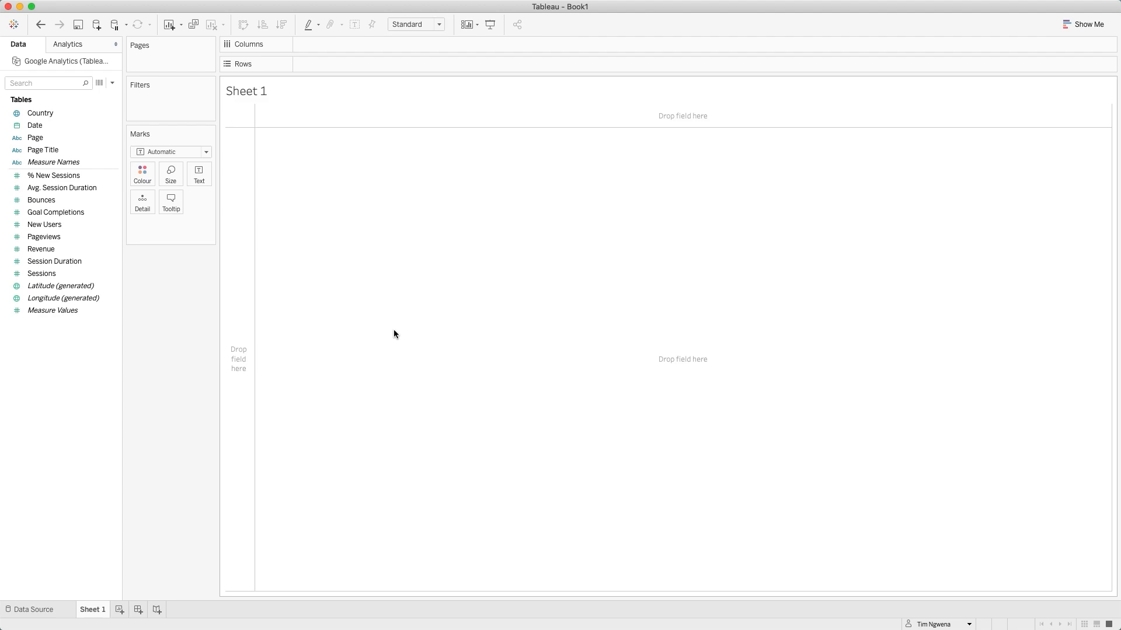
left_click(44, 151)
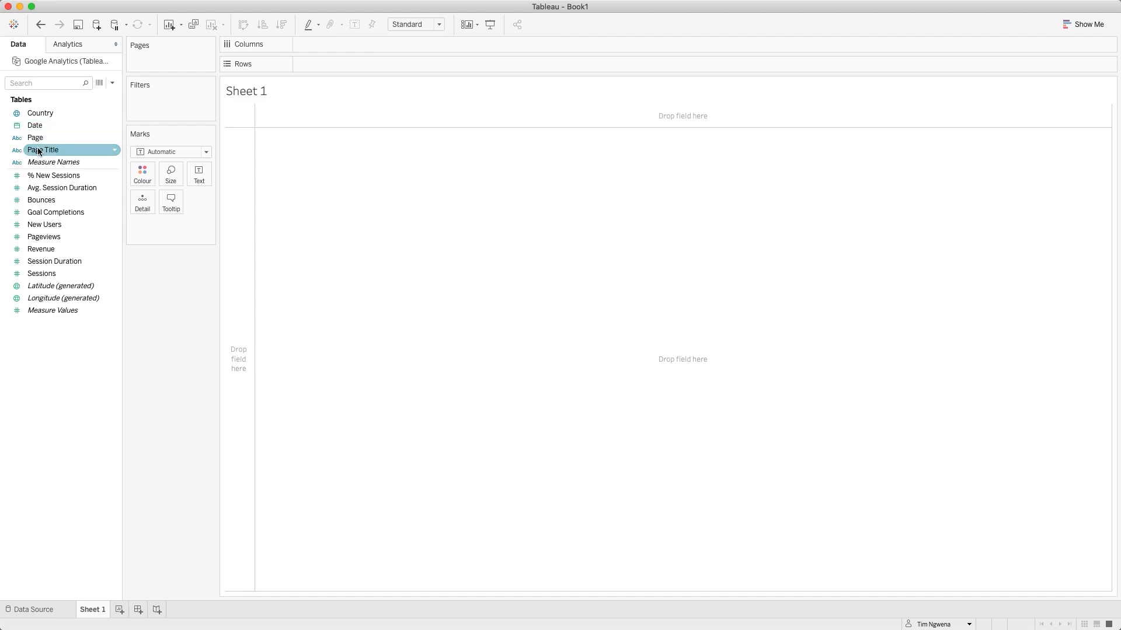
left_click_drag(43, 149, 336, 63)
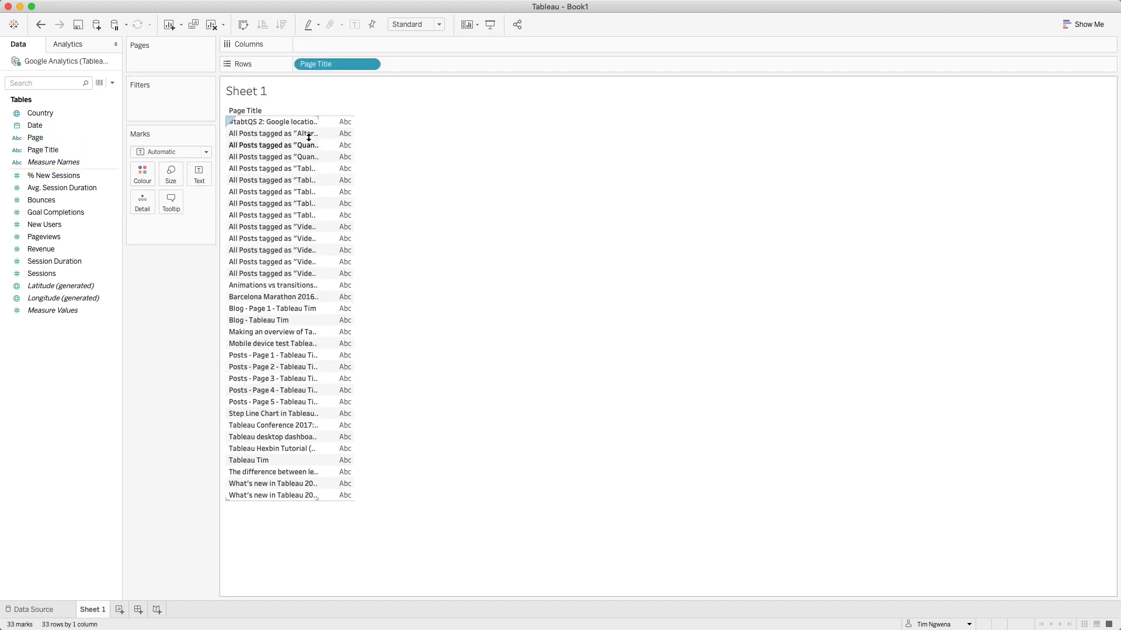
mouse_move(246, 163)
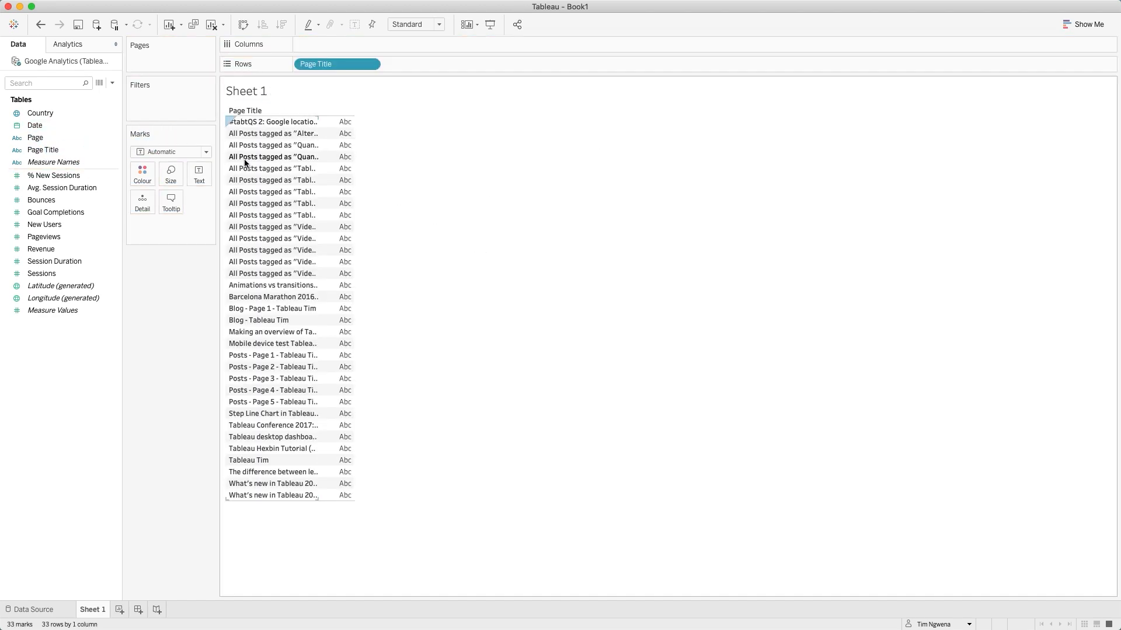
mouse_move(323, 122)
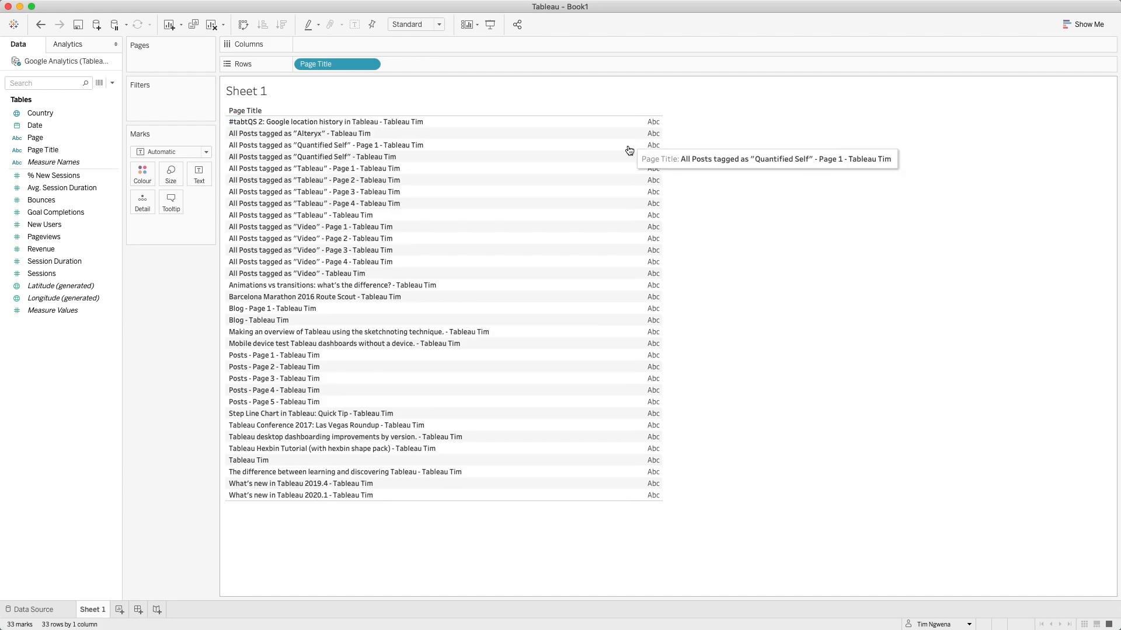
mouse_move(187, 351)
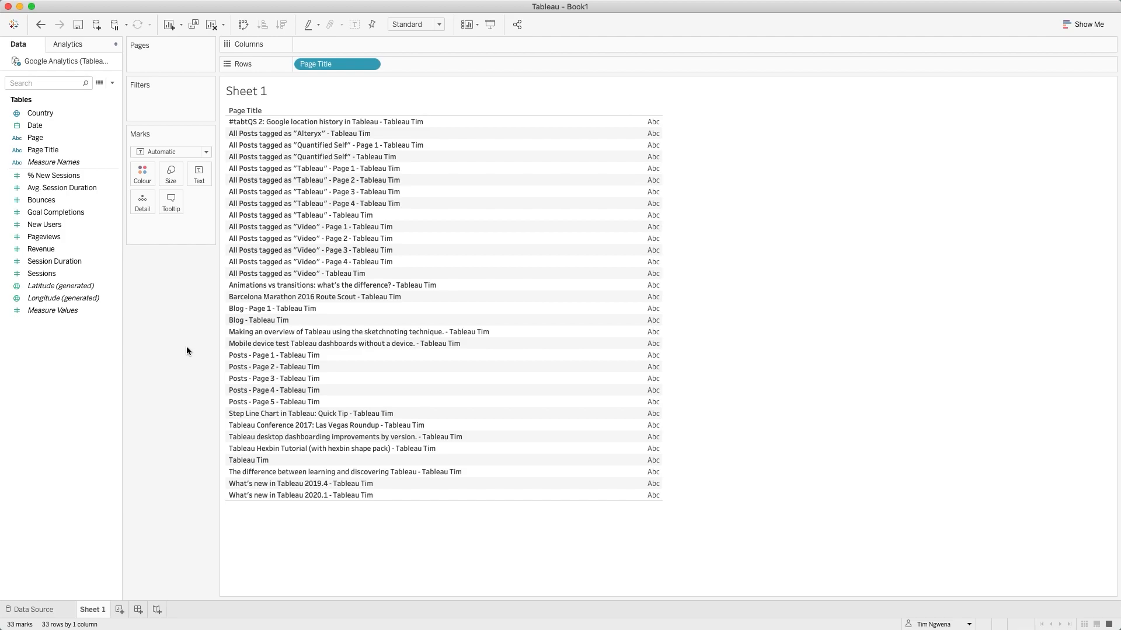
Chart SUM(Pageviews) as bars per page and sort them descending by views
left_click(43, 237)
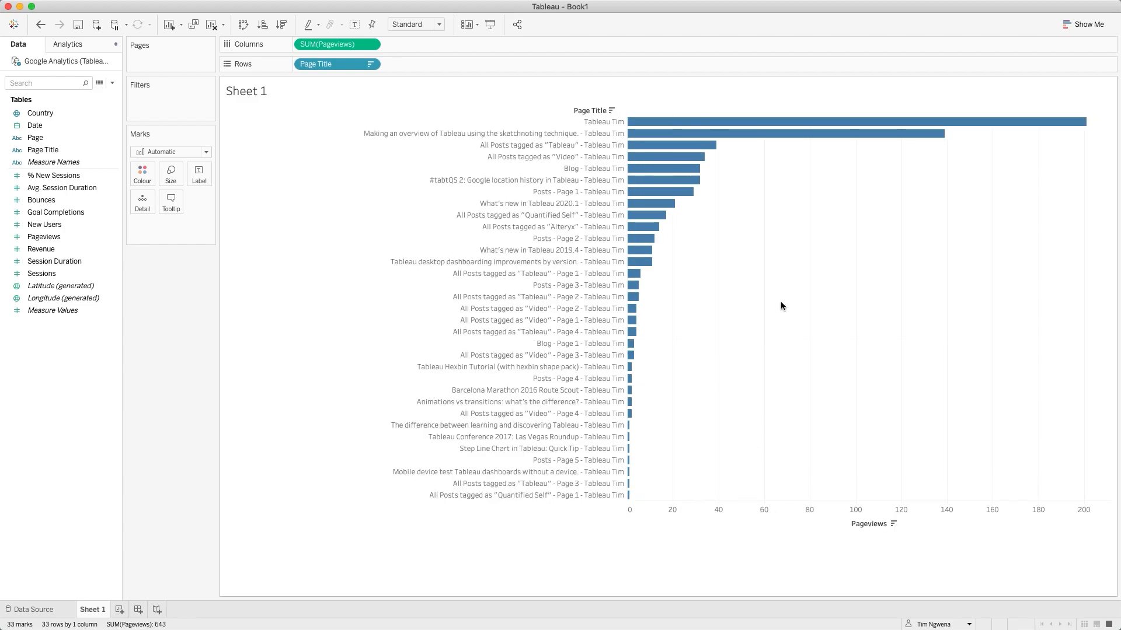
mouse_move(773, 298)
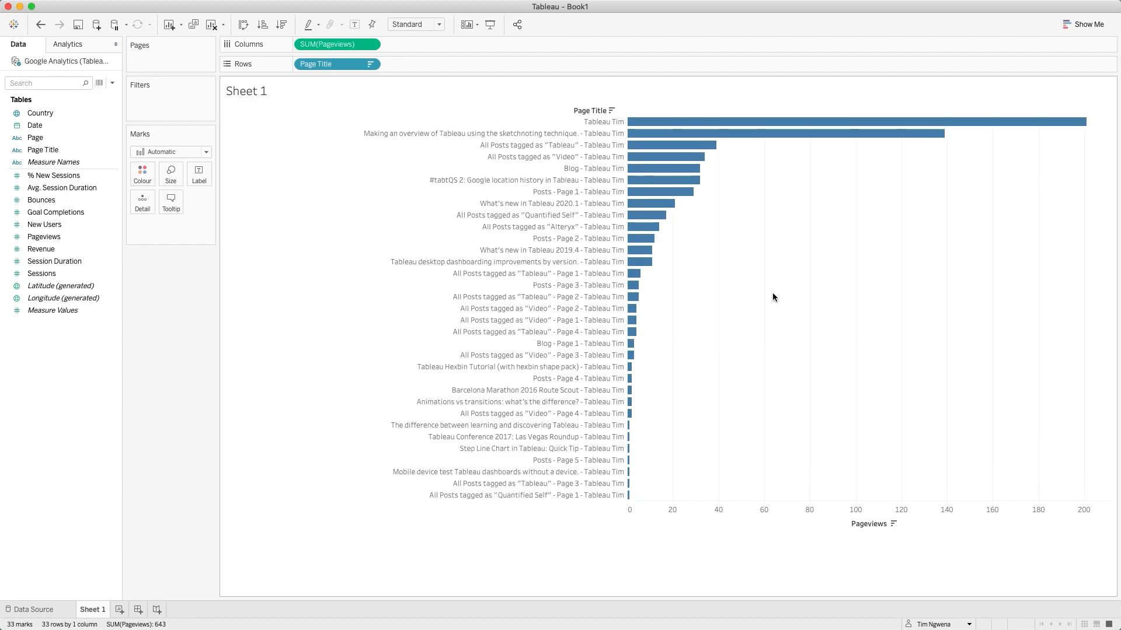
mouse_move(776, 306)
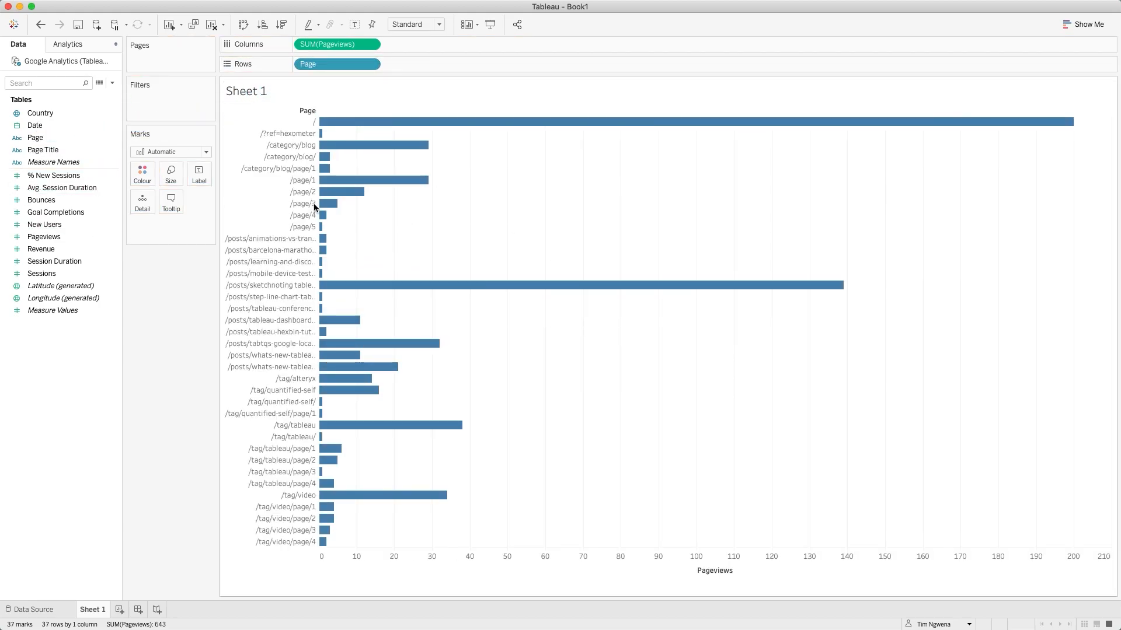
mouse_move(555, 211)
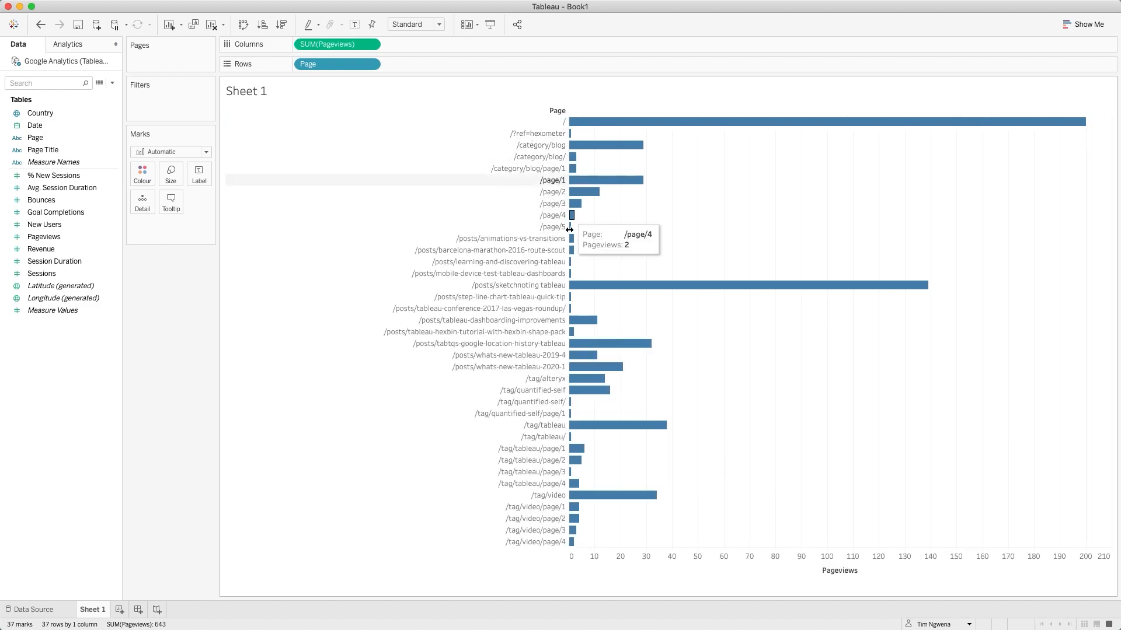
mouse_move(533, 191)
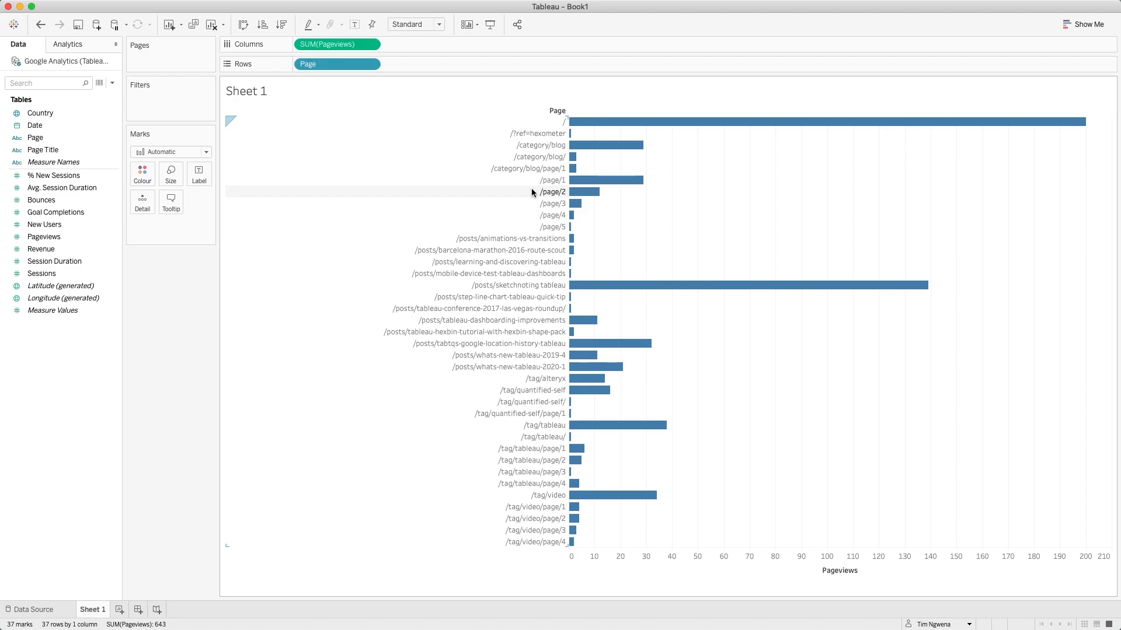
left_click(558, 111)
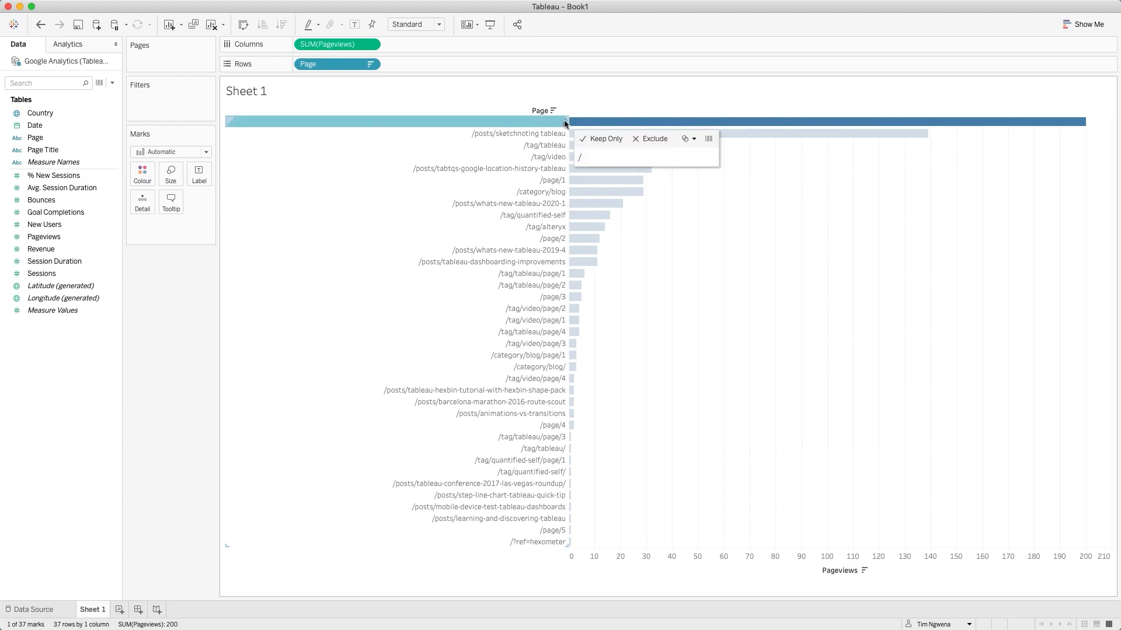
mouse_move(761, 120)
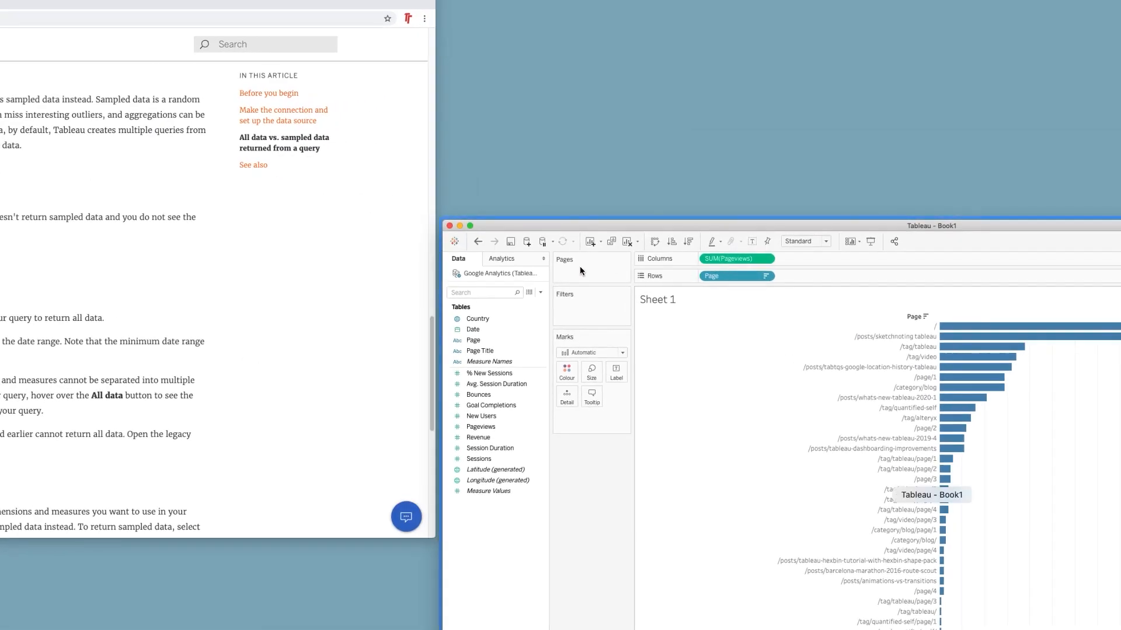
Open Behaviour > Site Content > All Pages showing 643 total pageviews, then return to Tableau
left_click(223, 14)
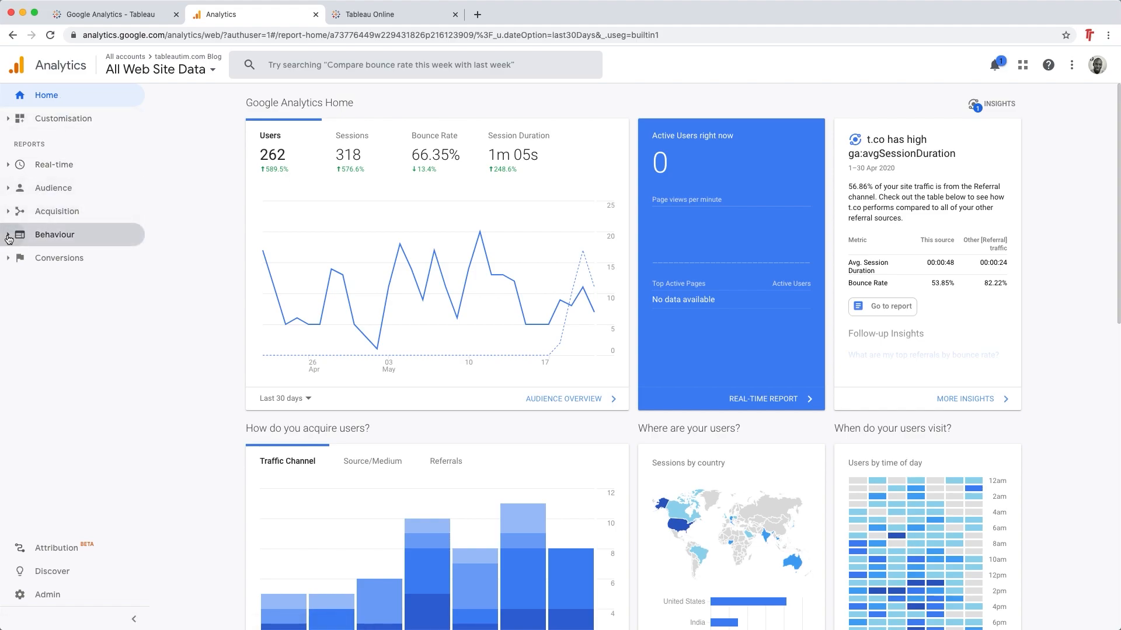
left_click(55, 235)
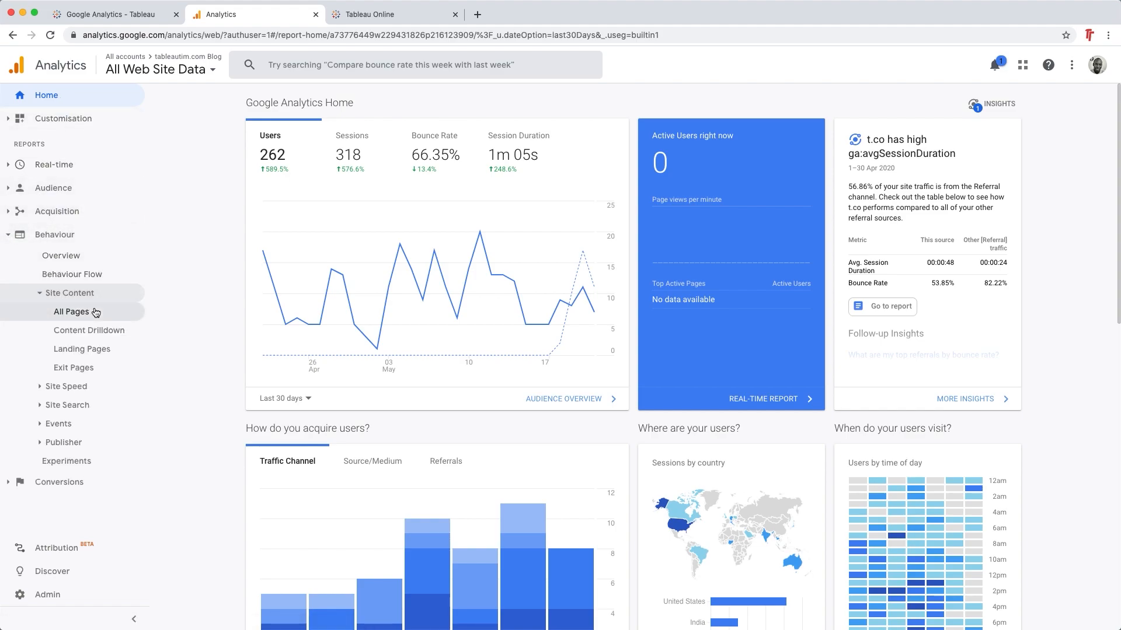
left_click(71, 312)
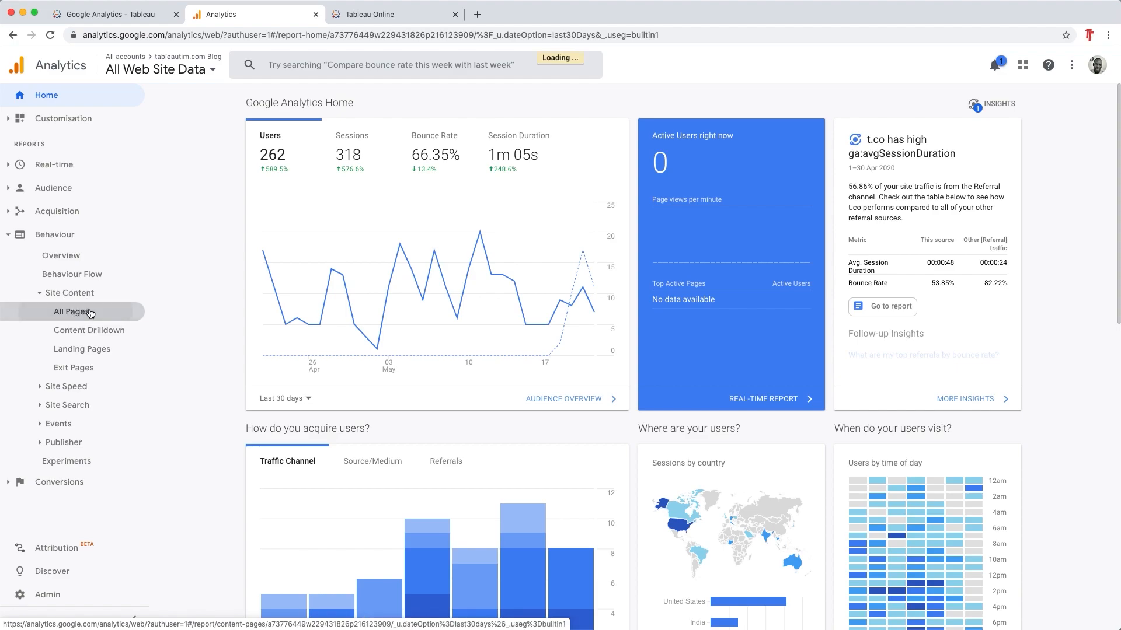
left_click(71, 311)
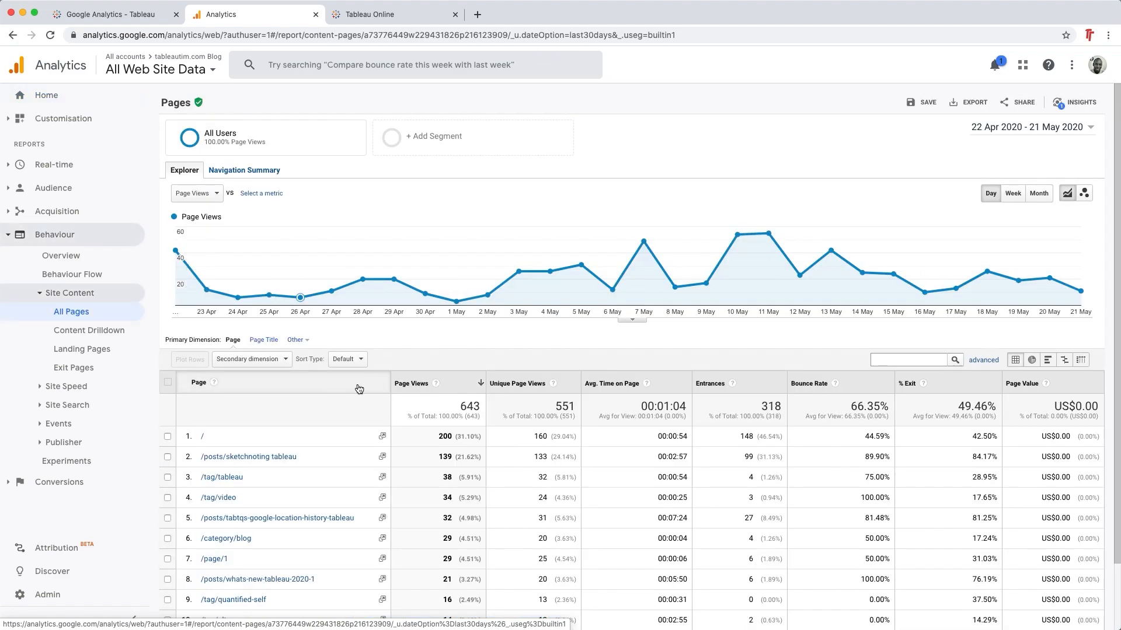
scroll("down", 3)
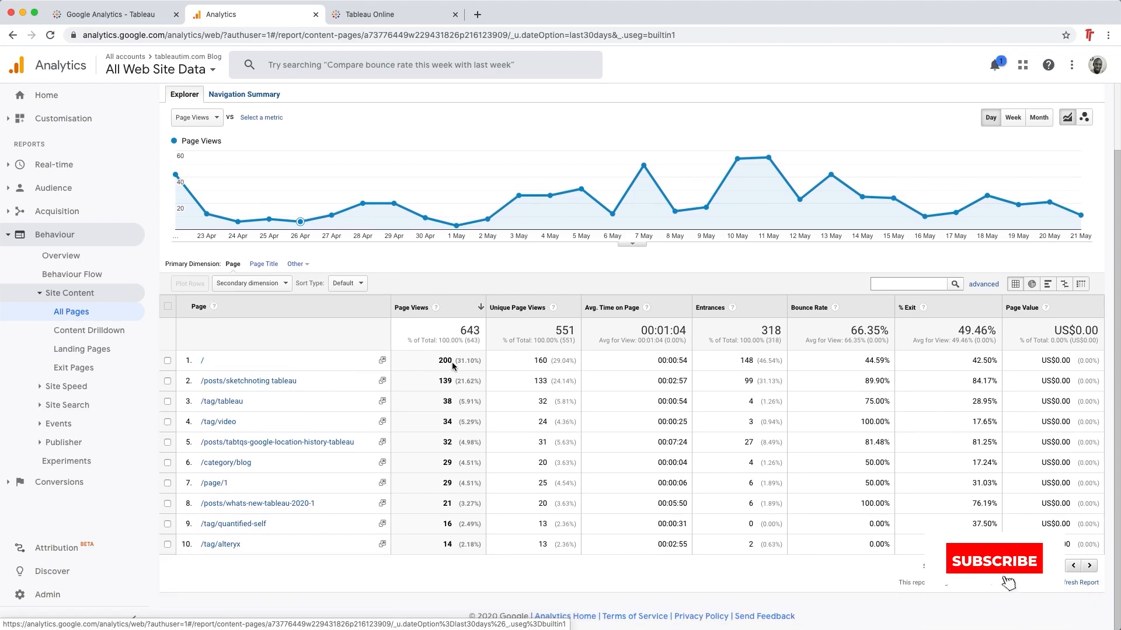
left_click(993, 559)
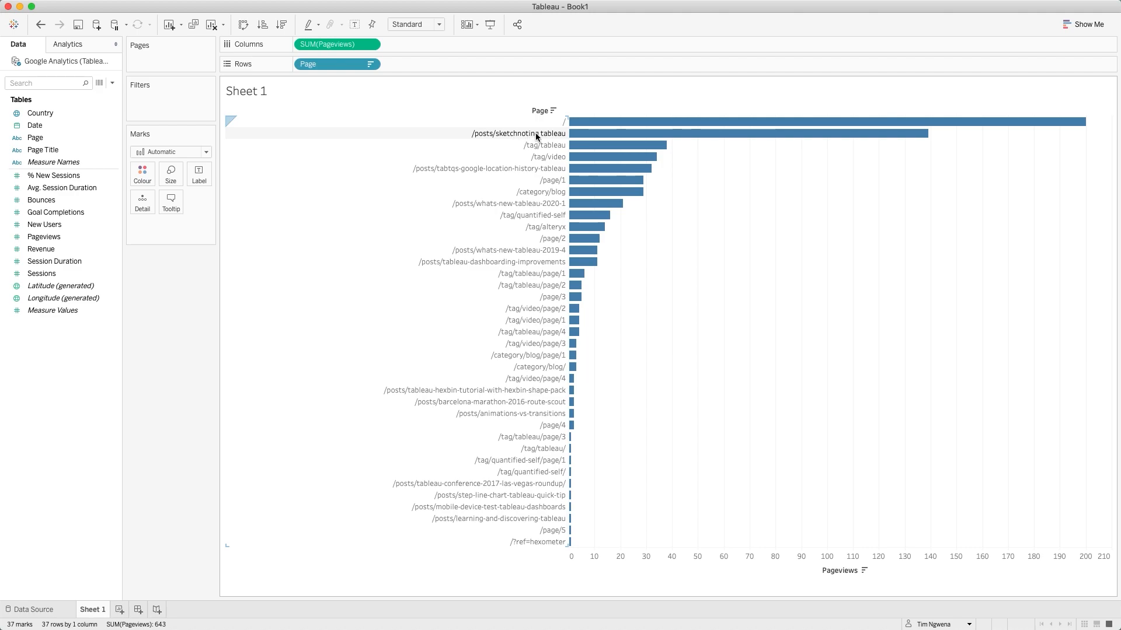
mouse_move(844, 141)
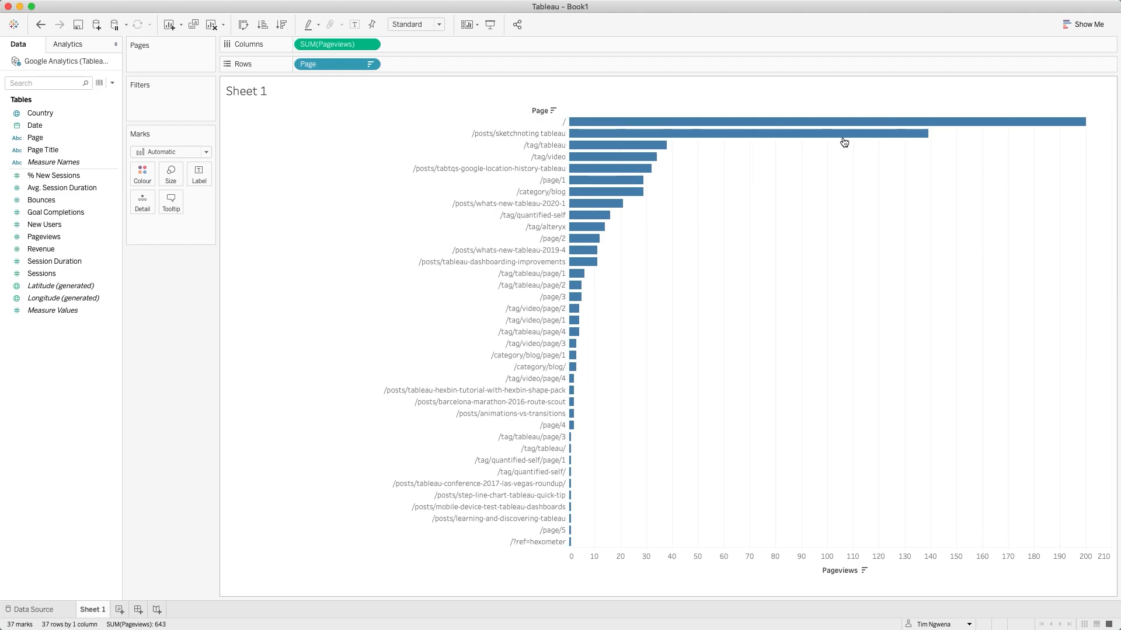
mouse_move(842, 133)
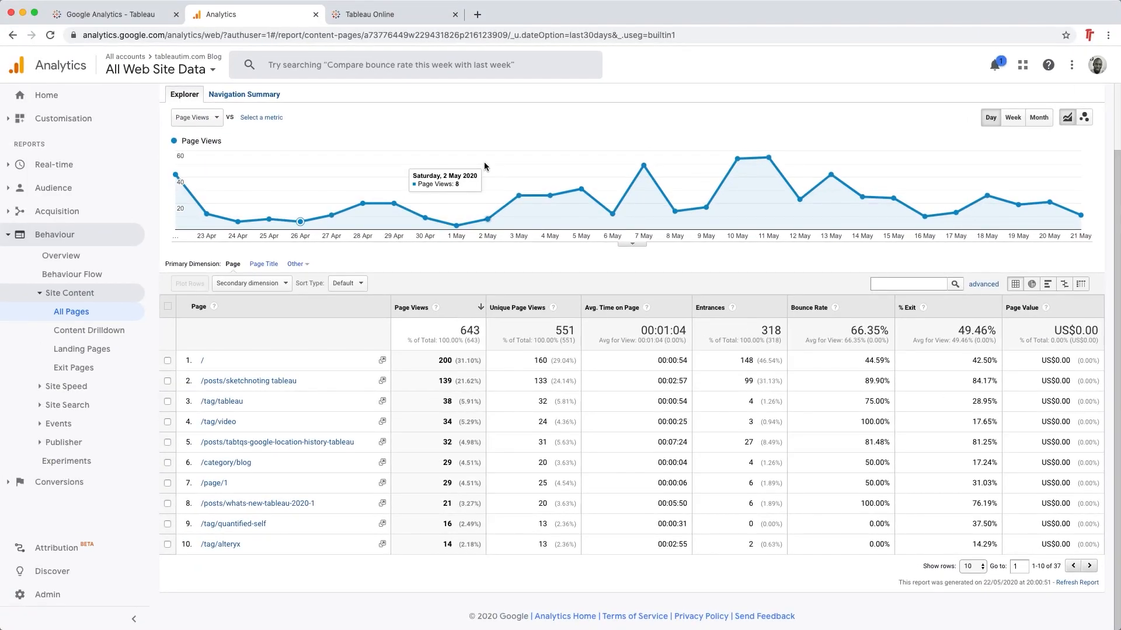
mouse_move(491, 159)
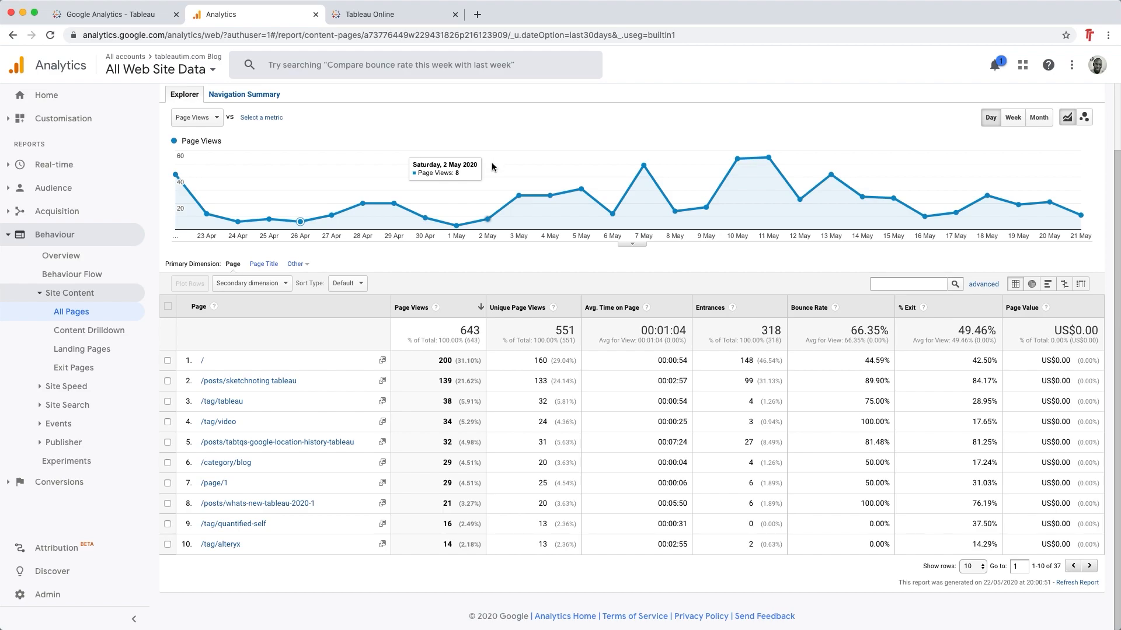
mouse_move(380, 150)
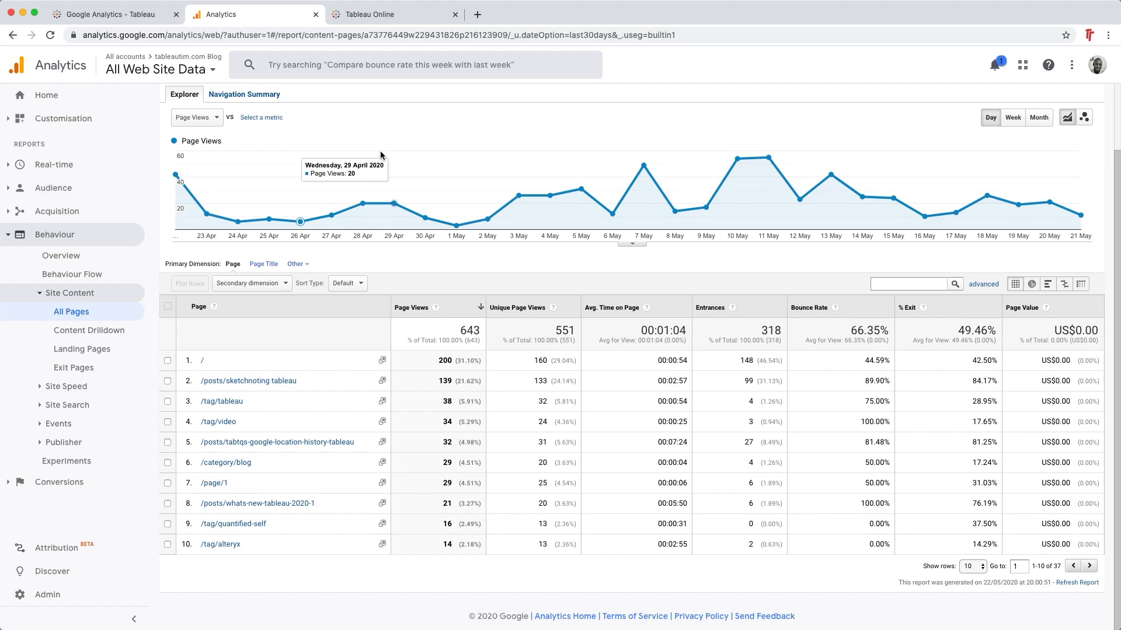
mouse_move(208, 213)
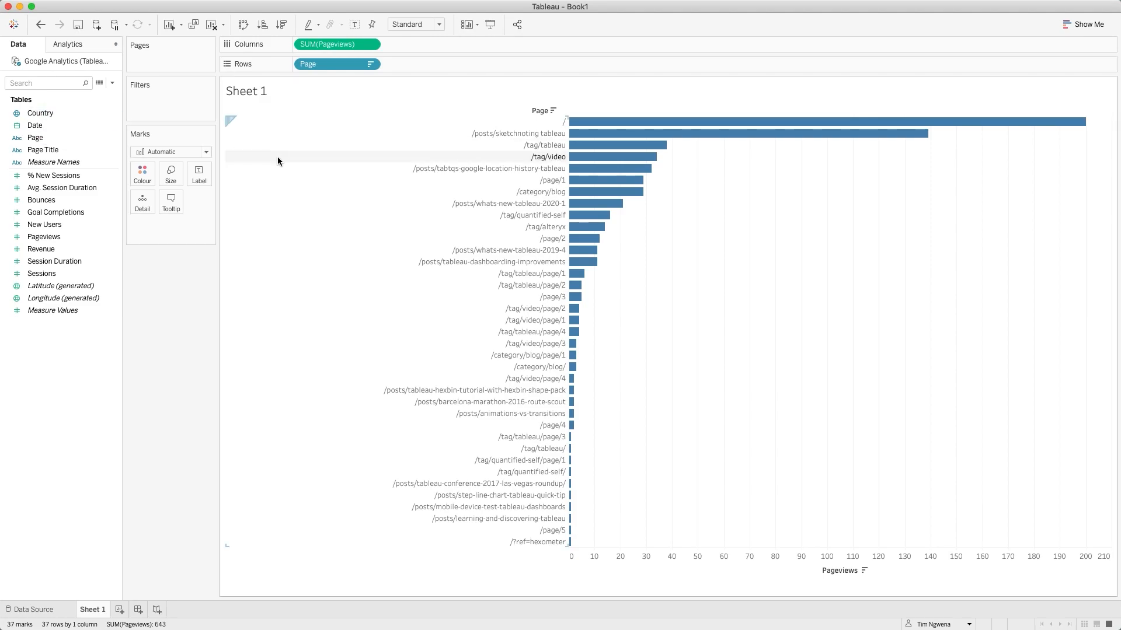
mouse_move(583, 122)
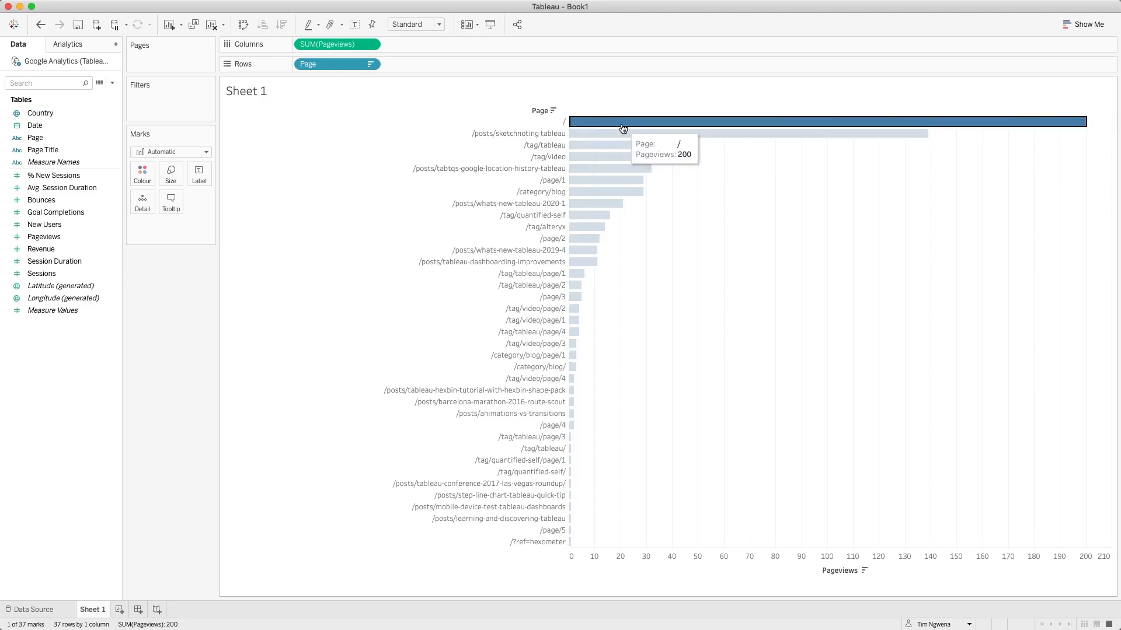
Keep only the home page '/' bar so its 200 pageviews break down by country
left_click(622, 122)
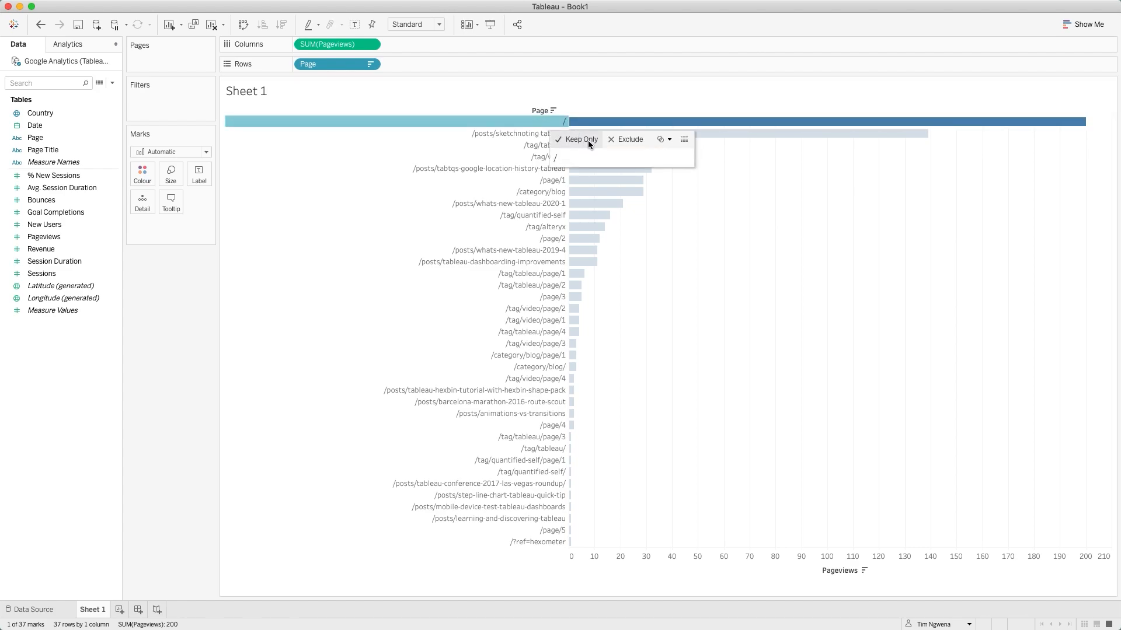
left_click(580, 139)
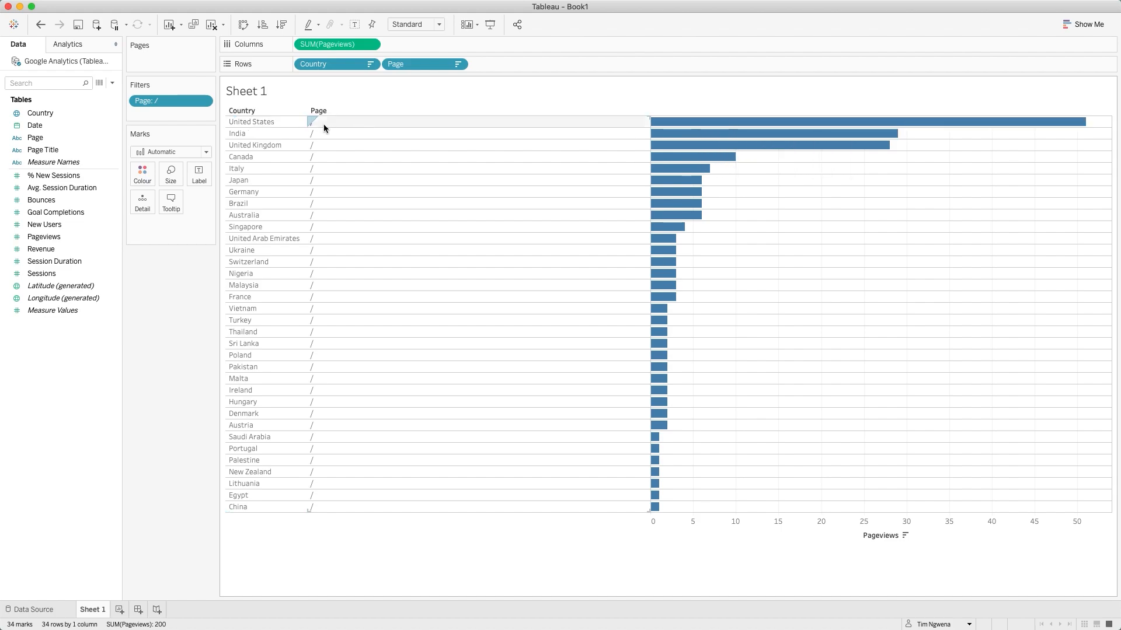
mouse_move(847, 133)
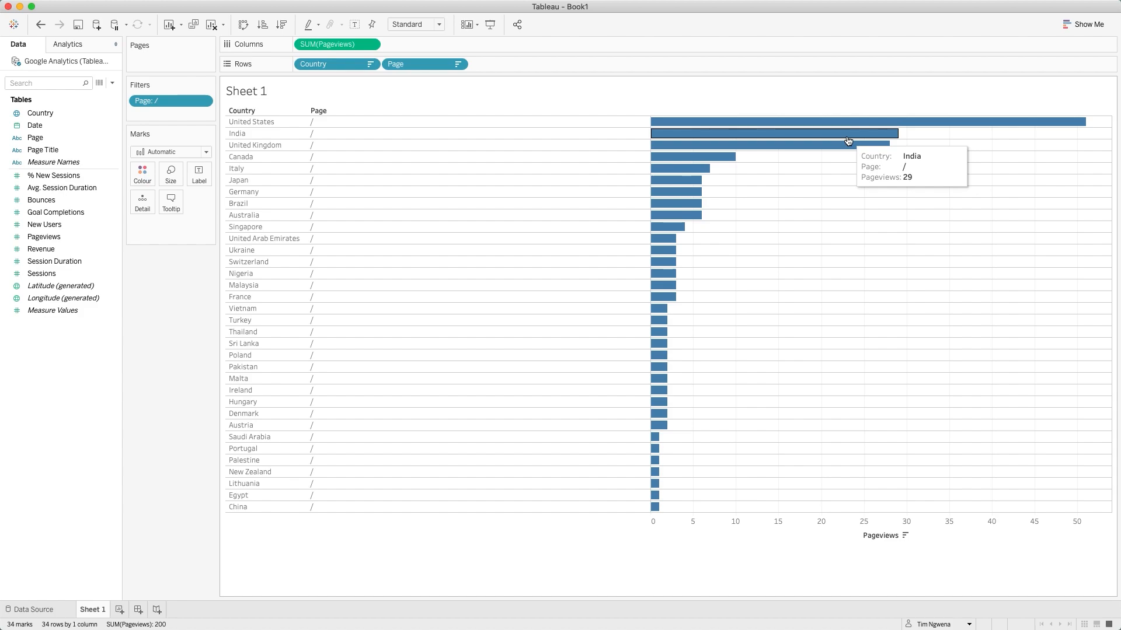
mouse_move(795, 145)
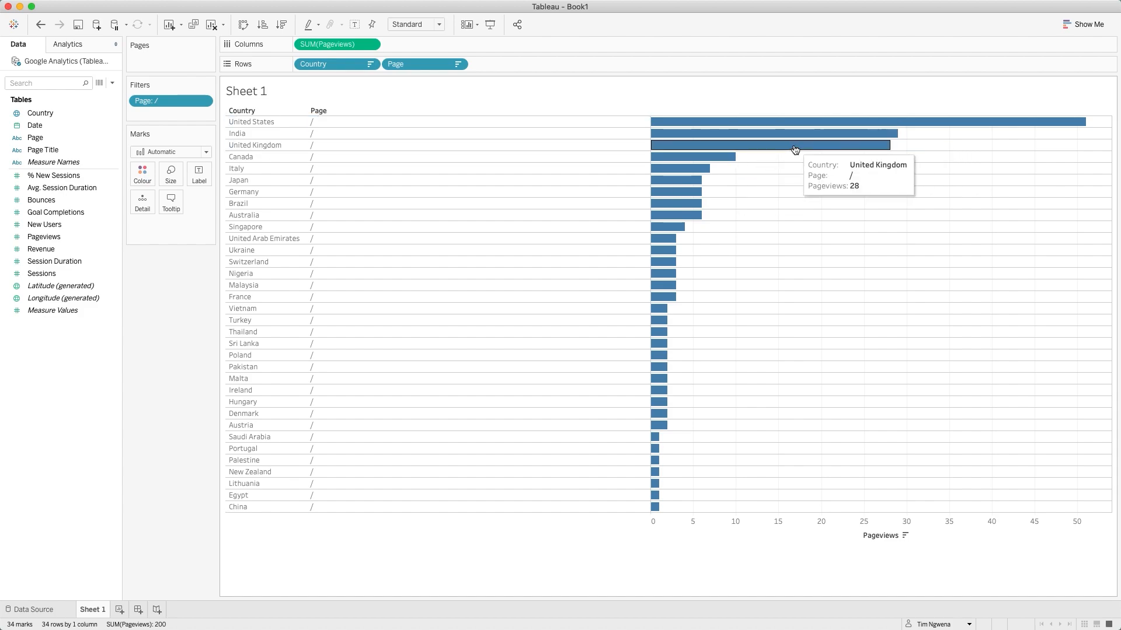
mouse_move(419, 164)
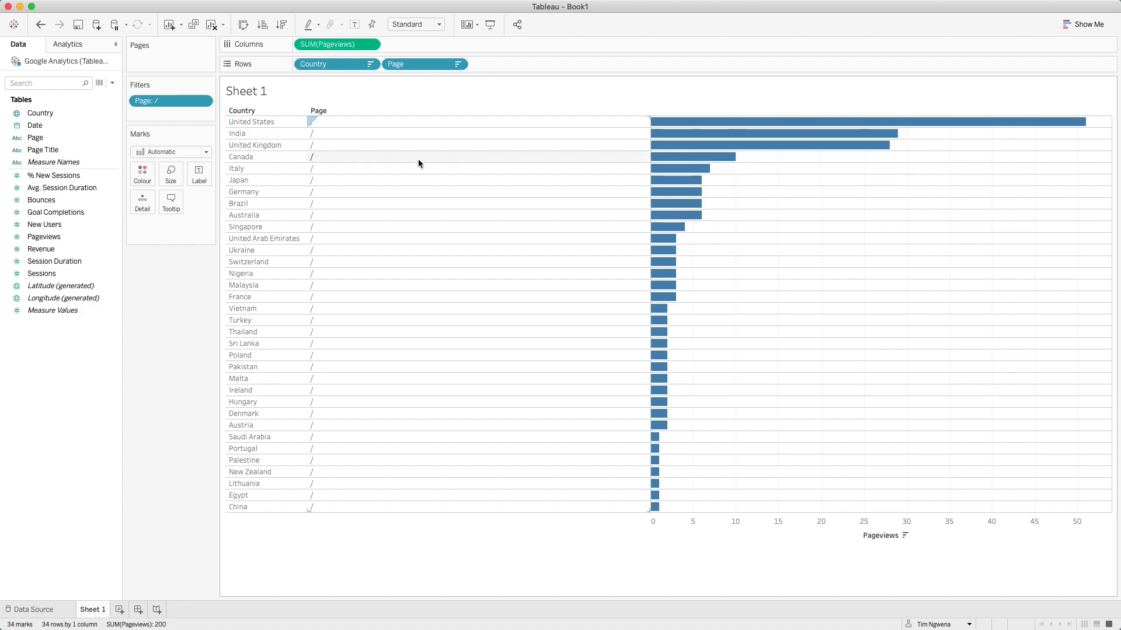
mouse_move(441, 238)
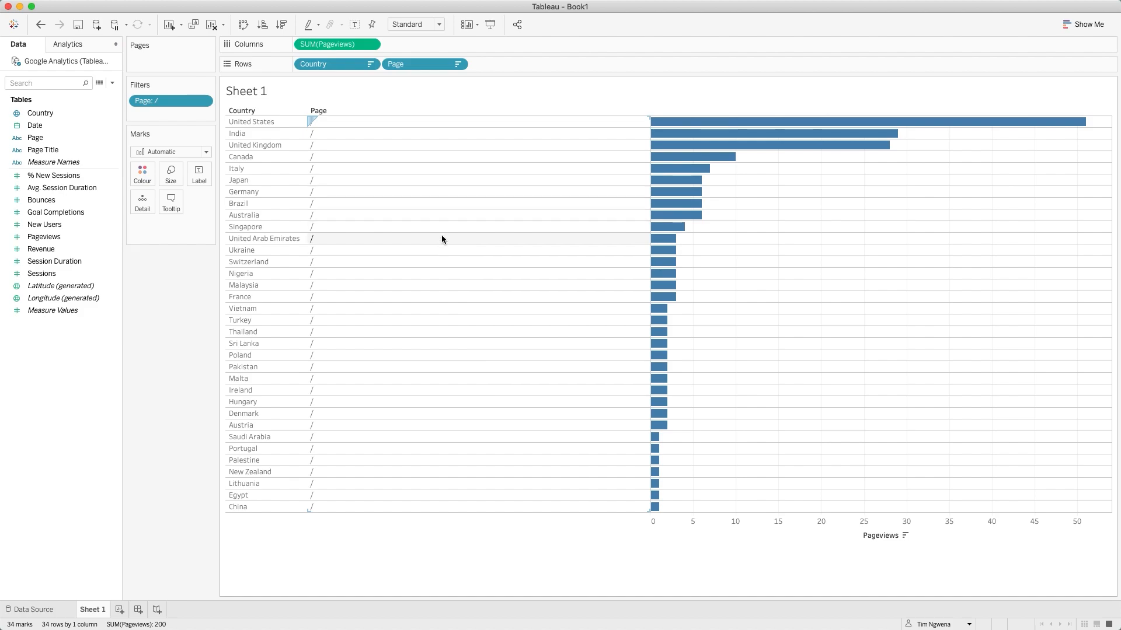
mouse_move(453, 262)
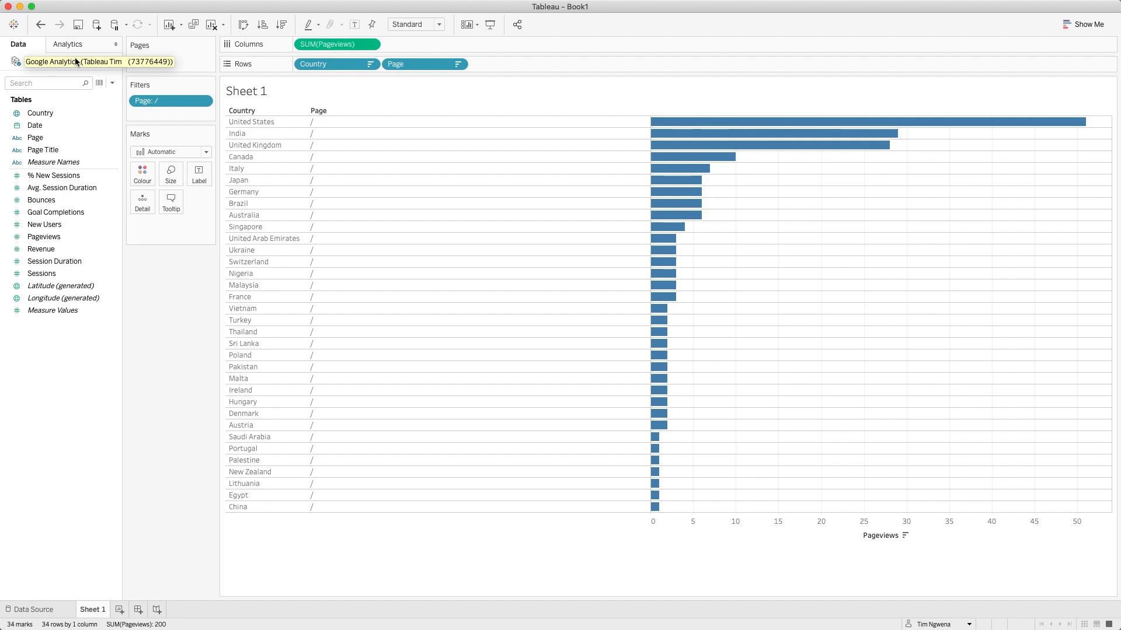
mouse_move(92, 68)
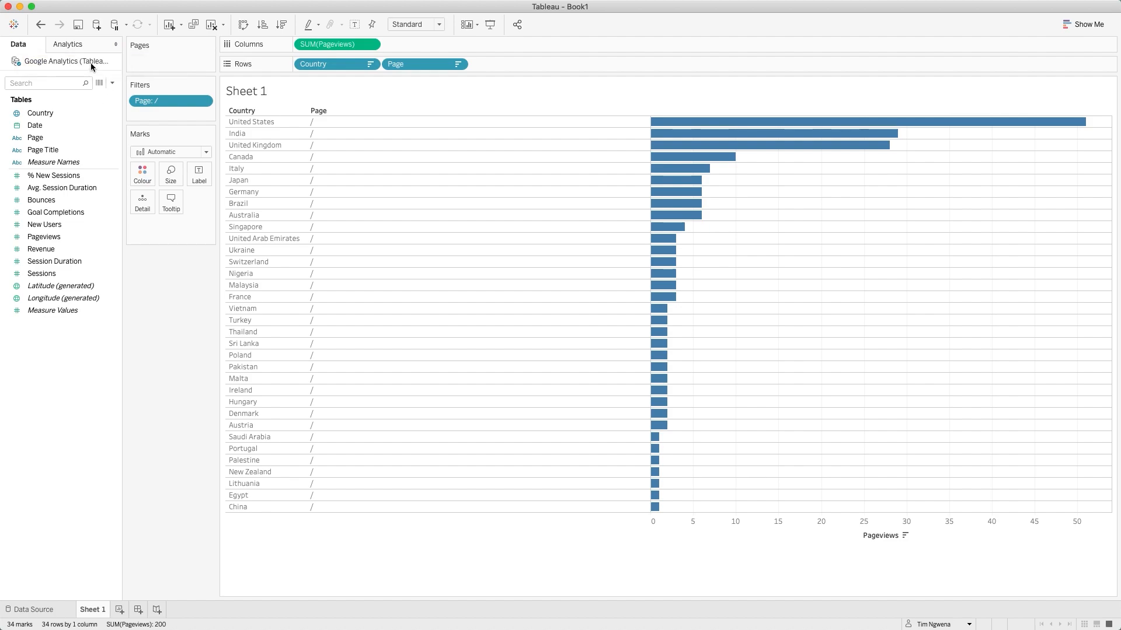
right_click(64, 61)
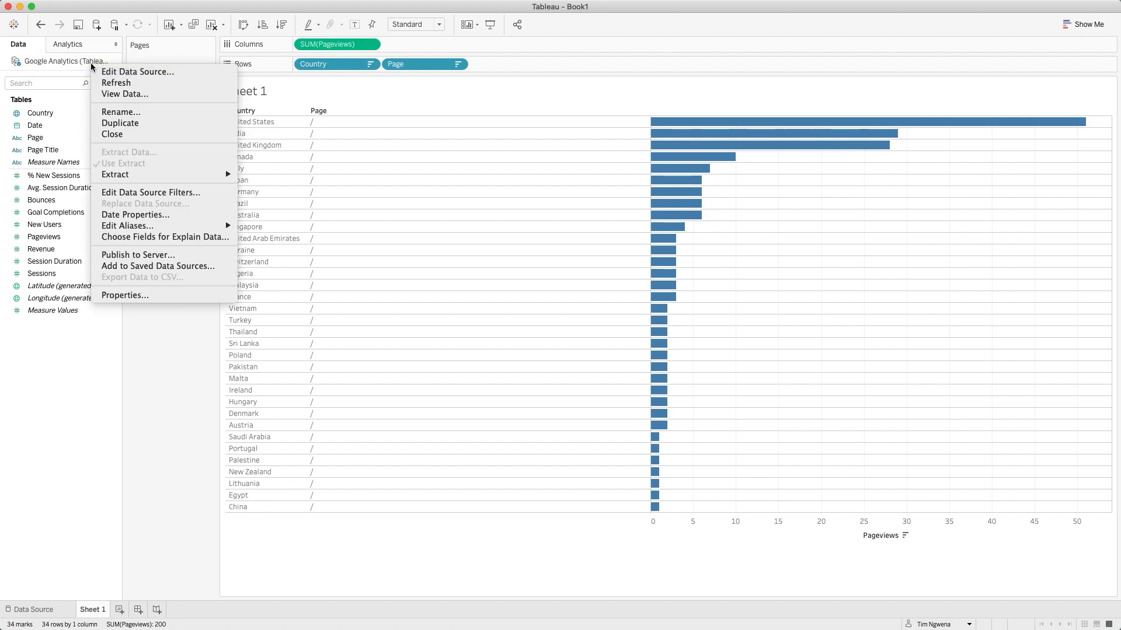
mouse_move(138, 256)
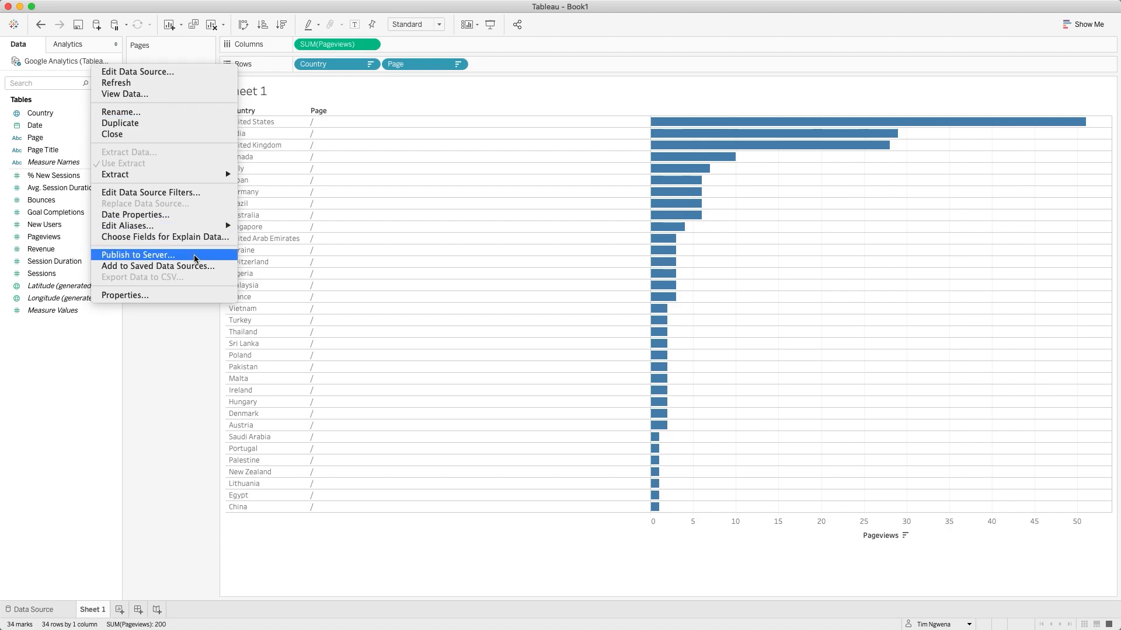
left_click(435, 272)
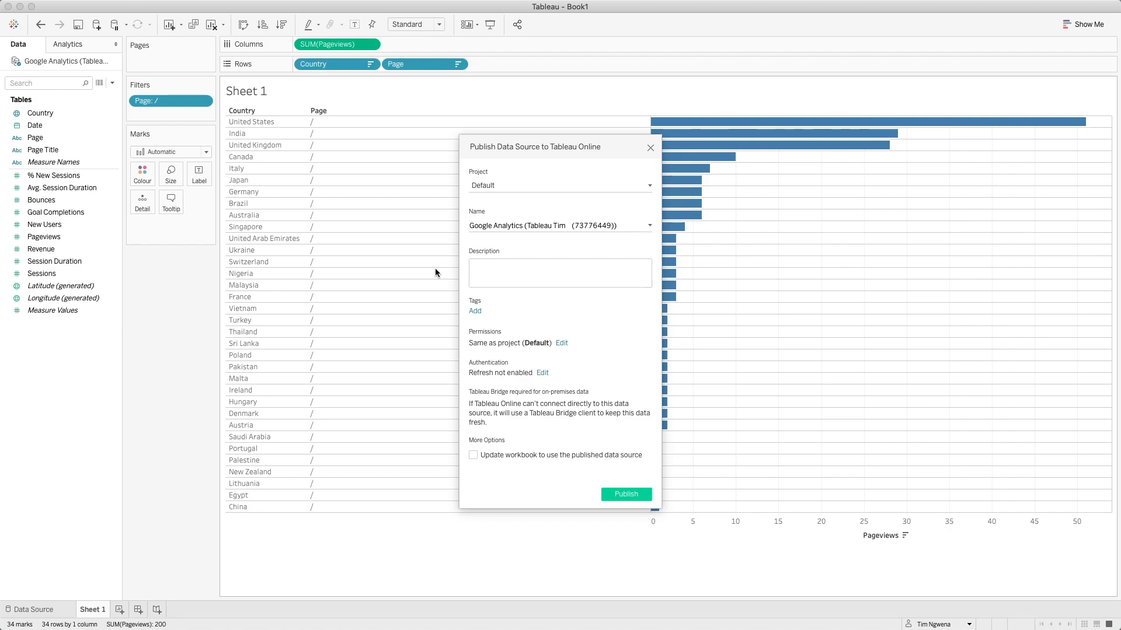
mouse_move(622, 167)
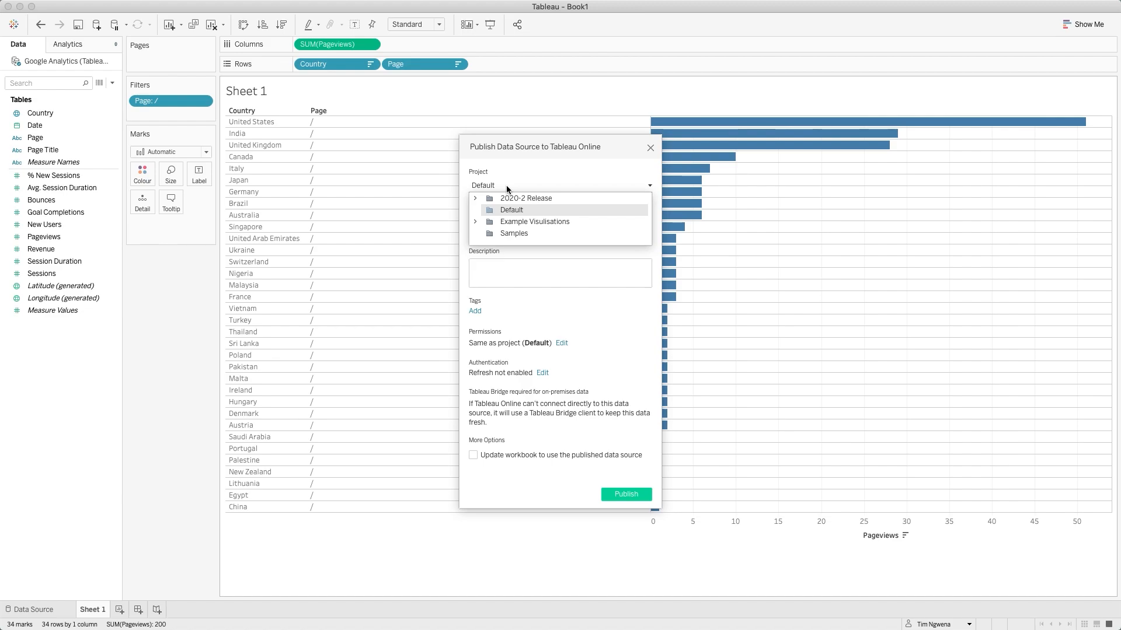
left_click(511, 209)
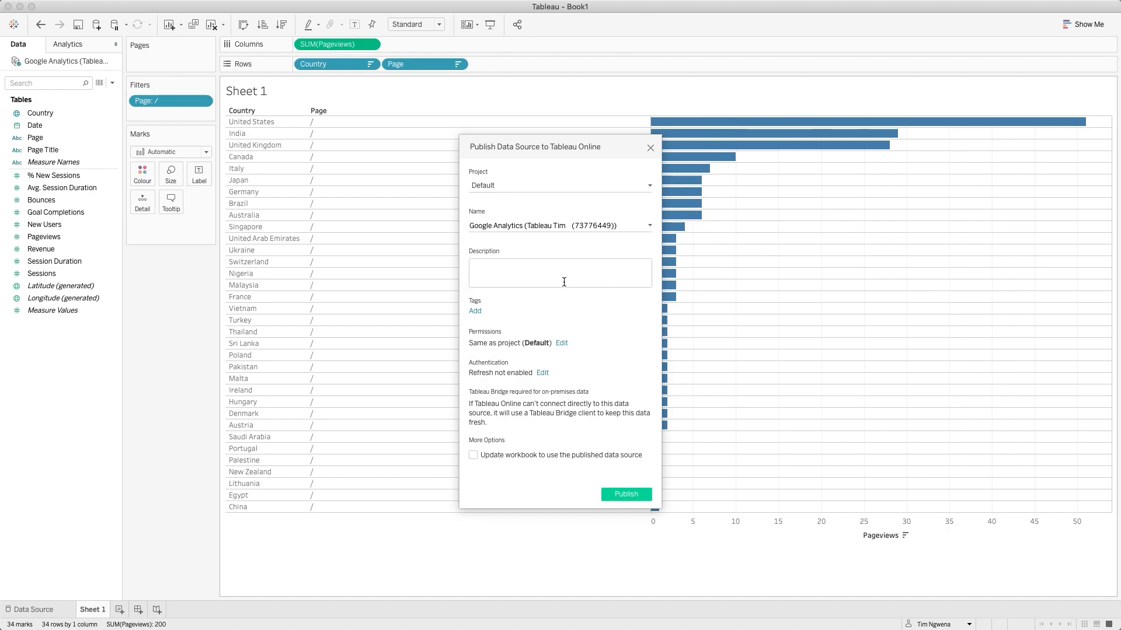
mouse_move(556, 382)
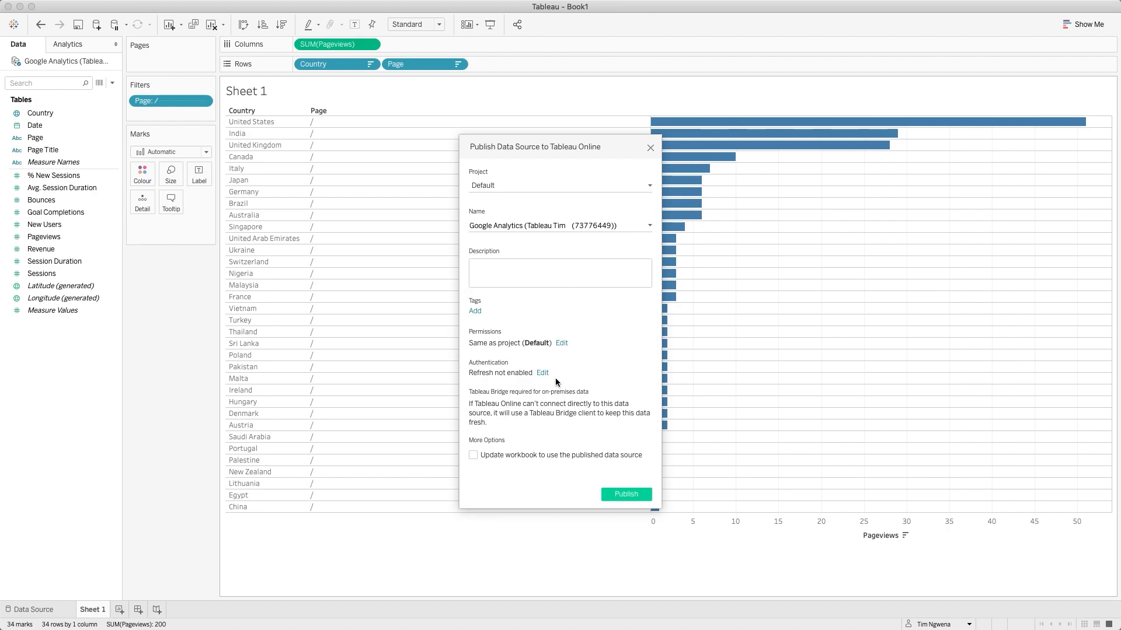
mouse_move(543, 377)
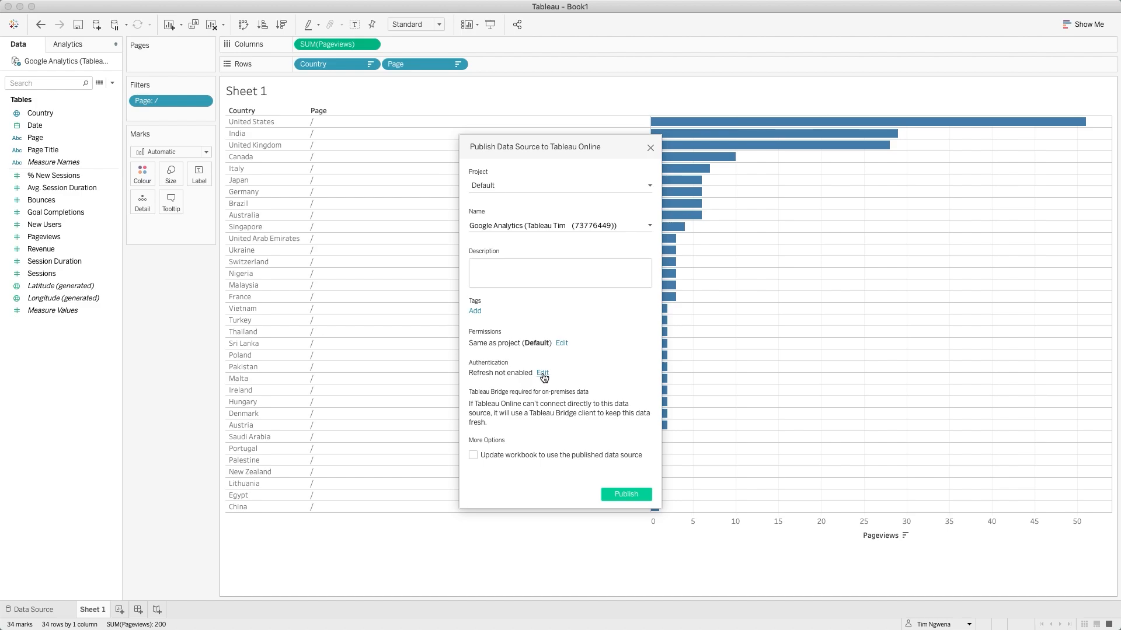
Set authentication to Allow refresh access and publish the Google Analytics data source to Tableau Online
left_click(542, 372)
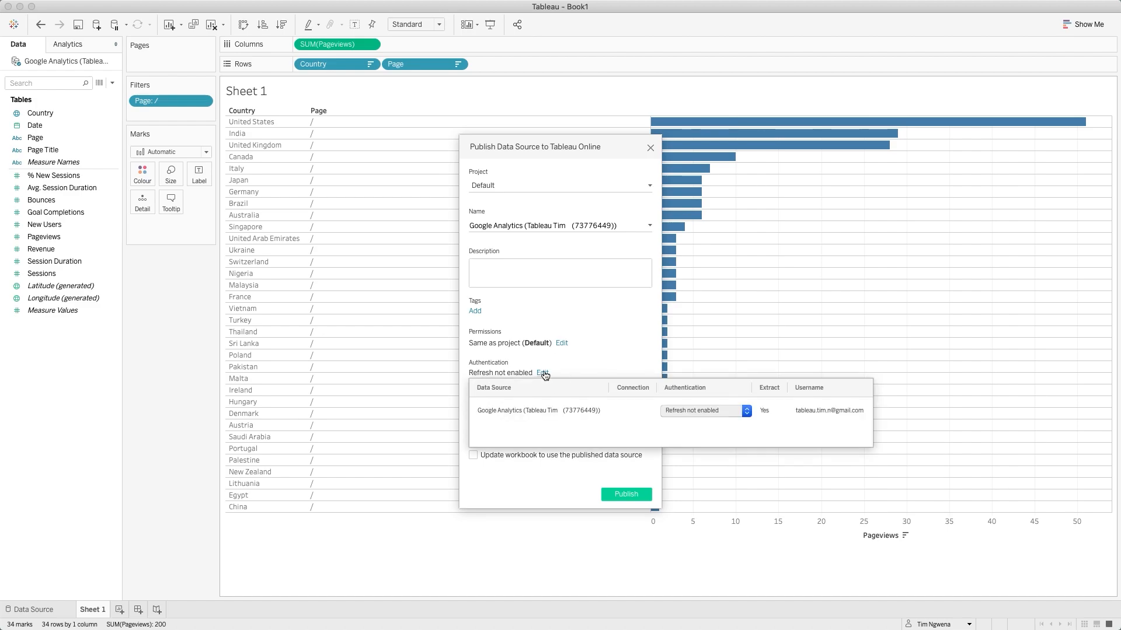
left_click(746, 409)
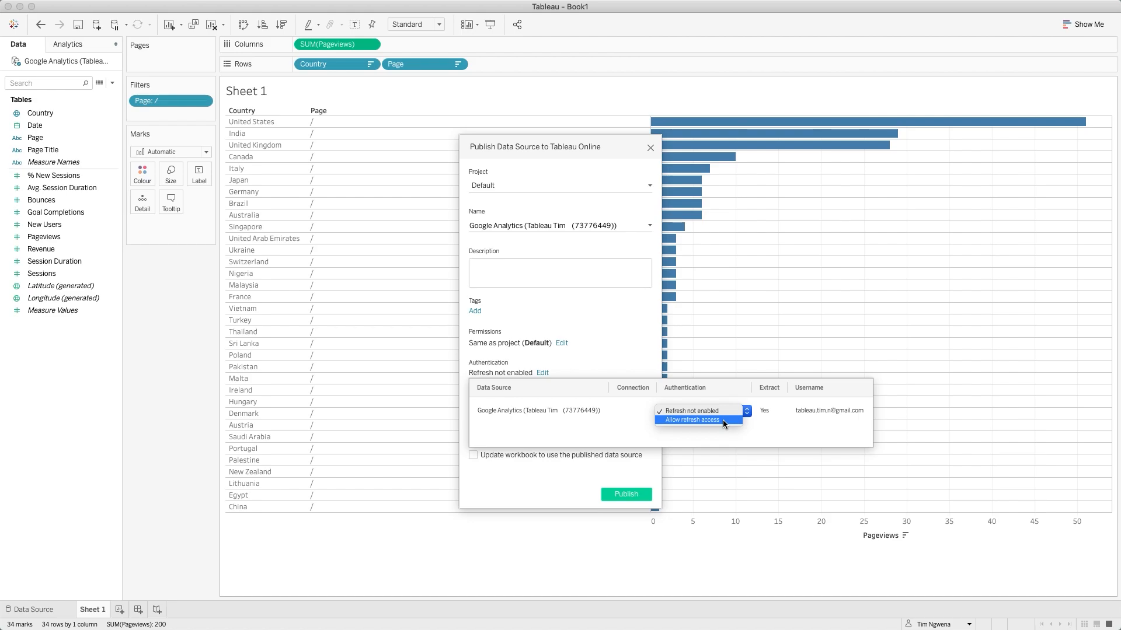
left_click(691, 419)
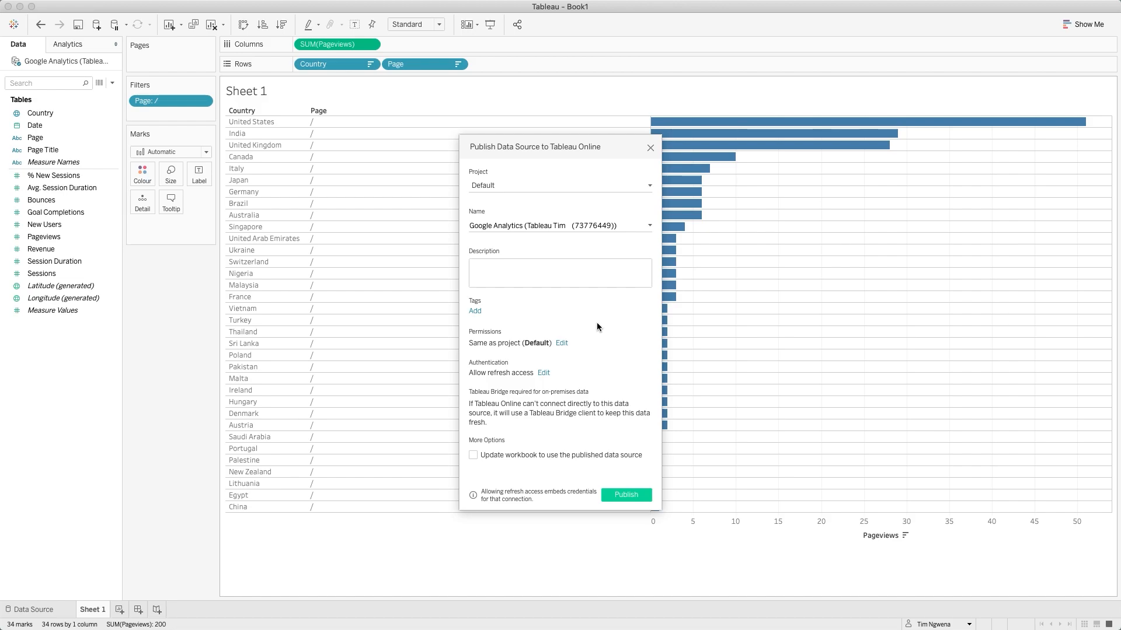
mouse_move(886, 441)
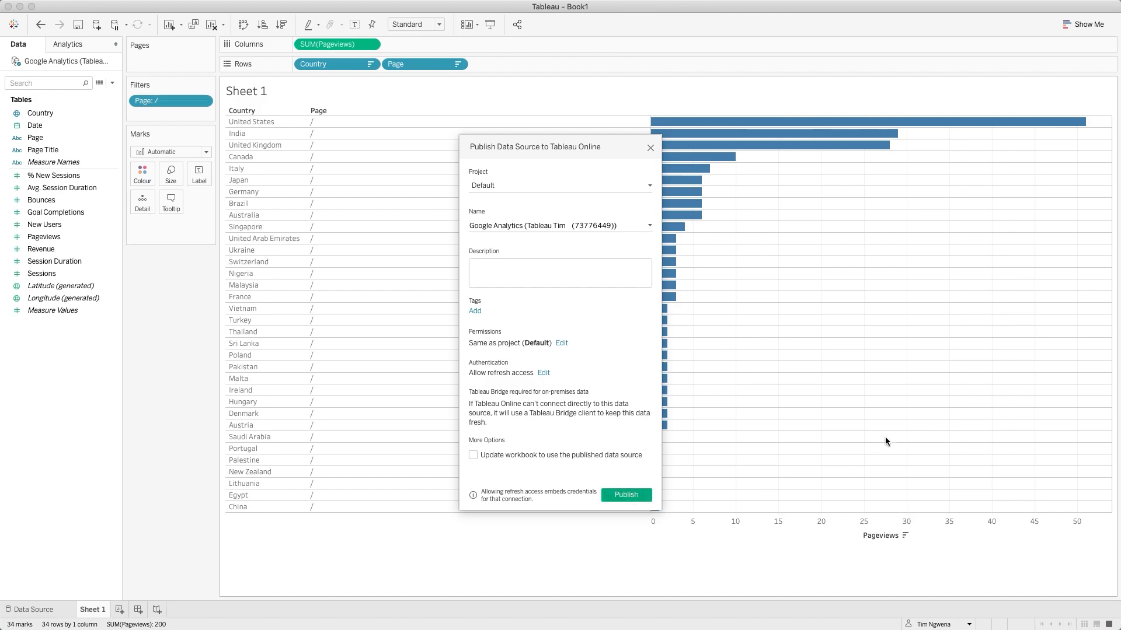
left_click(626, 495)
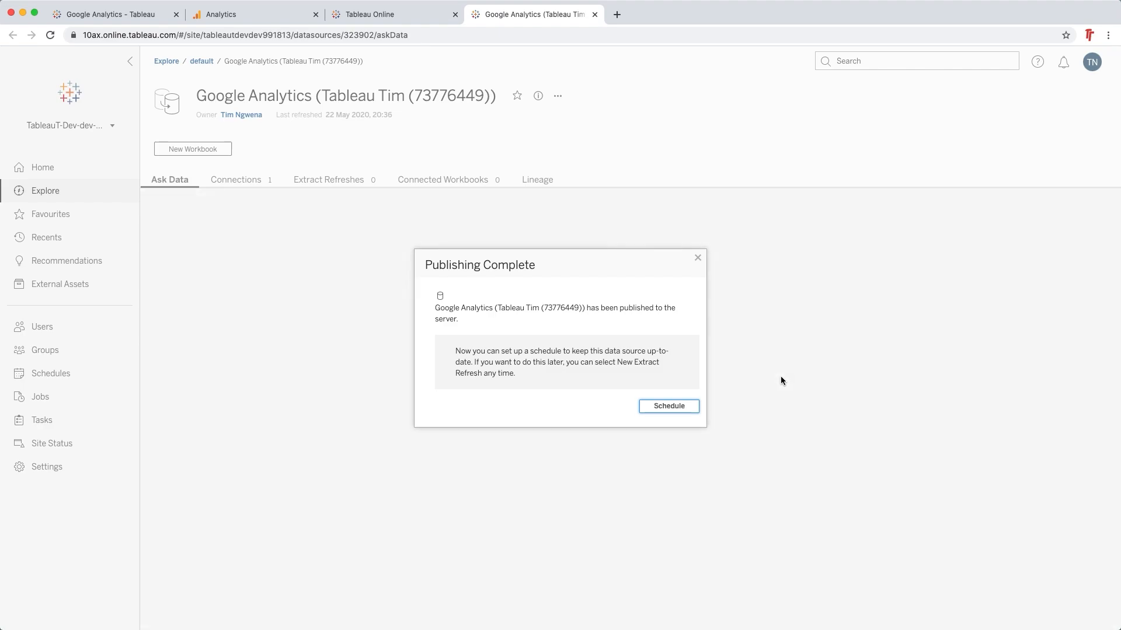
mouse_move(668, 407)
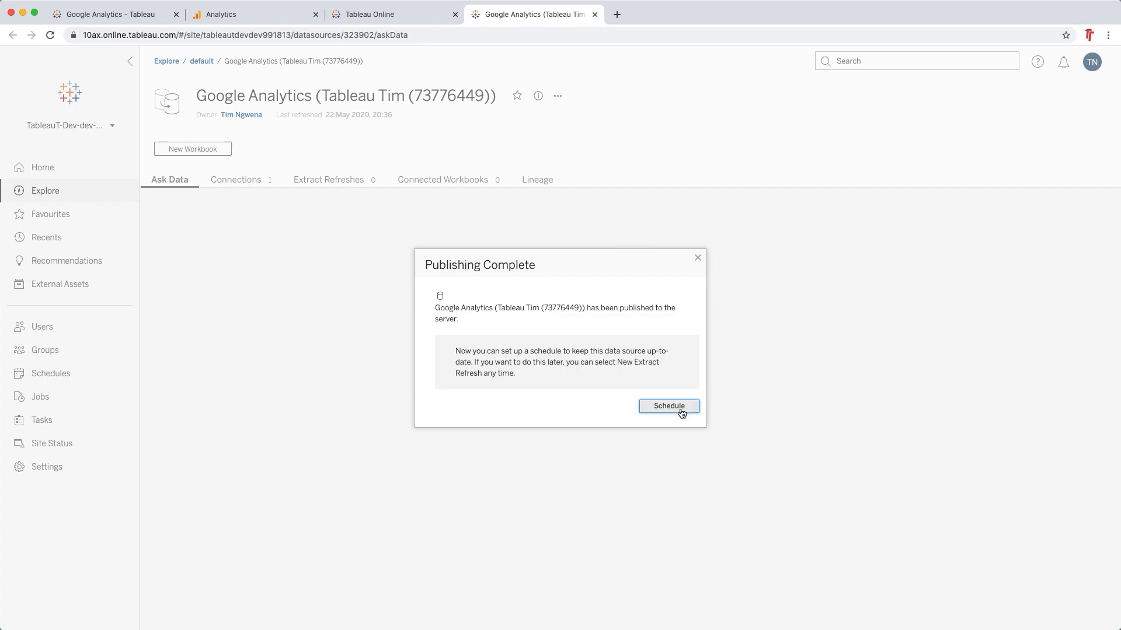
Schedule an extract refresh every 6 hours starting at 08:30 for the published data source
left_click(668, 407)
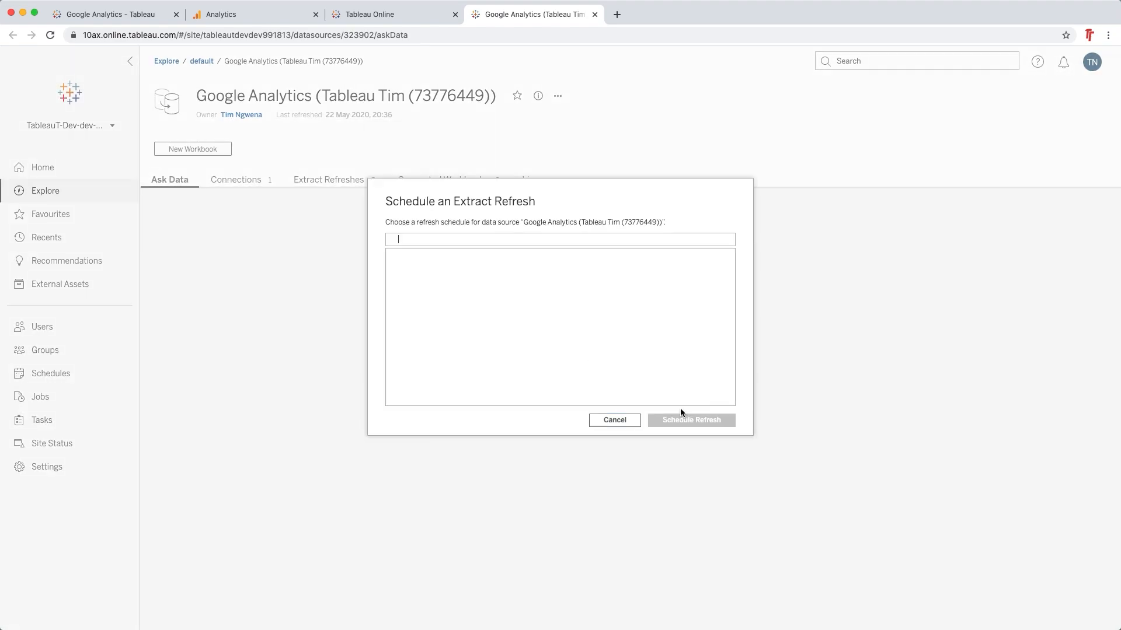
left_click(559, 238)
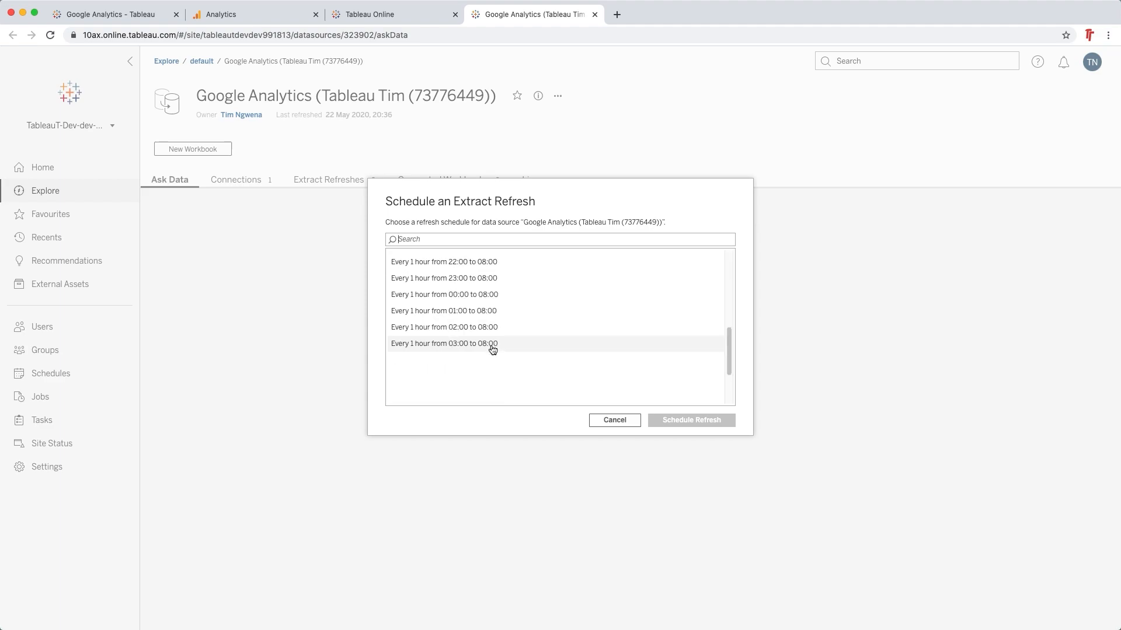
scroll("down", 3)
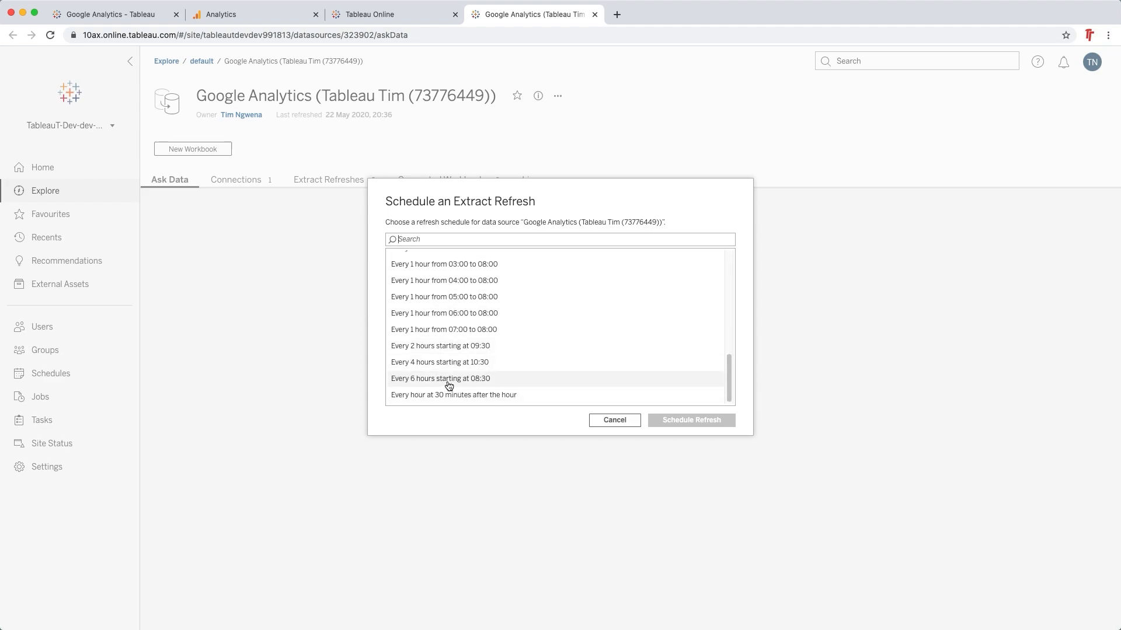
left_click(440, 378)
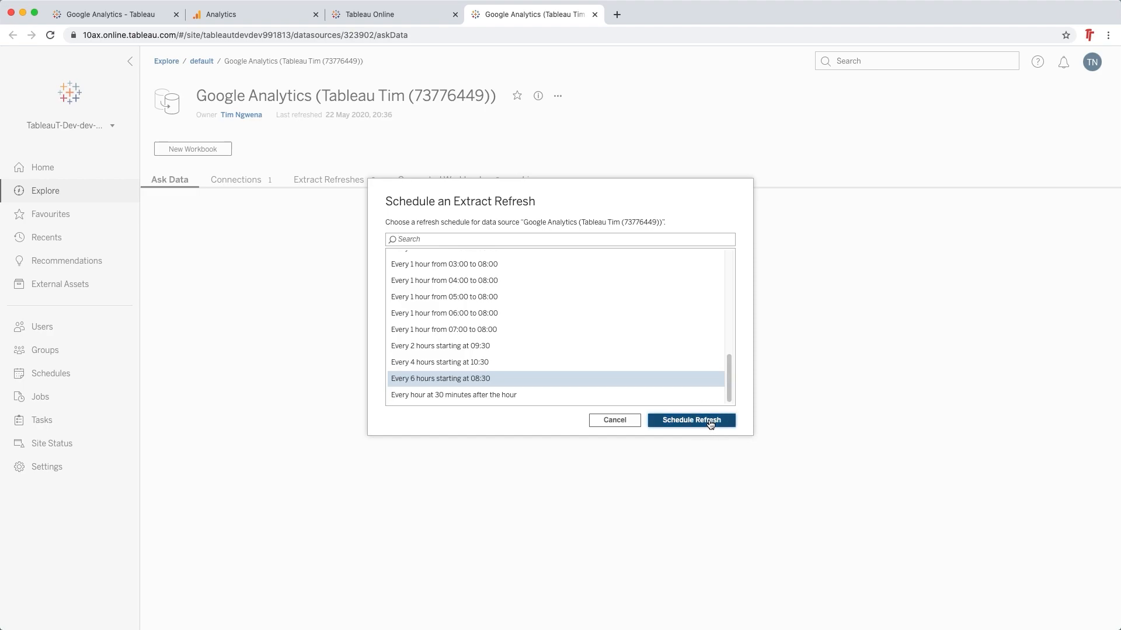
left_click(689, 420)
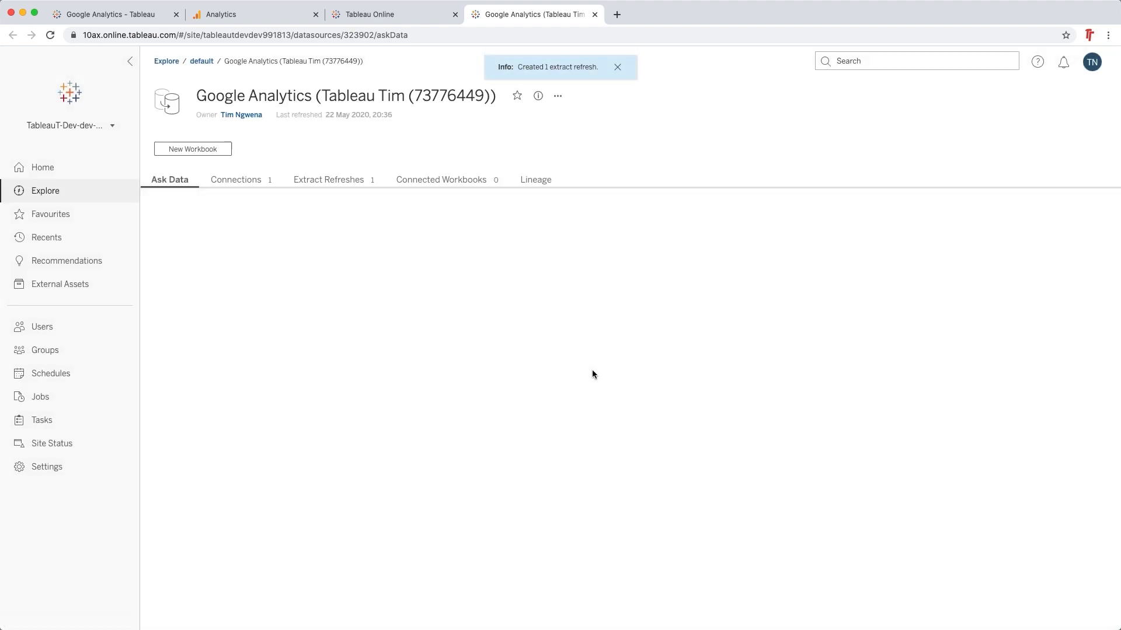
mouse_move(380, 257)
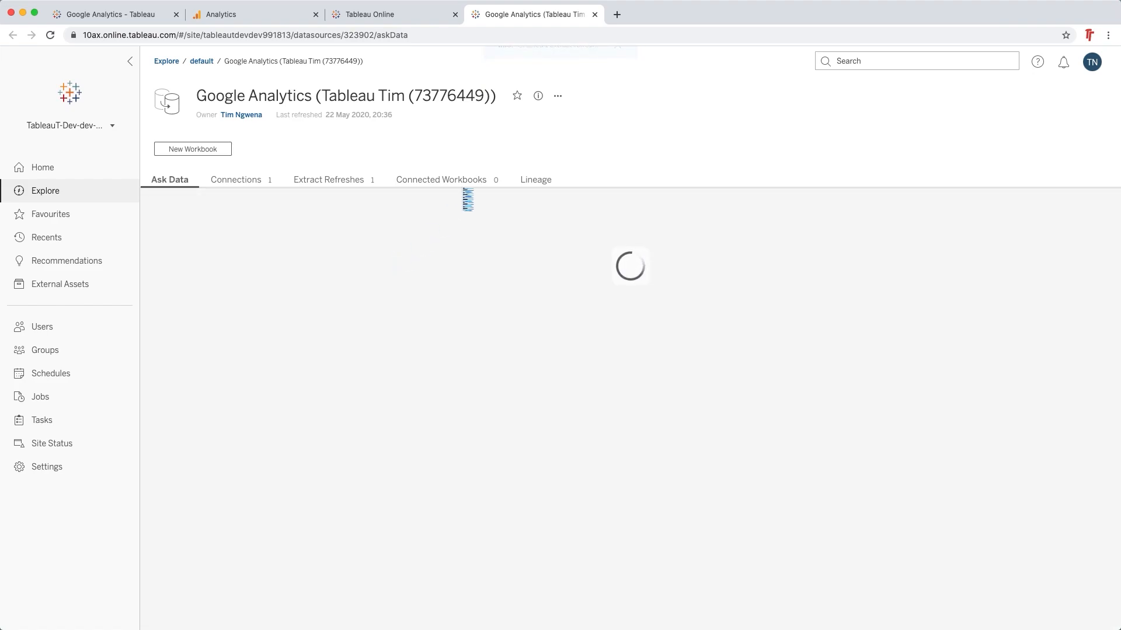
left_click(558, 96)
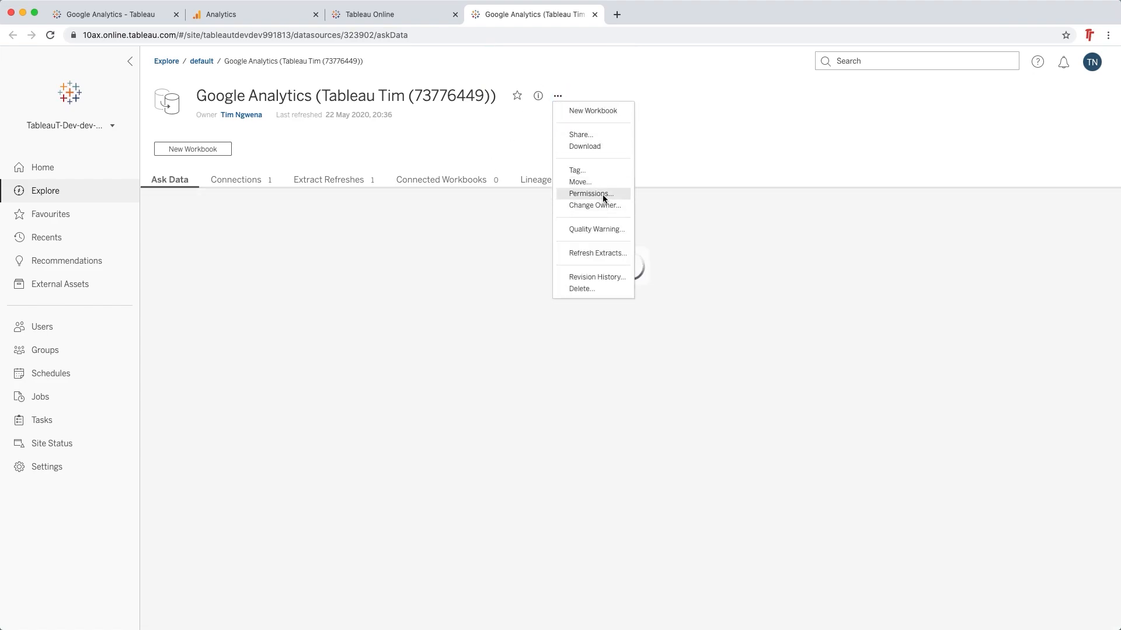
left_click(591, 194)
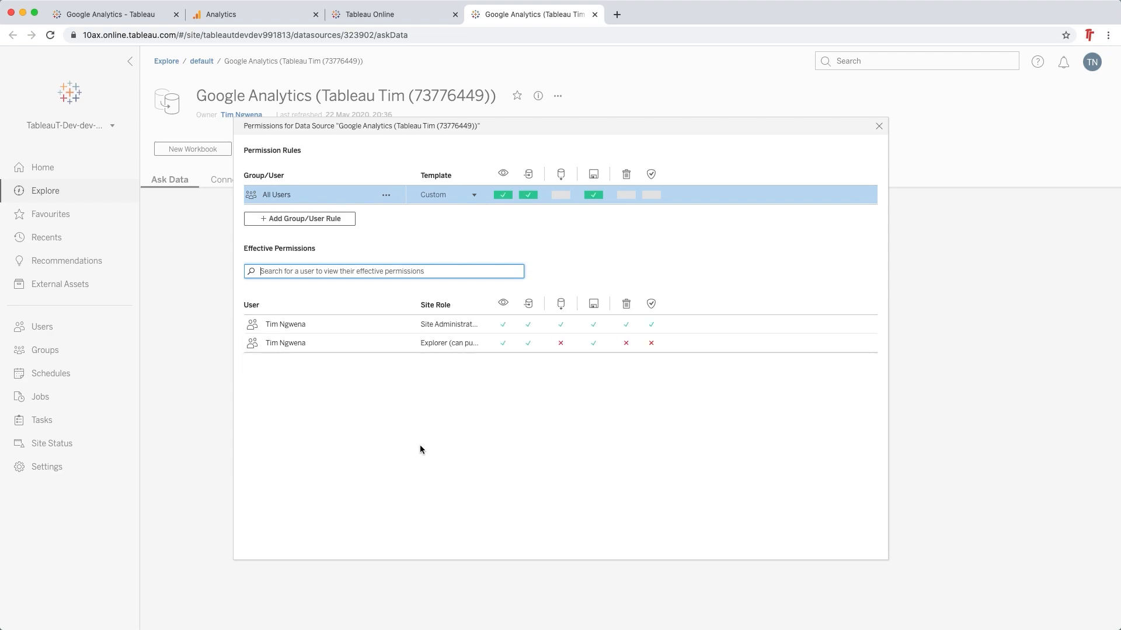
mouse_move(429, 440)
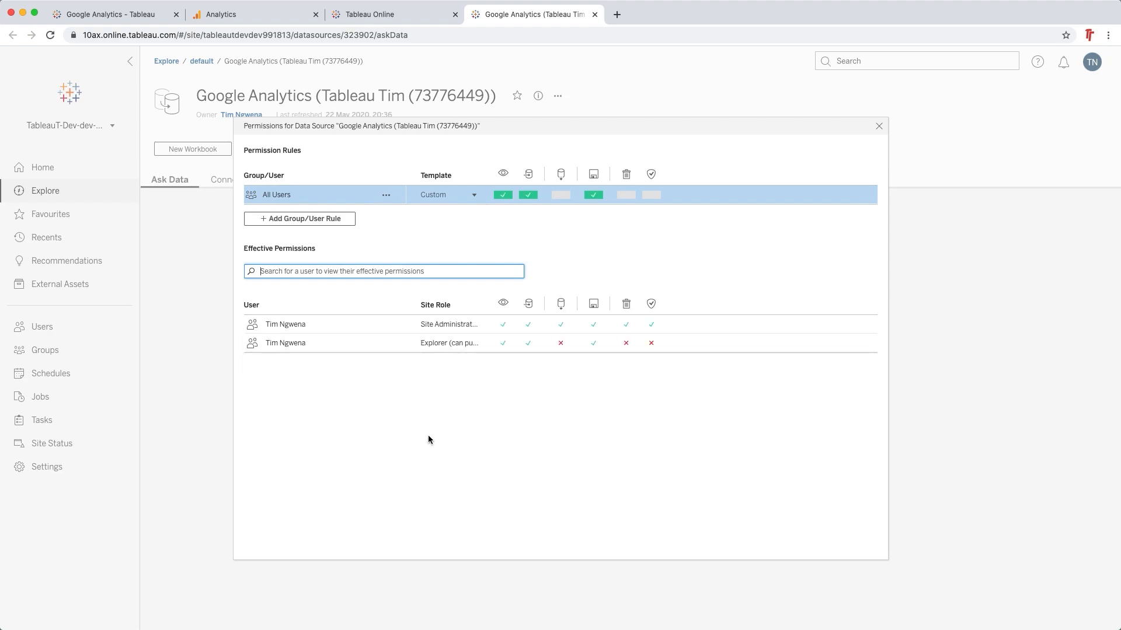
mouse_move(879, 126)
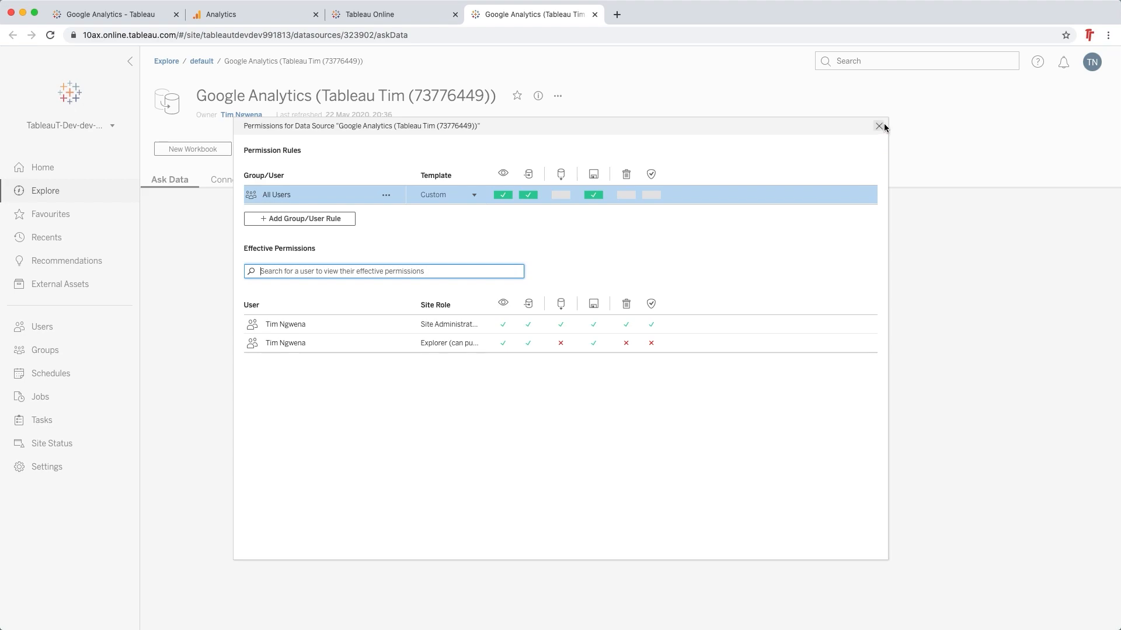
mouse_move(879, 126)
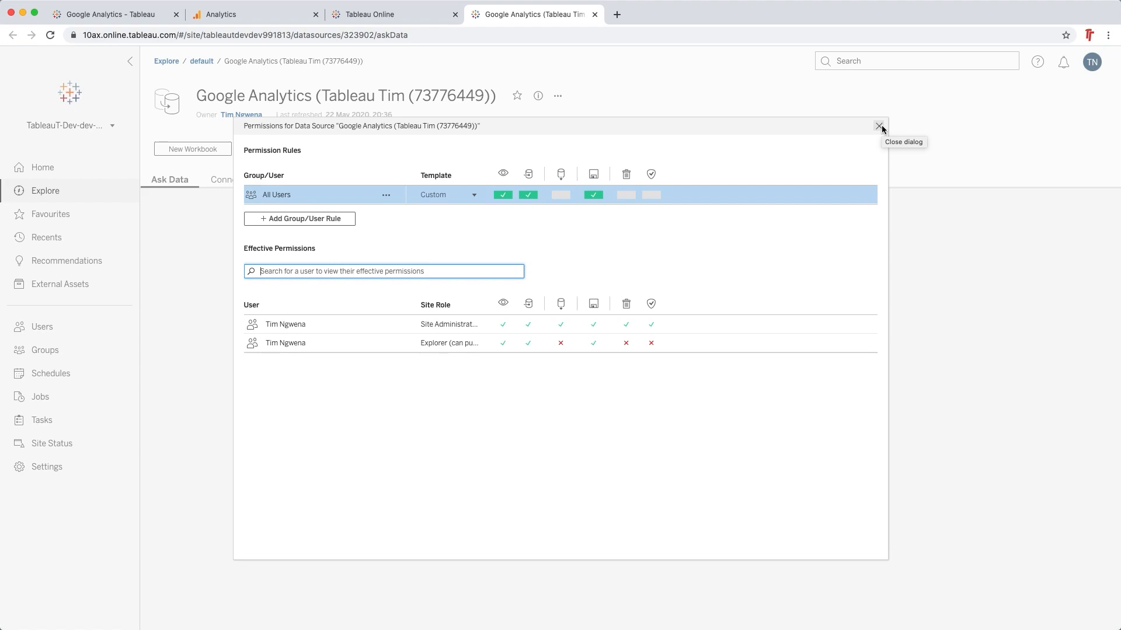
left_click(879, 126)
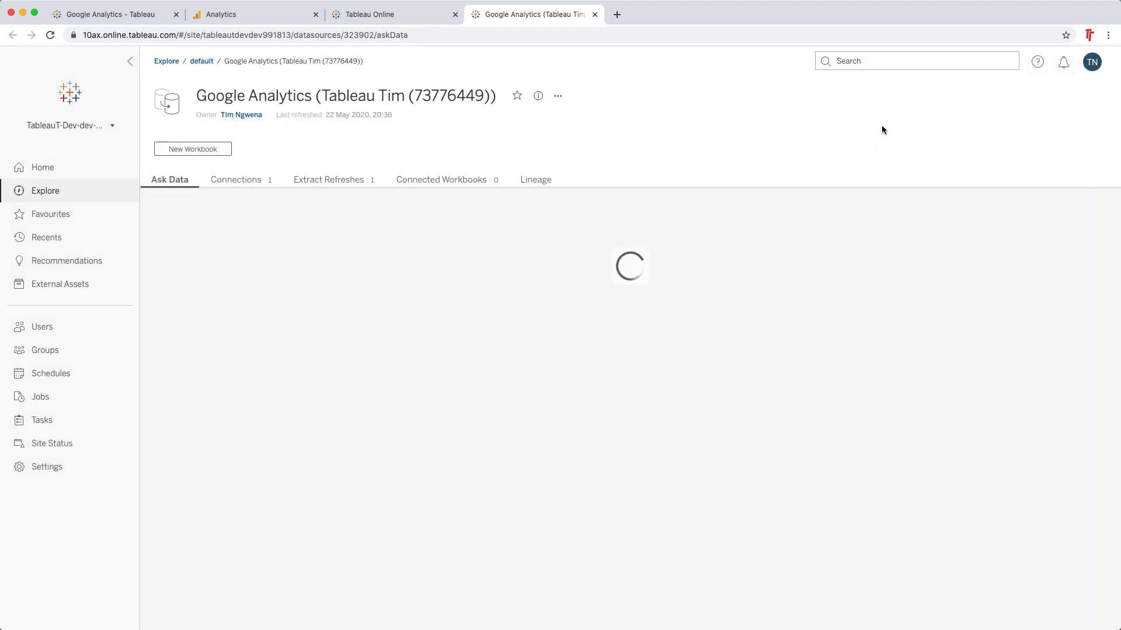
mouse_move(384, 161)
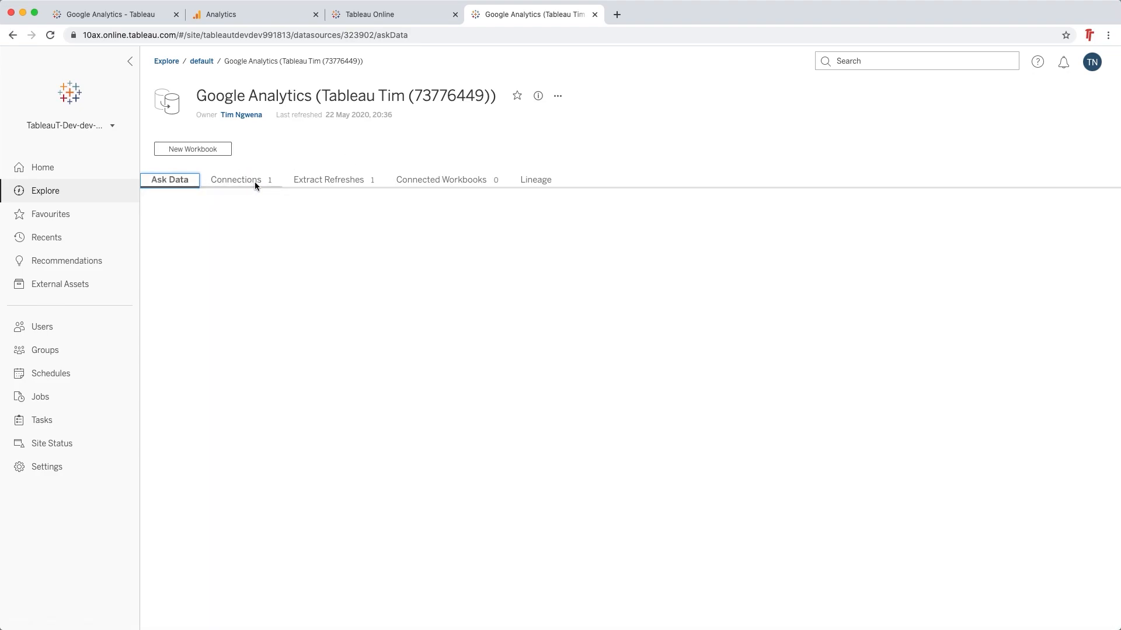
From Extract Refreshes, run the Google Analytics full refresh now and confirm it
left_click(328, 179)
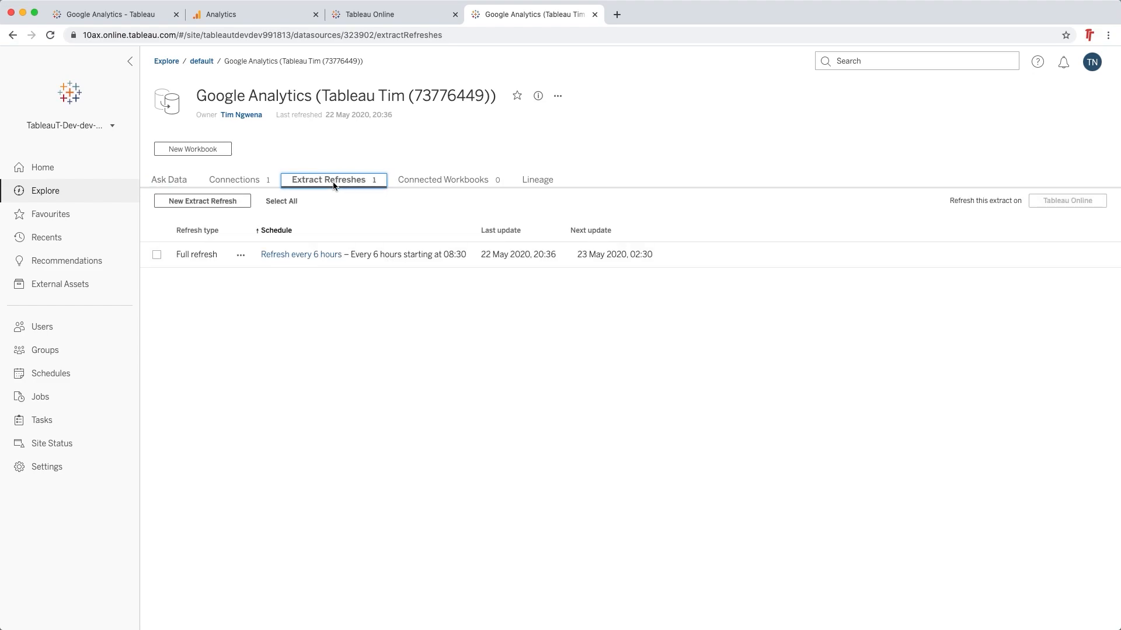
mouse_move(307, 278)
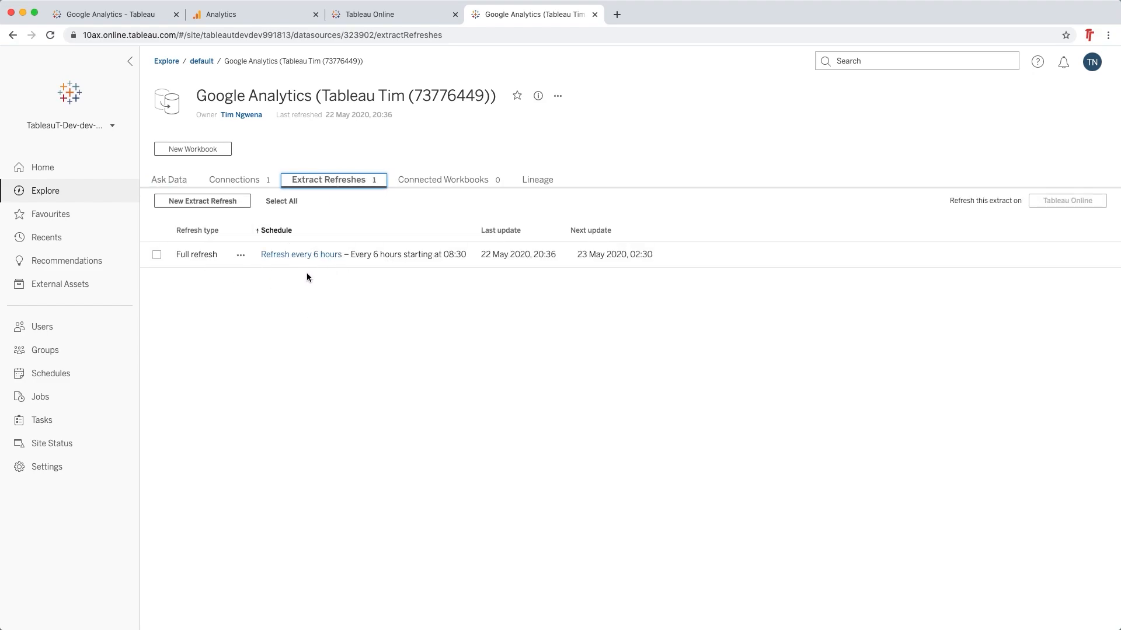
mouse_move(284, 280)
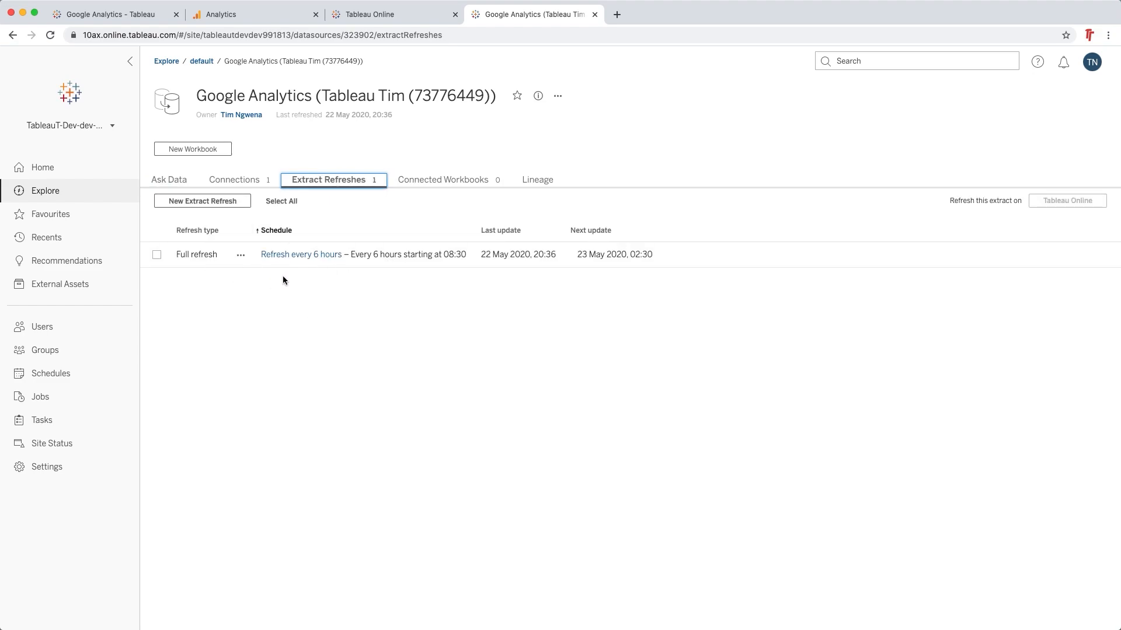
mouse_move(240, 256)
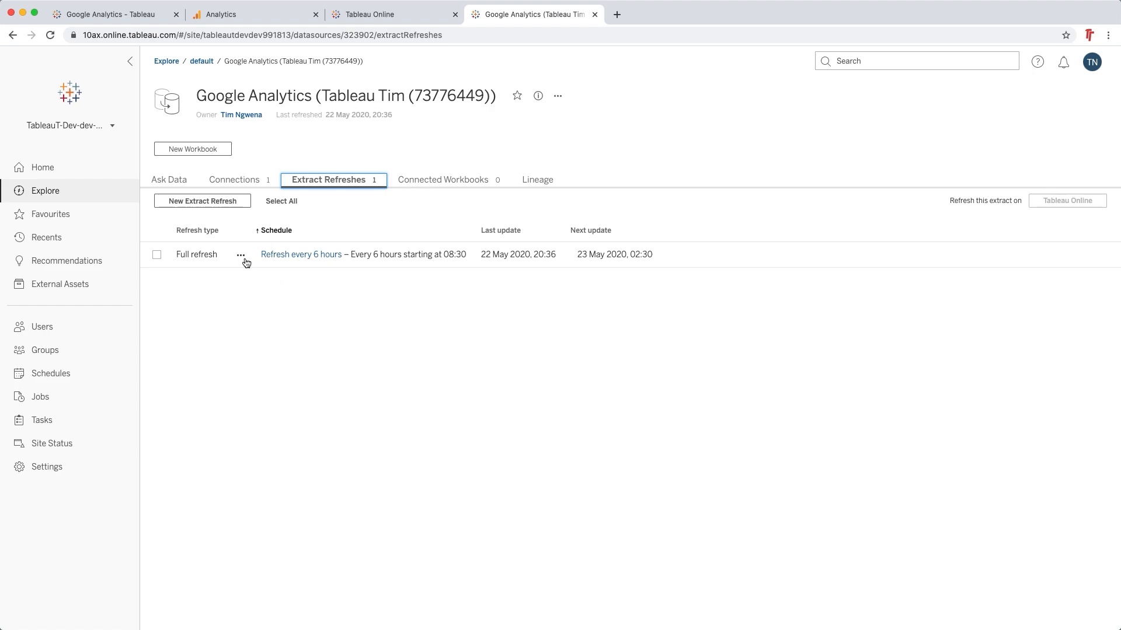
left_click(240, 254)
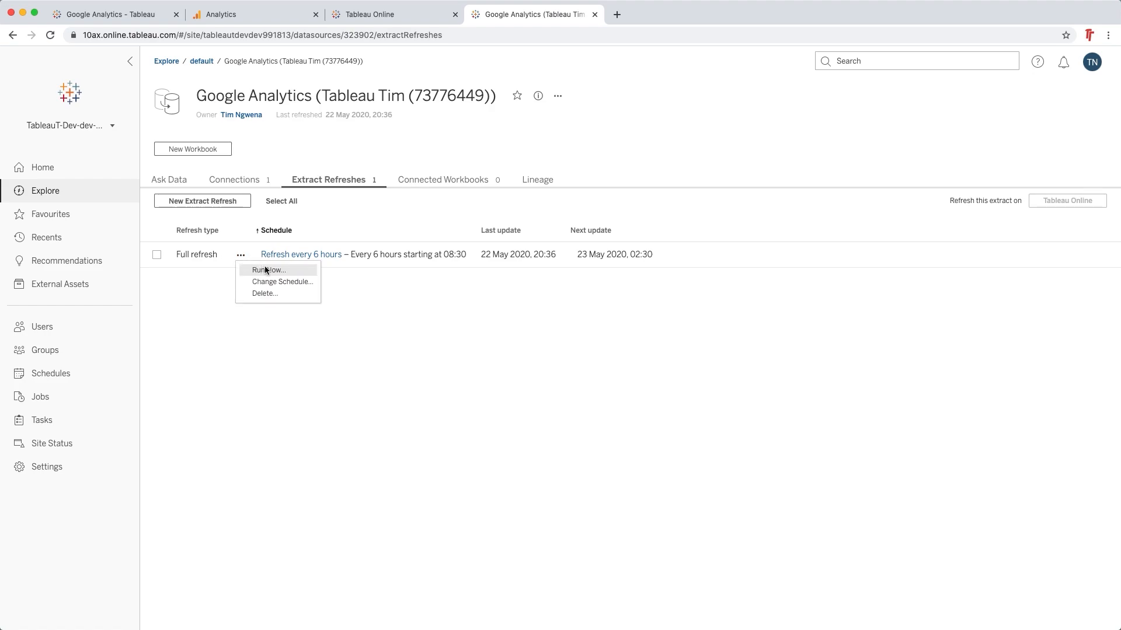
left_click(268, 270)
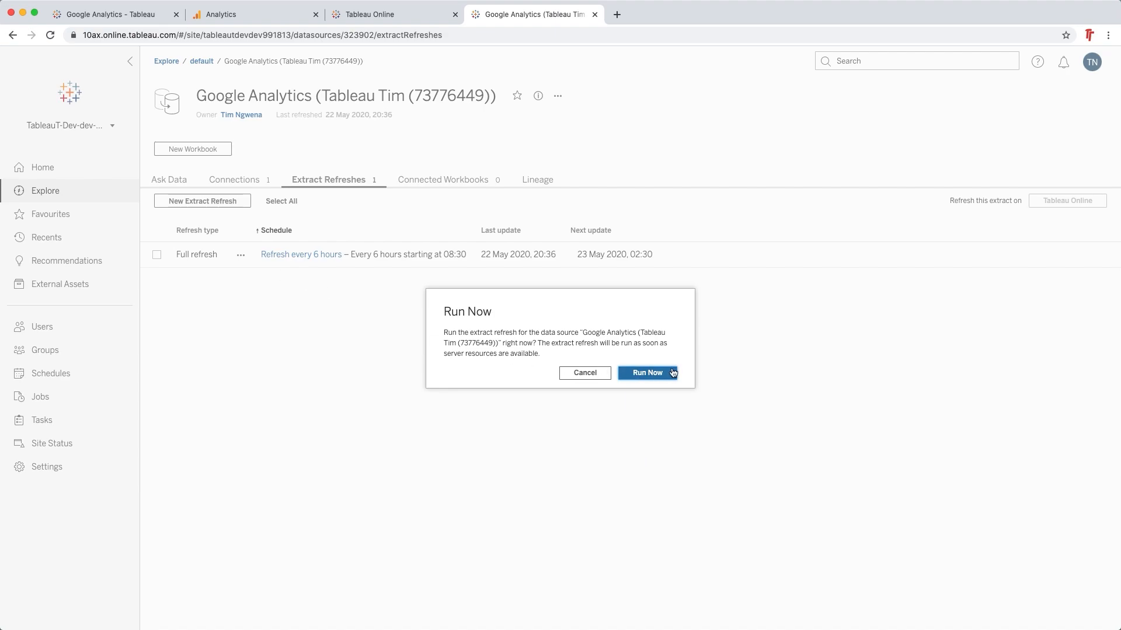
left_click(645, 372)
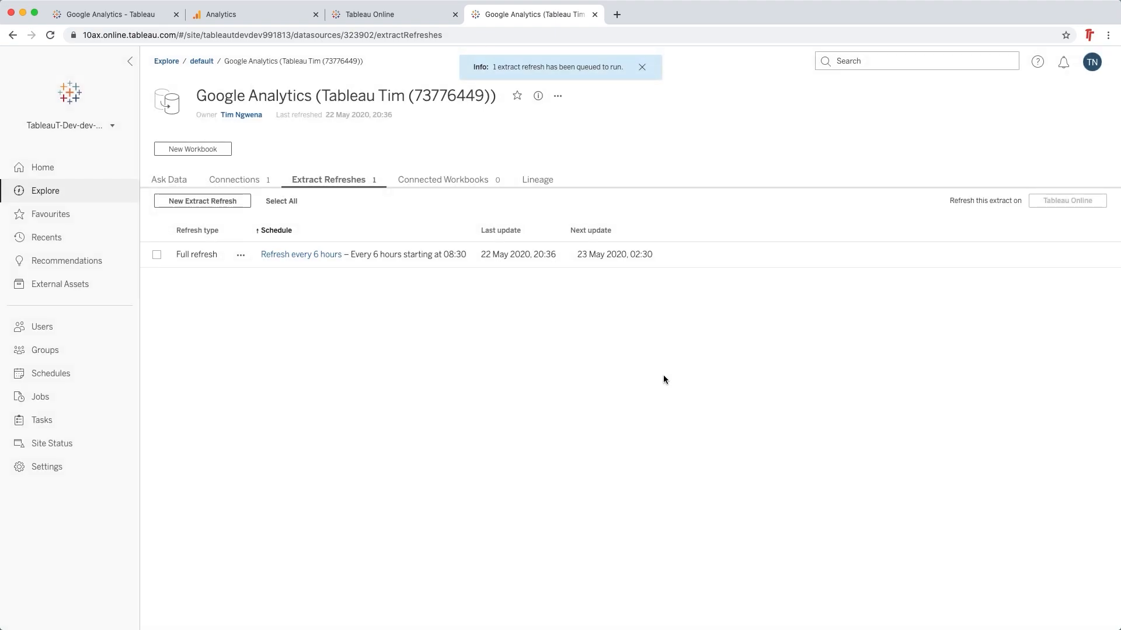
mouse_move(246, 419)
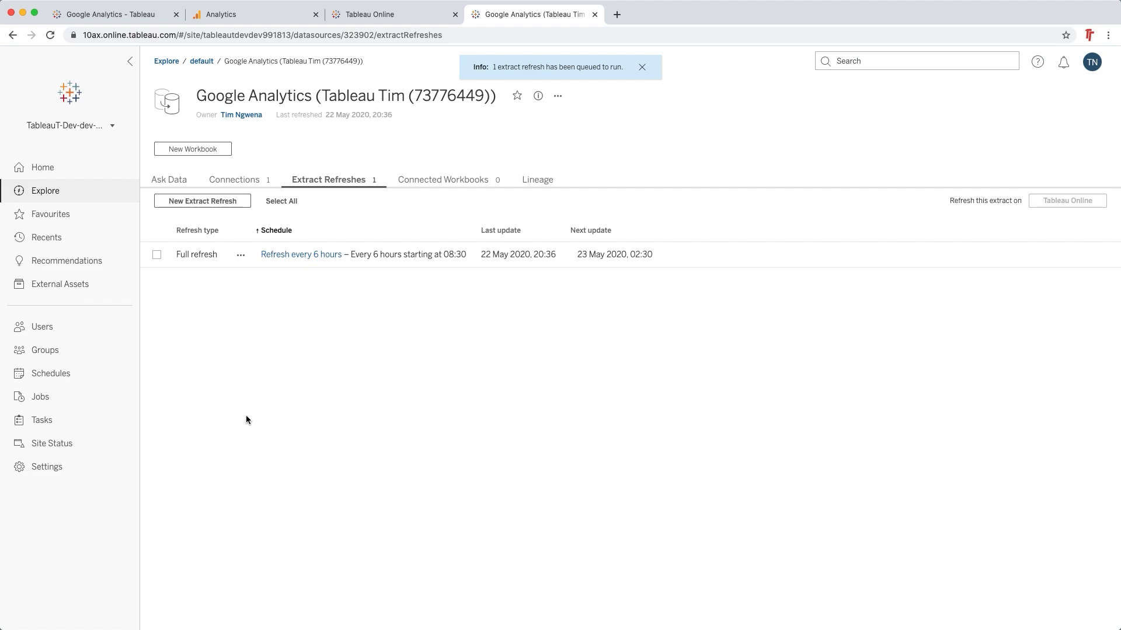
Show the site's Tasks page listing the Google Analytics refresh every 6 hours from 08:30
left_click(41, 419)
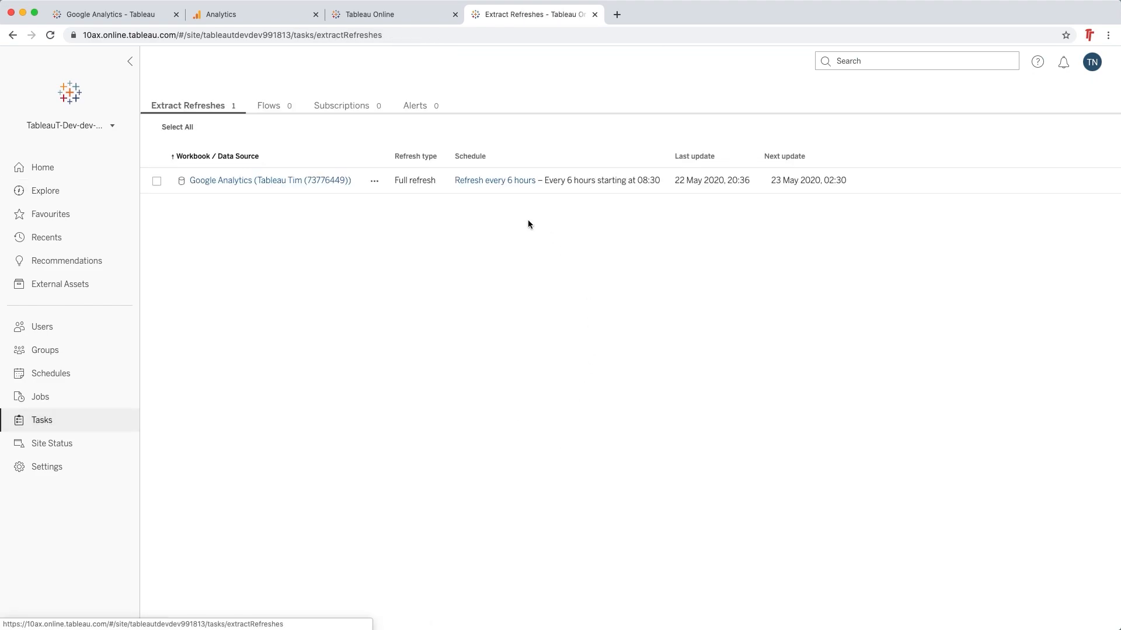
mouse_move(472, 219)
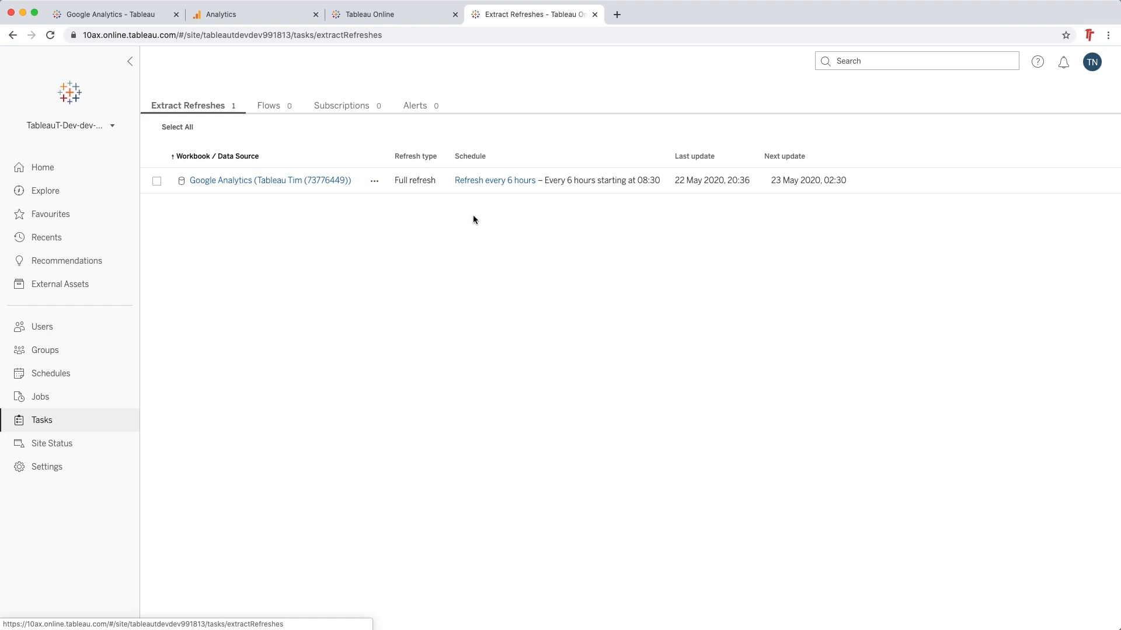
mouse_move(524, 191)
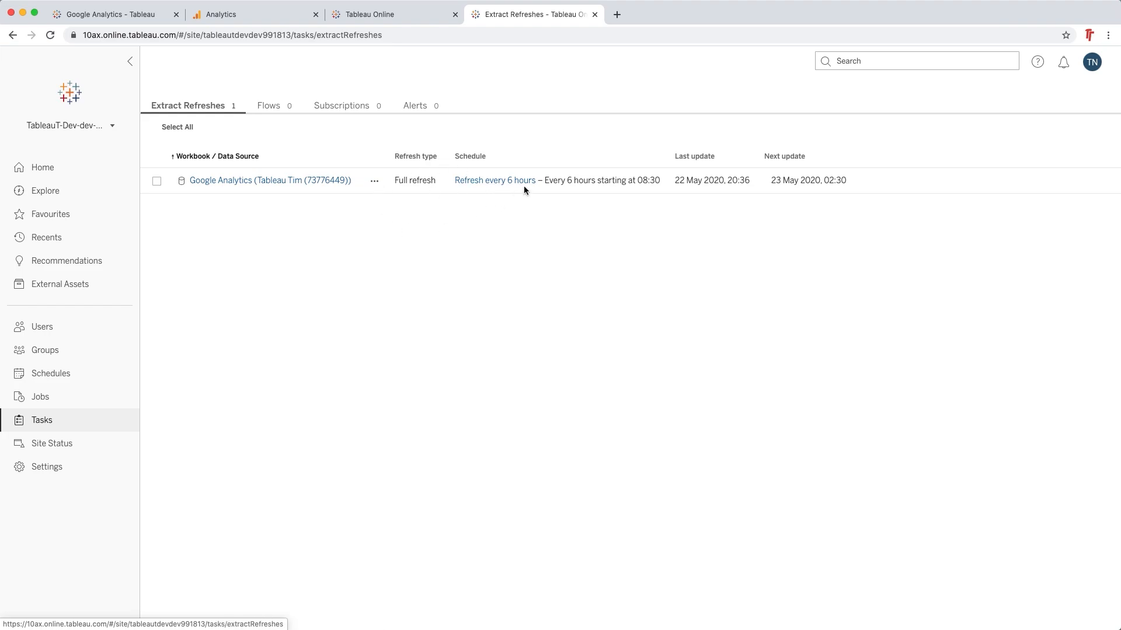
mouse_move(524, 248)
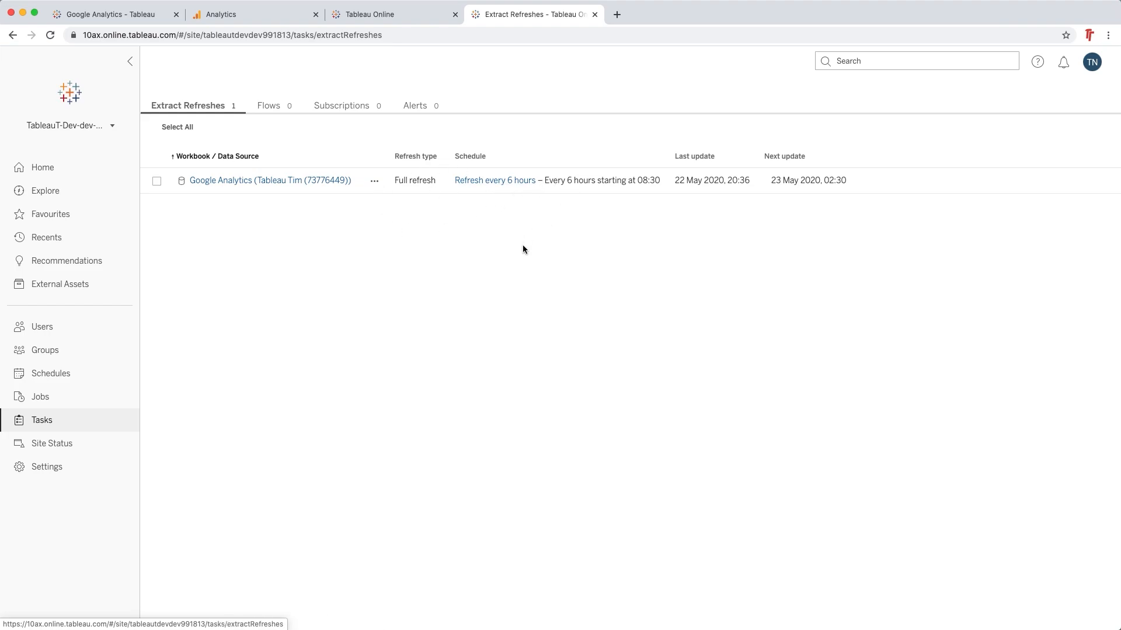
mouse_move(41, 397)
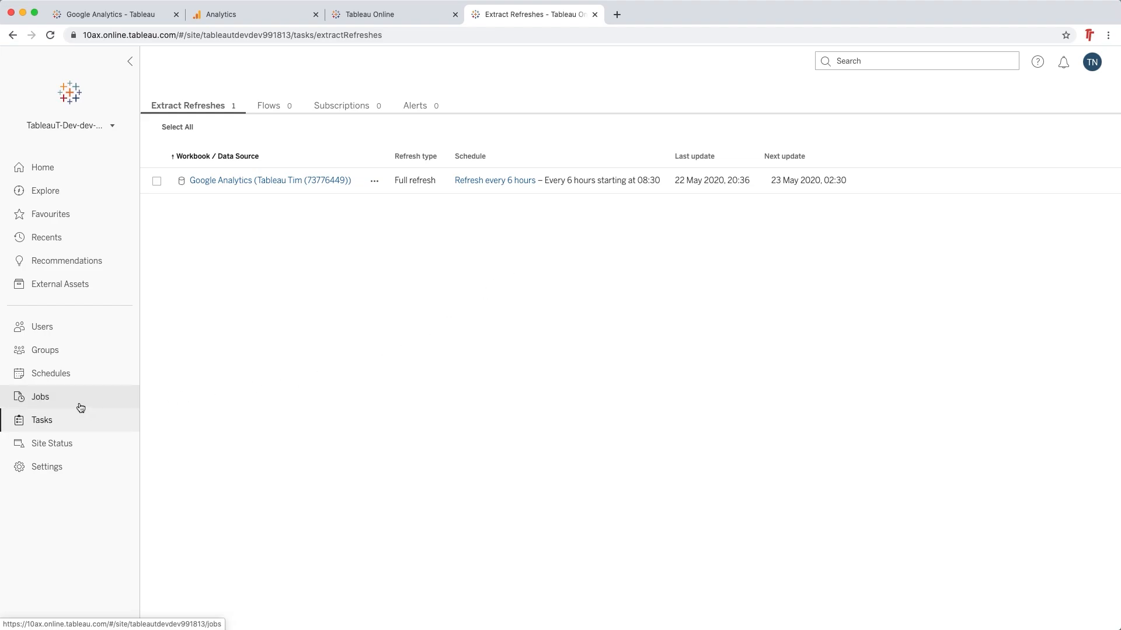
On the Jobs page, review details of the completed job and the pending refresh job
left_click(40, 396)
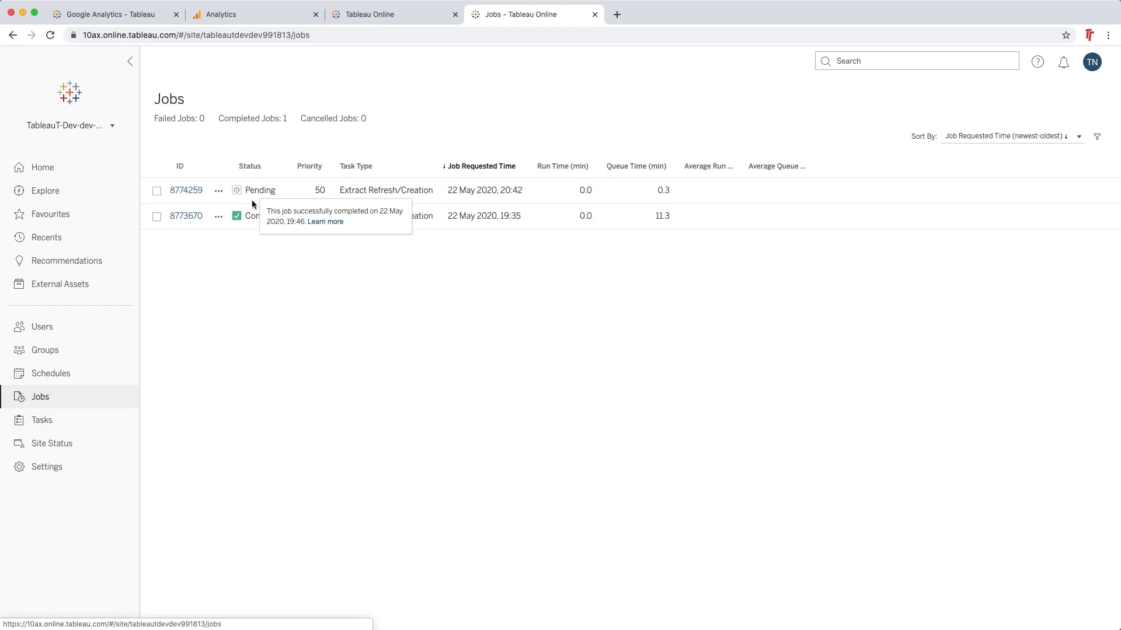
mouse_move(250, 250)
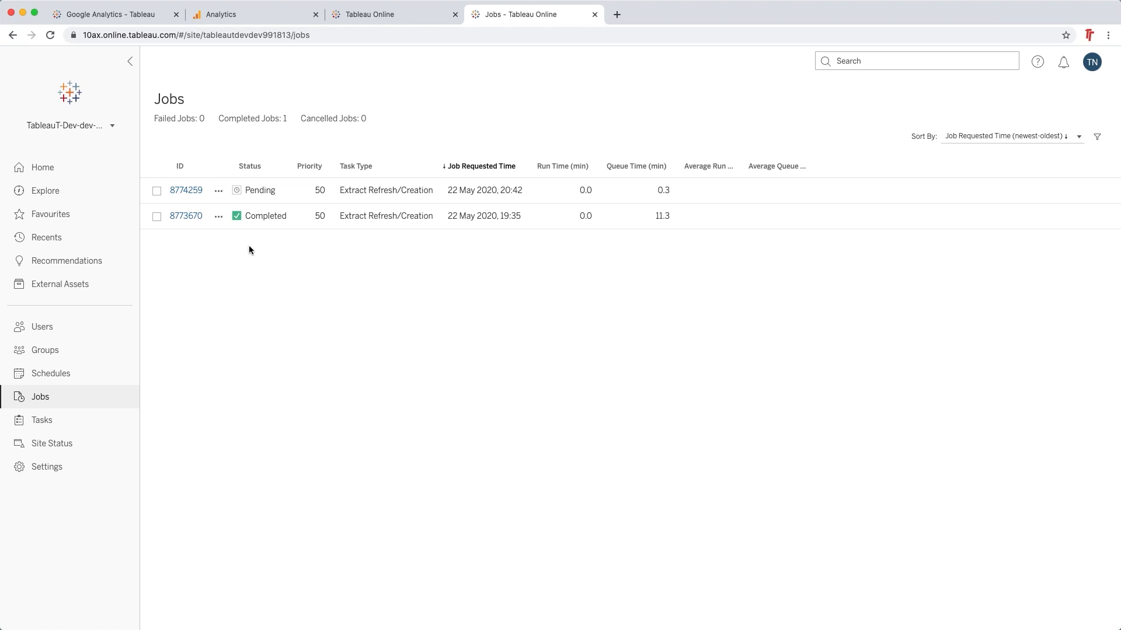
mouse_move(658, 229)
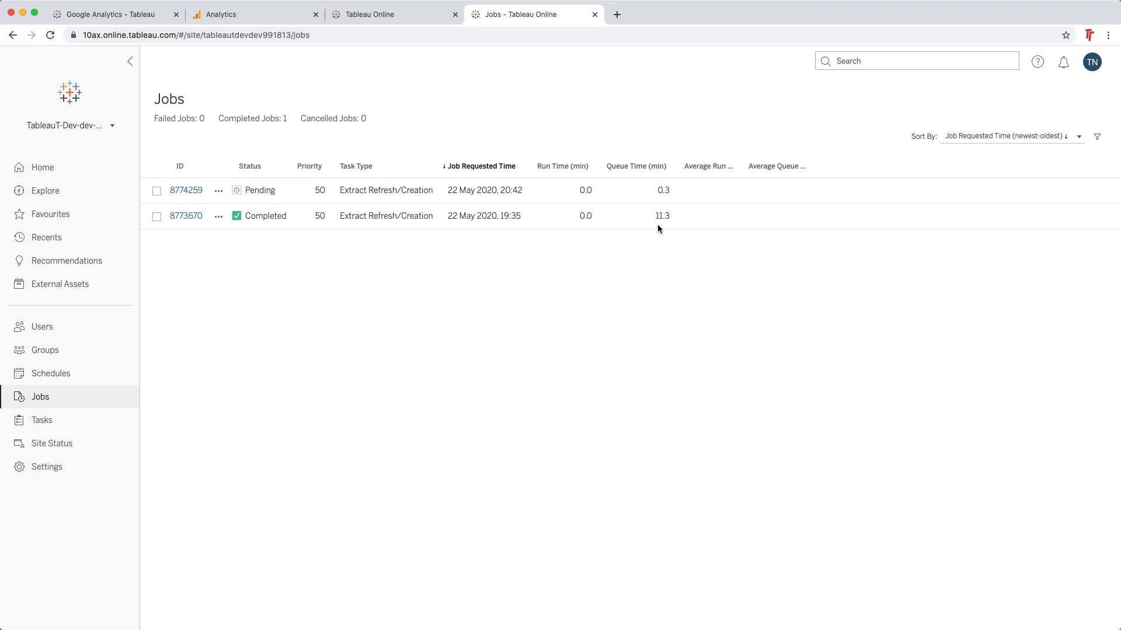
left_click(218, 215)
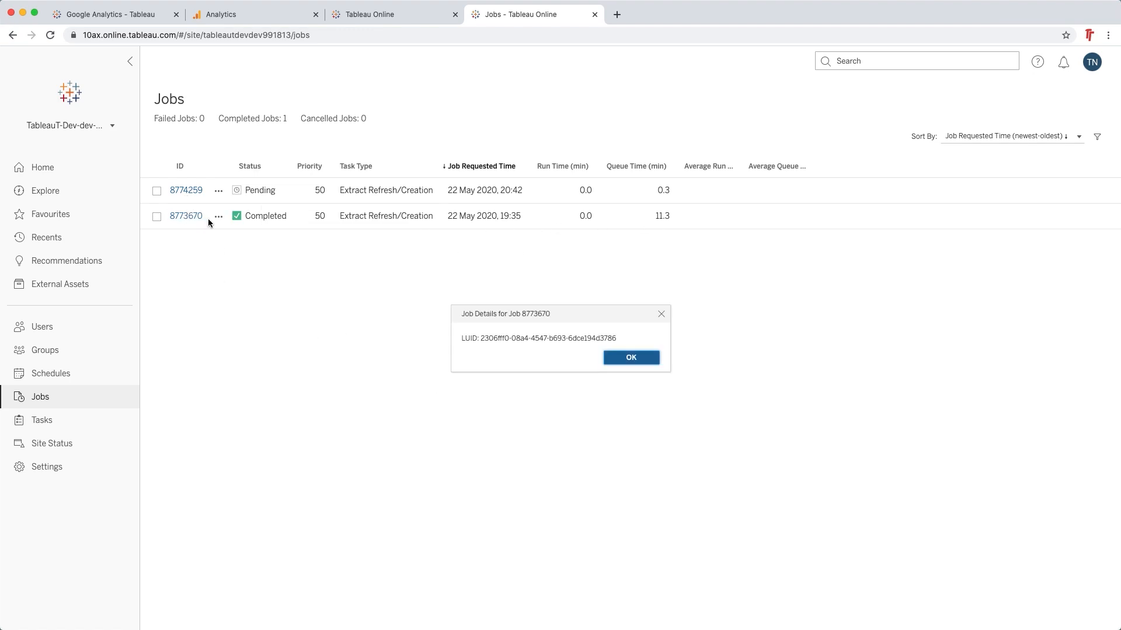
mouse_move(631, 359)
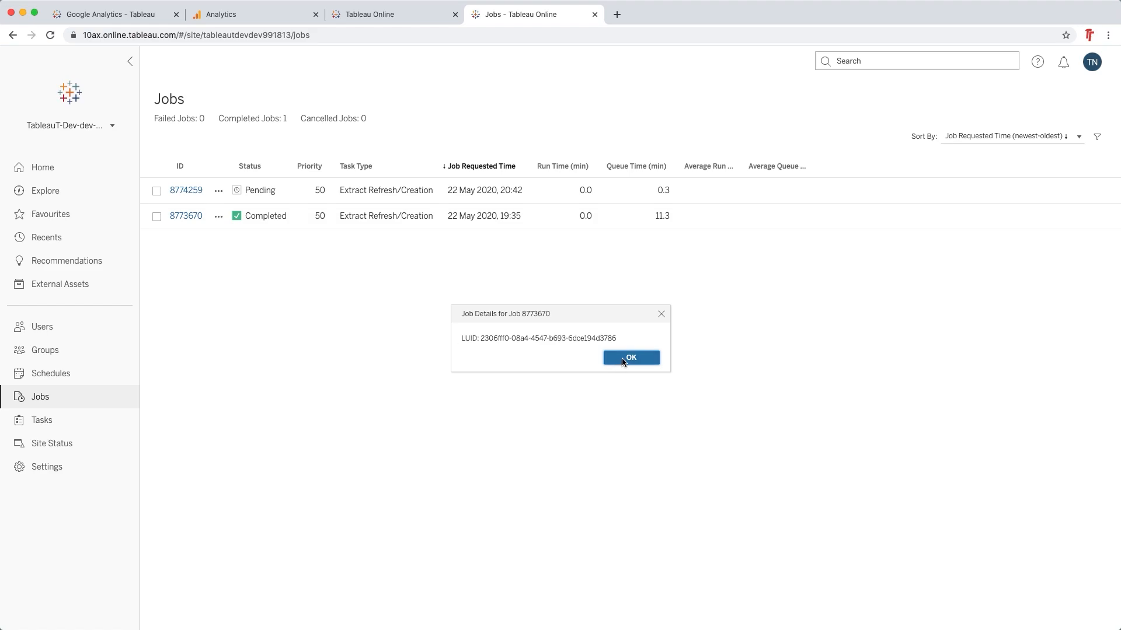
left_click(631, 357)
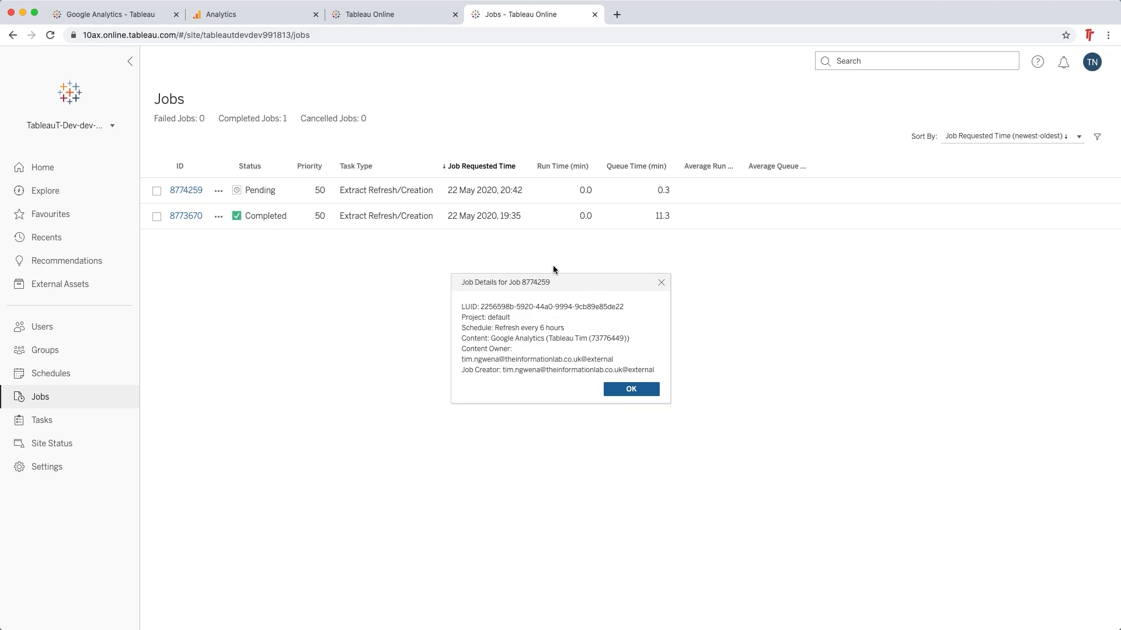
mouse_move(628, 356)
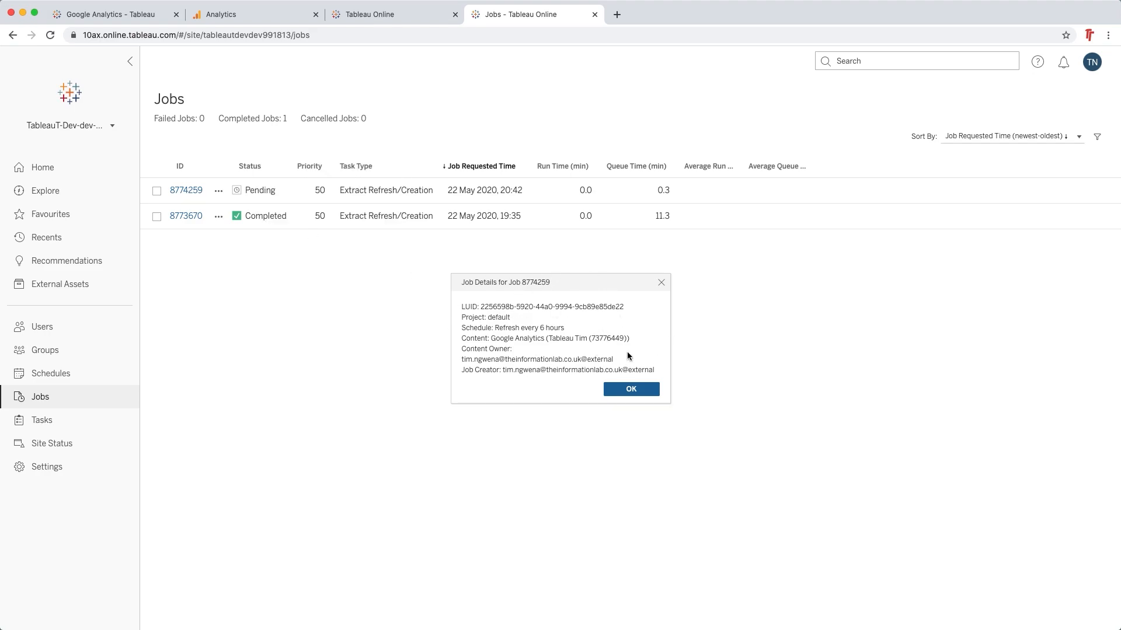
mouse_move(596, 348)
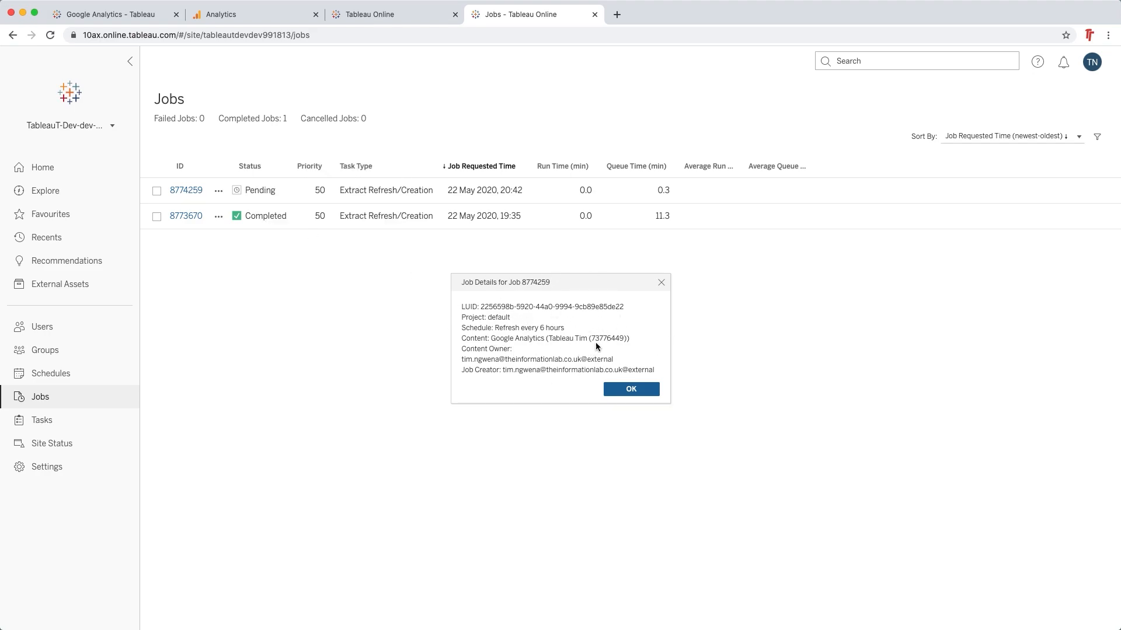
mouse_move(641, 192)
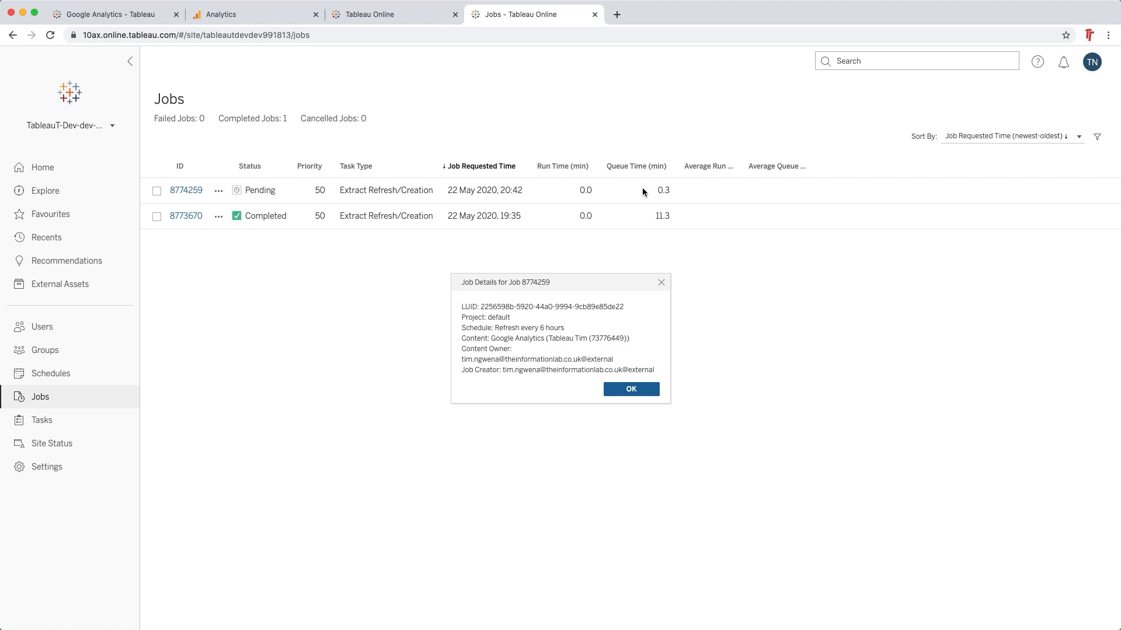
mouse_move(674, 246)
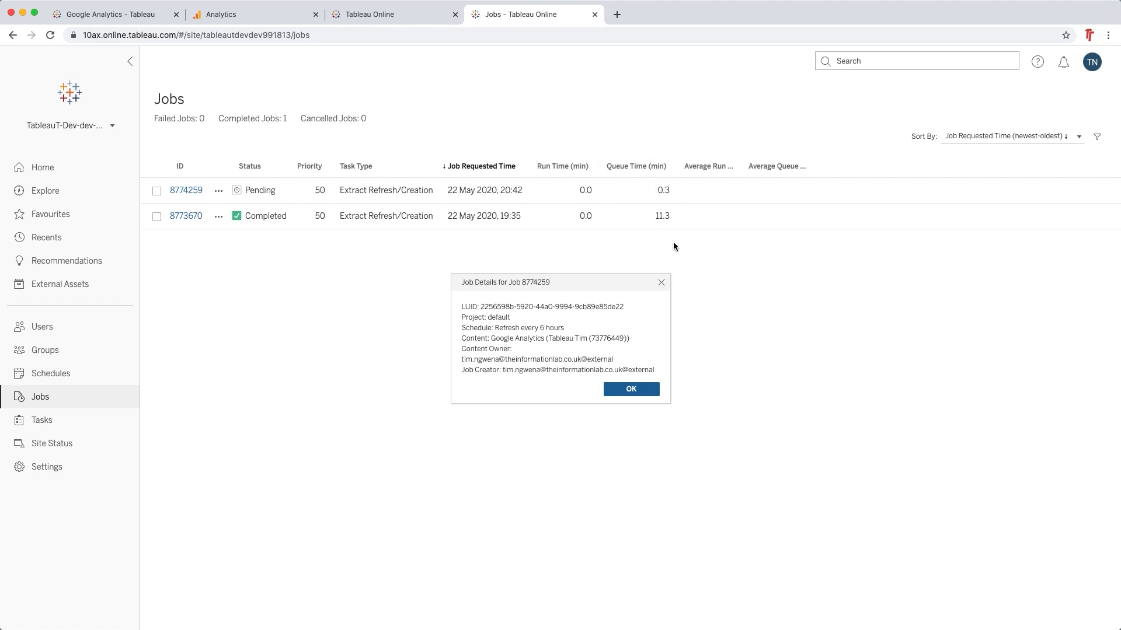
mouse_move(660, 220)
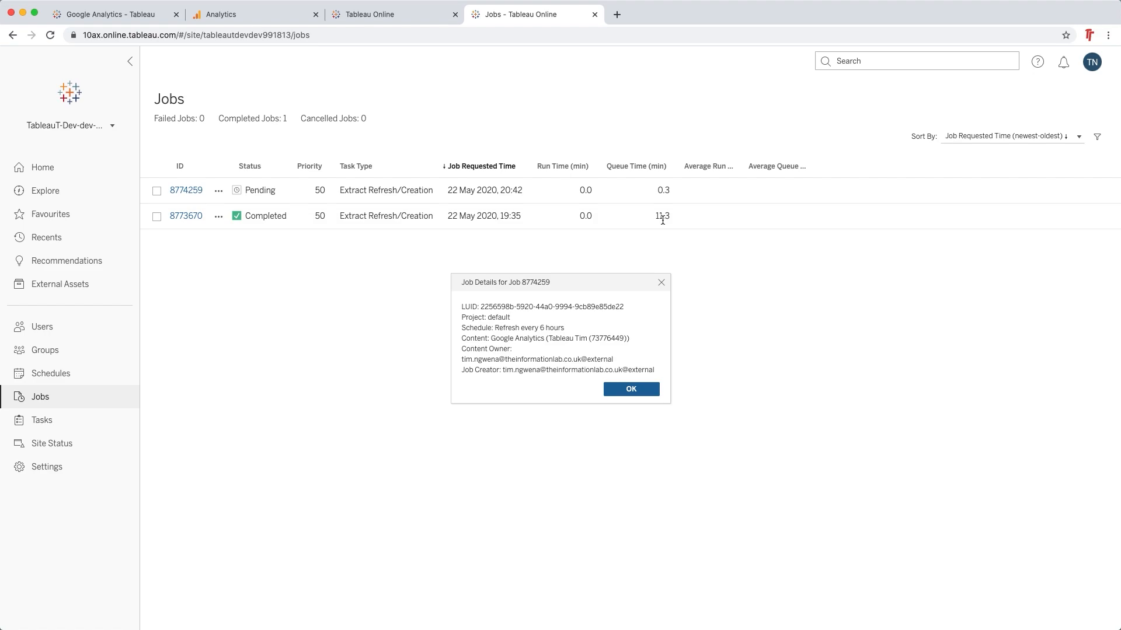
mouse_move(667, 249)
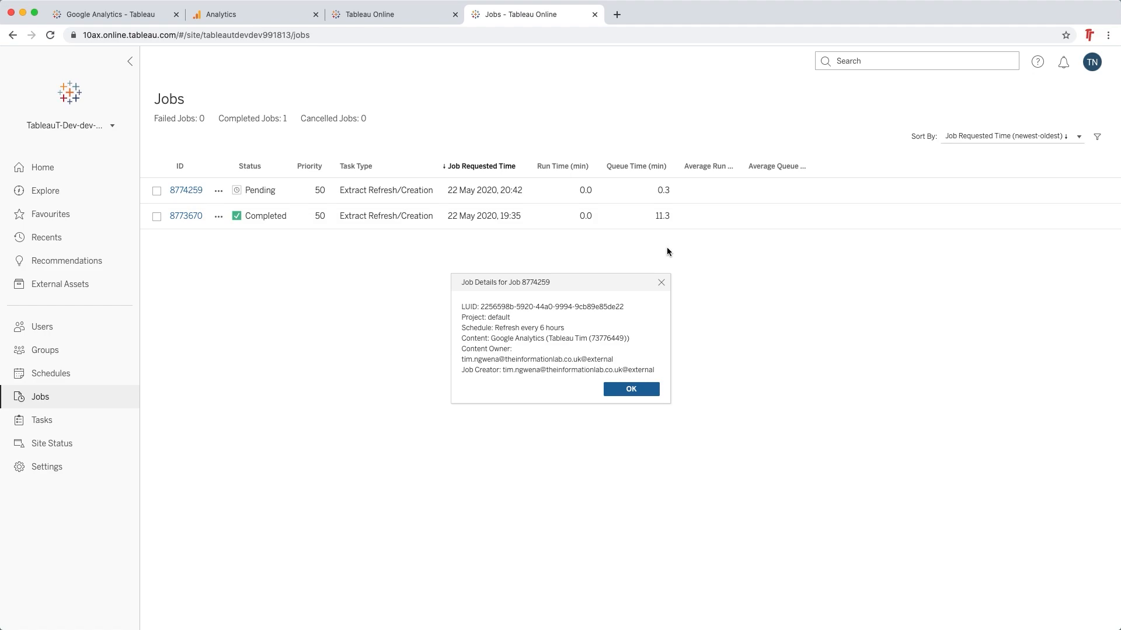
left_click(630, 388)
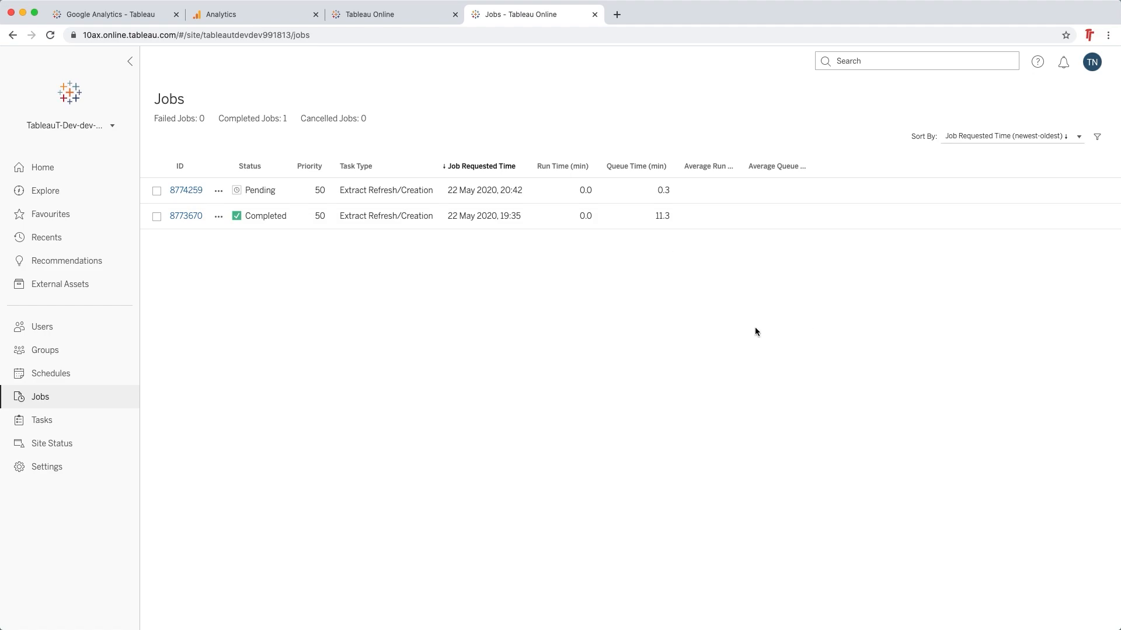
Reload the Jobs page and confirm the refresh job shows Completed, run 22 May 2020, 20:43
left_click(49, 35)
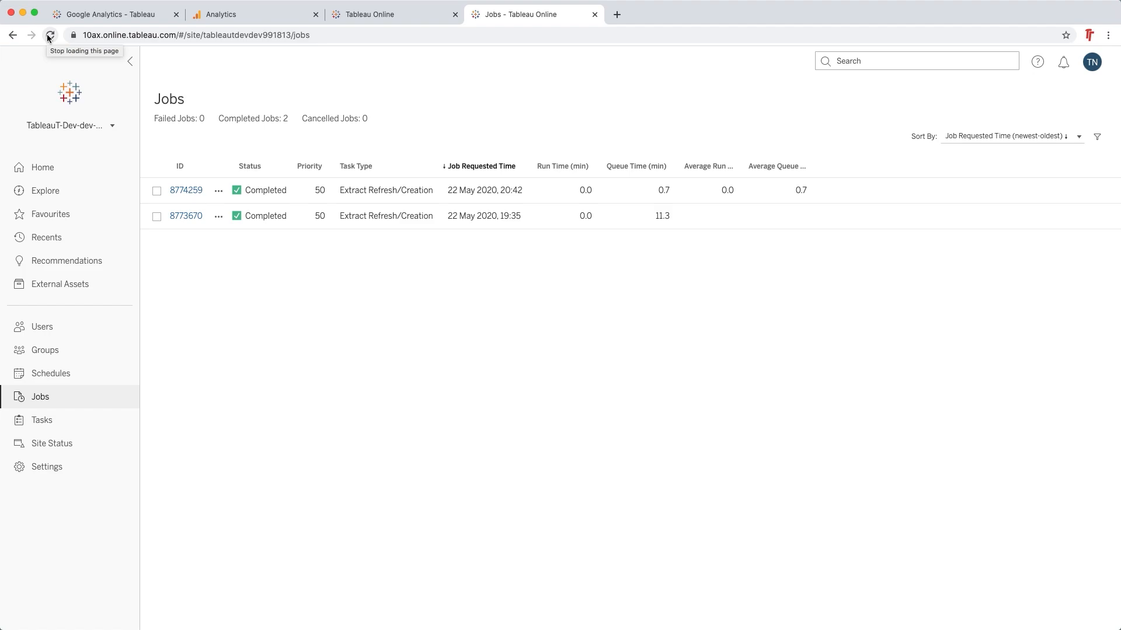
mouse_move(87, 51)
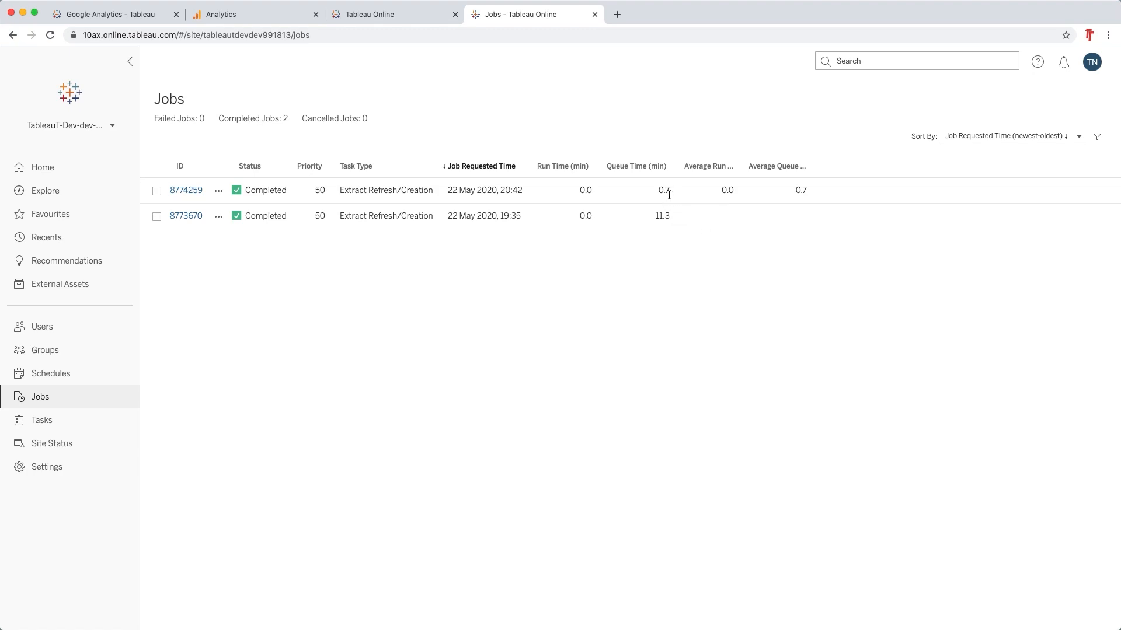
mouse_move(462, 261)
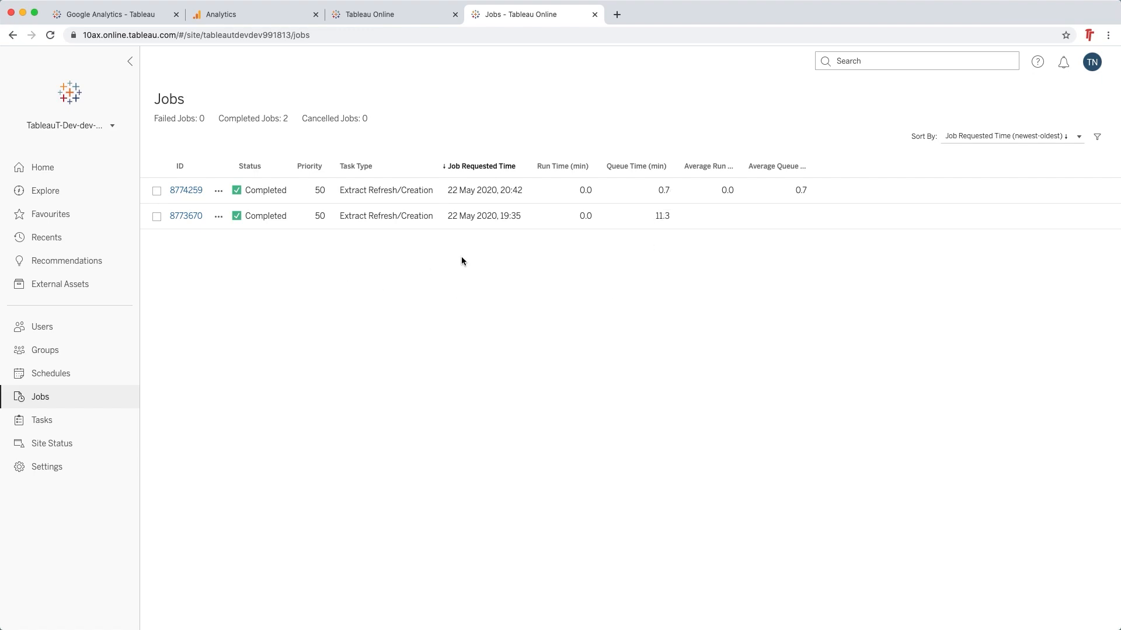
left_click(218, 190)
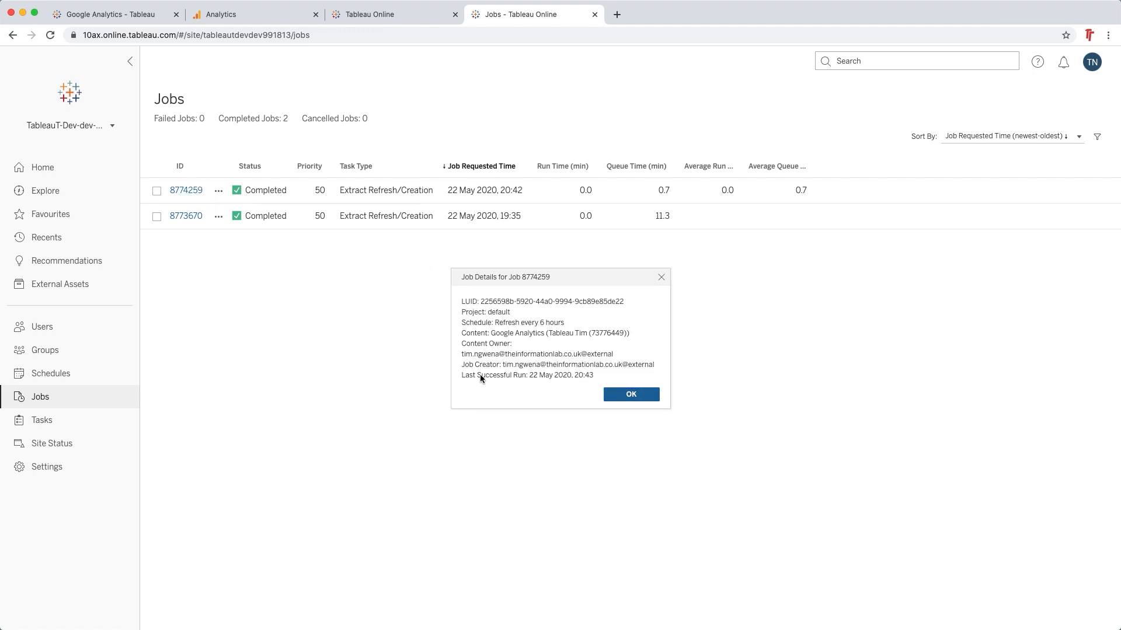
mouse_move(517, 396)
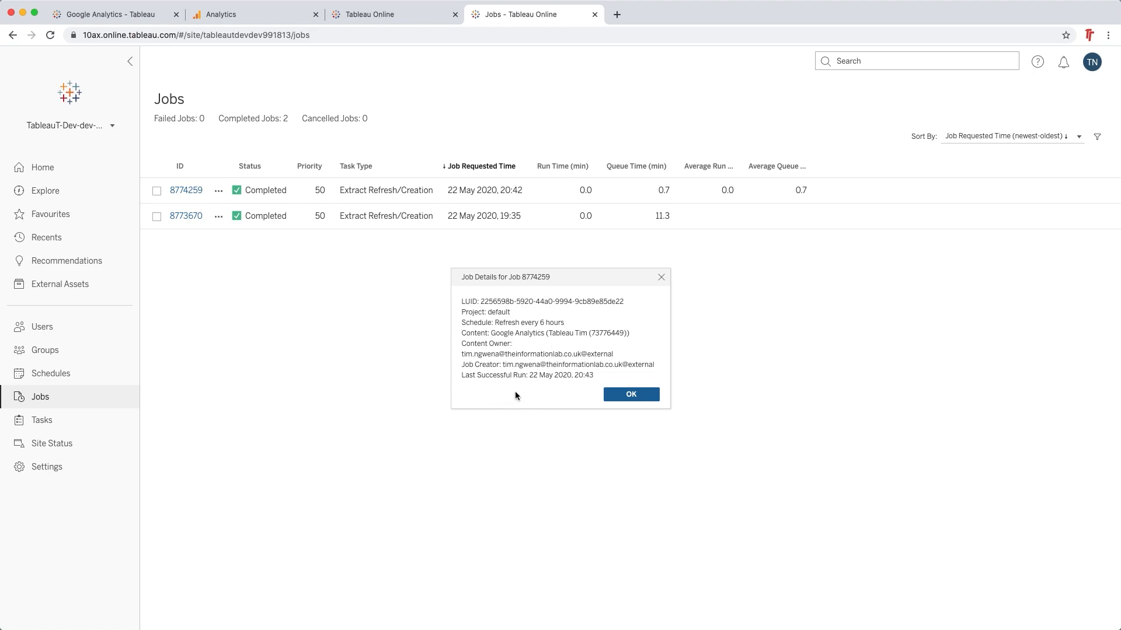
mouse_move(599, 350)
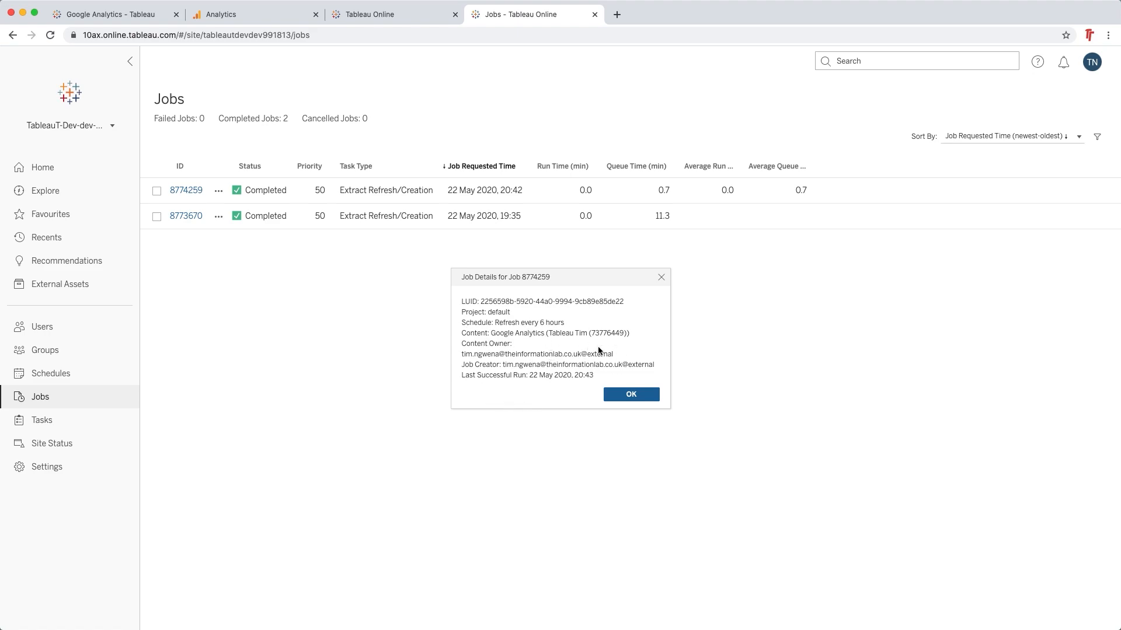
left_click(629, 393)
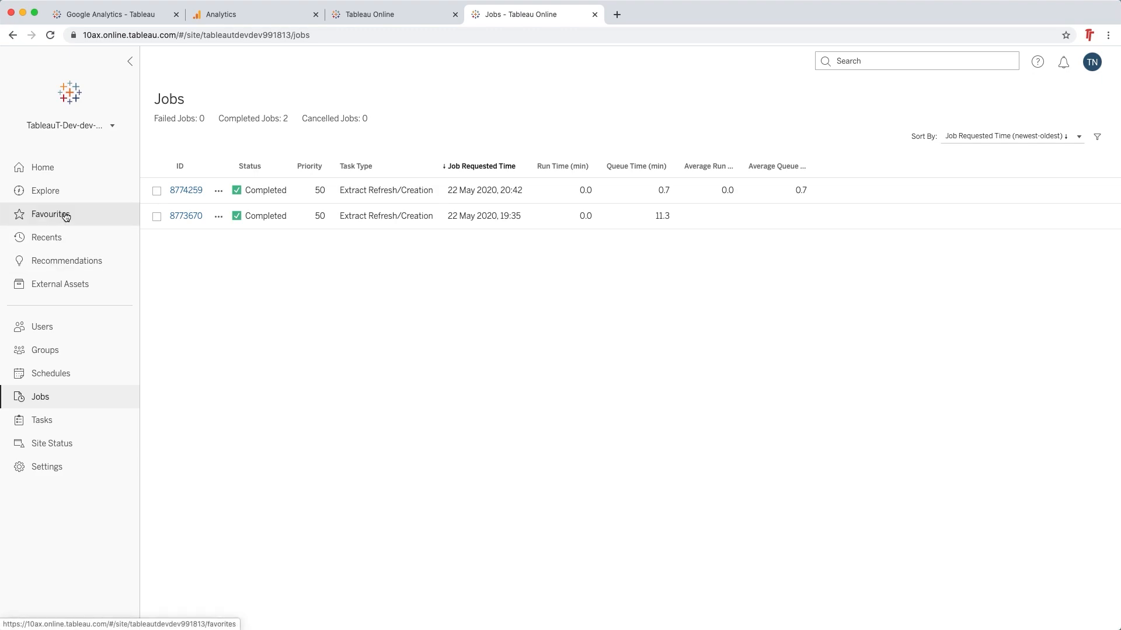
mouse_move(41, 419)
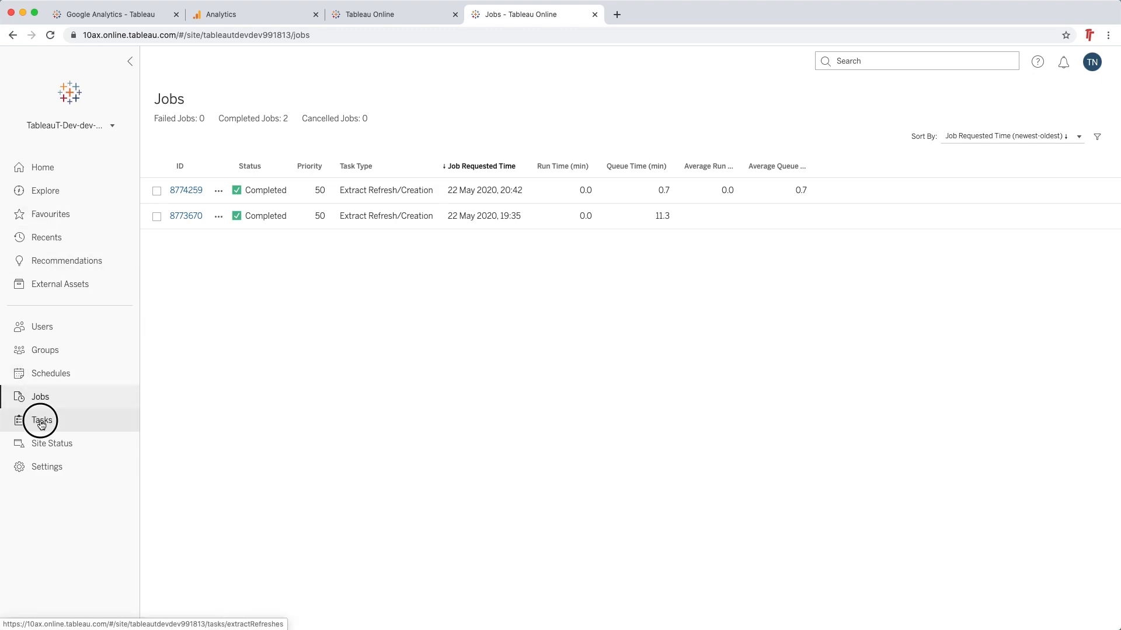
From Tasks, go to the Google Analytics data source page, last refreshed 22 May 2020, 20:43
left_click(42, 420)
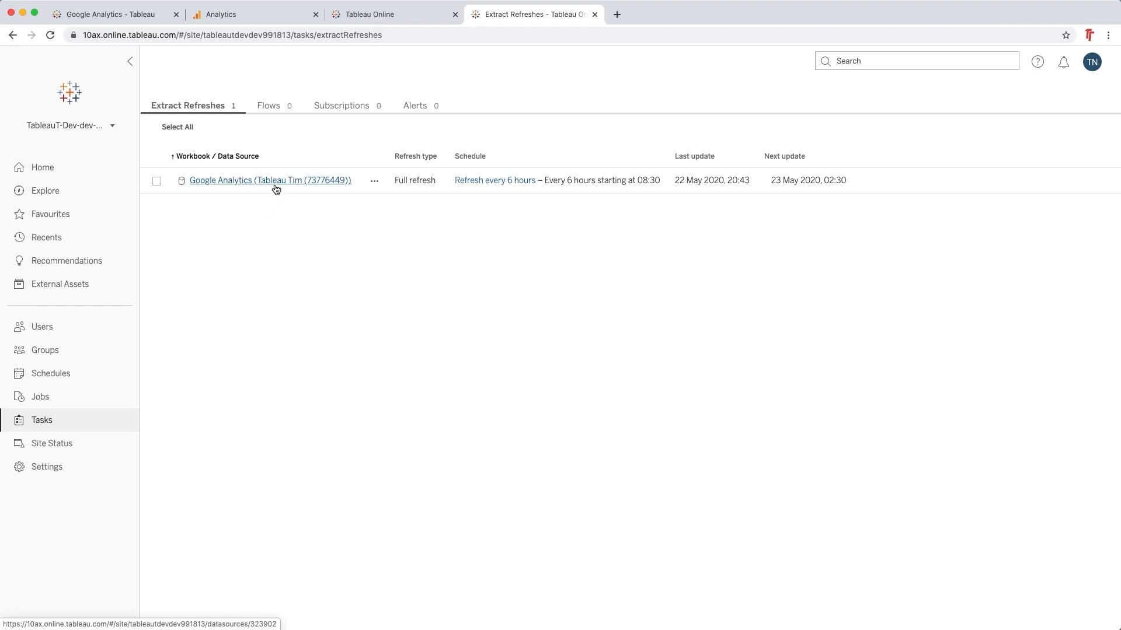
left_click(270, 180)
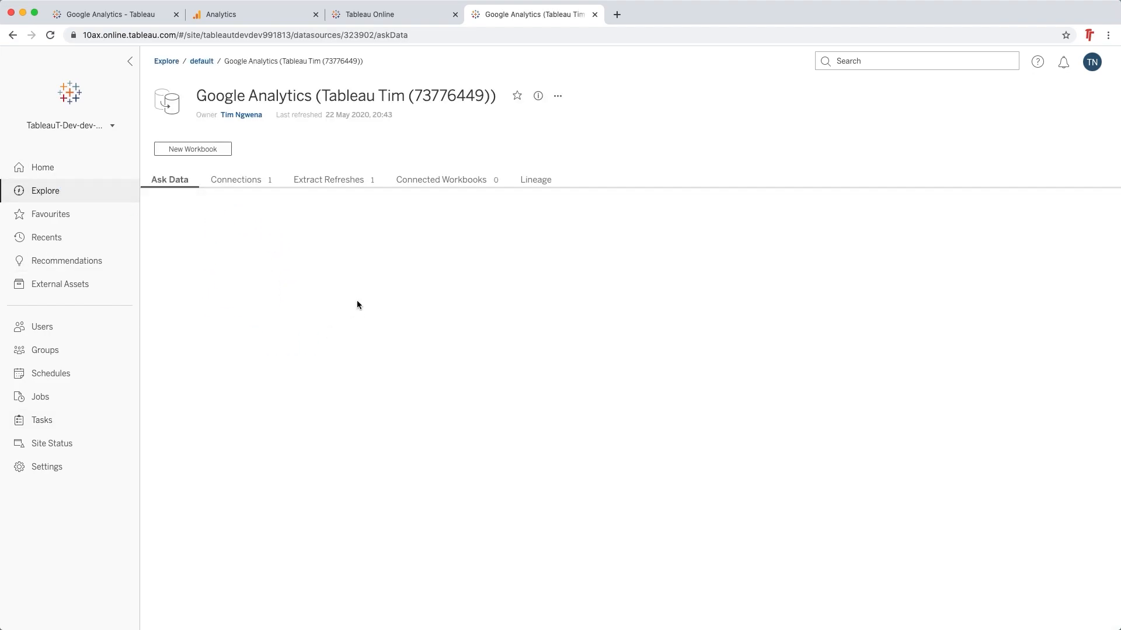
left_click(169, 180)
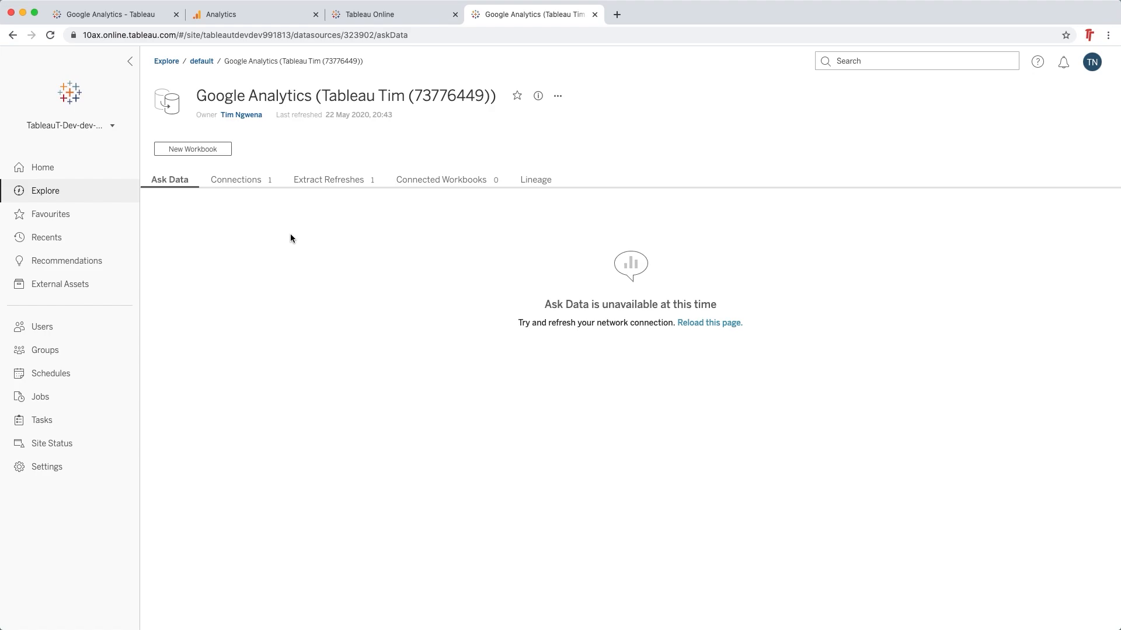
mouse_move(336, 241)
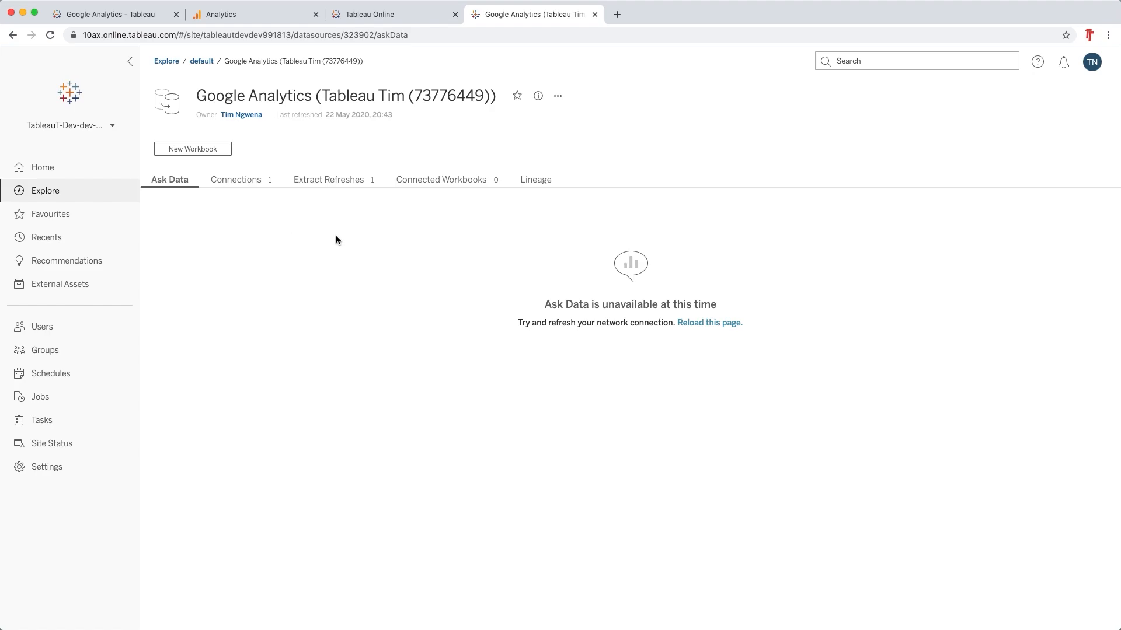